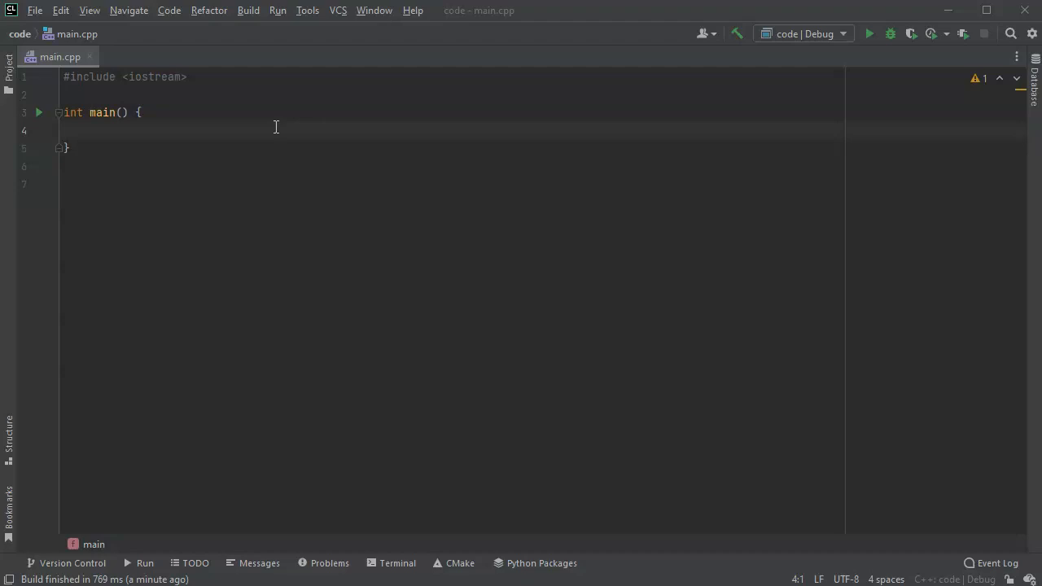
Declare int *array = nullptr, int count = 0, and int num inside main.
left_click(64, 131)
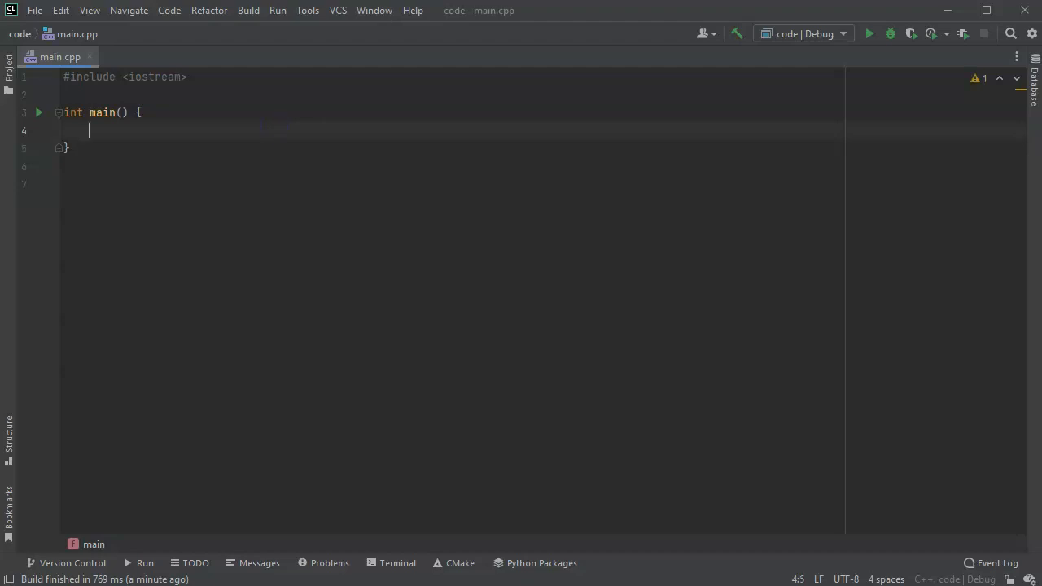
type("int *")
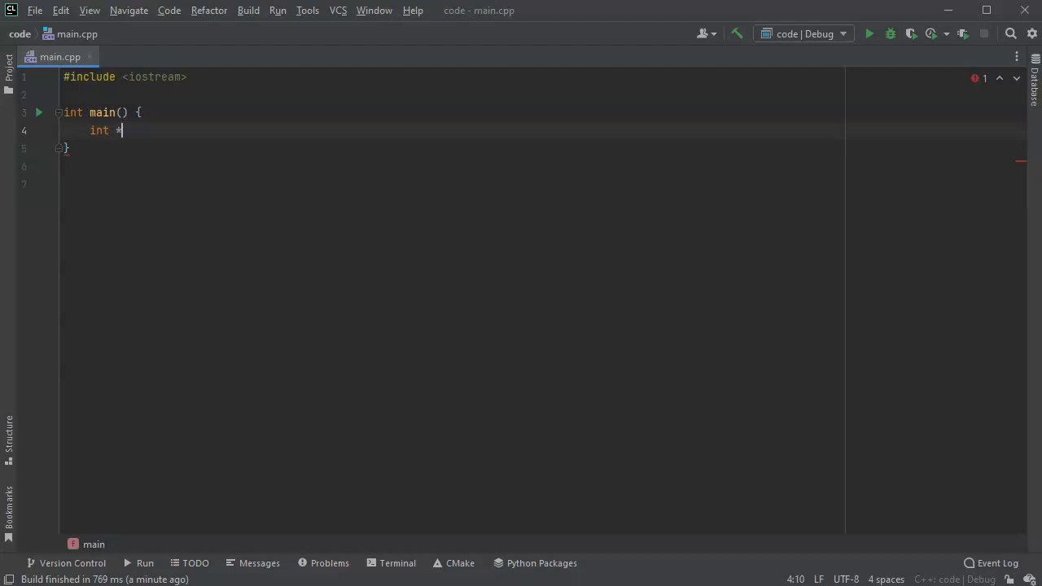
type("array")
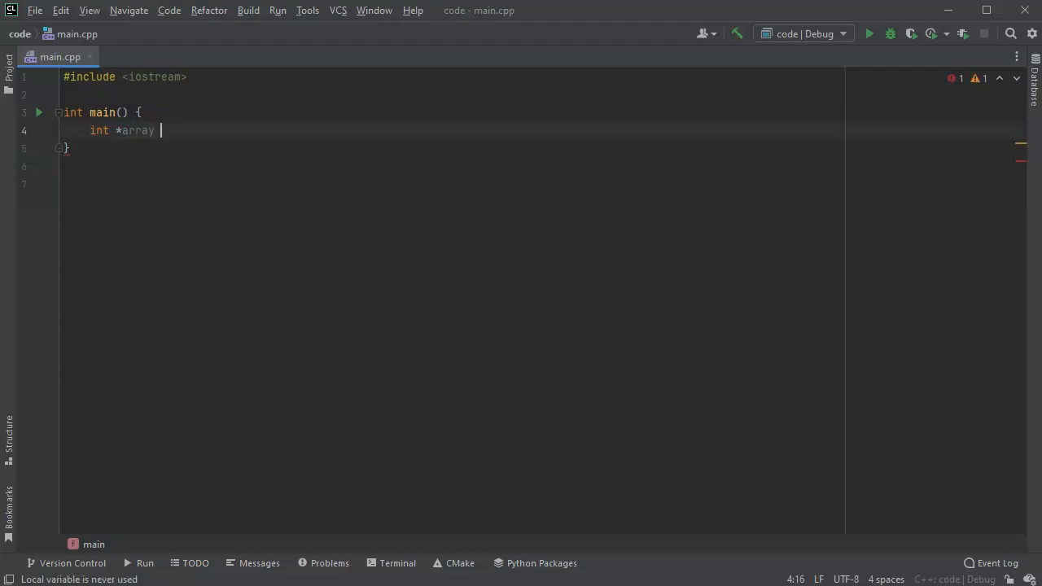
type("= nullptr;")
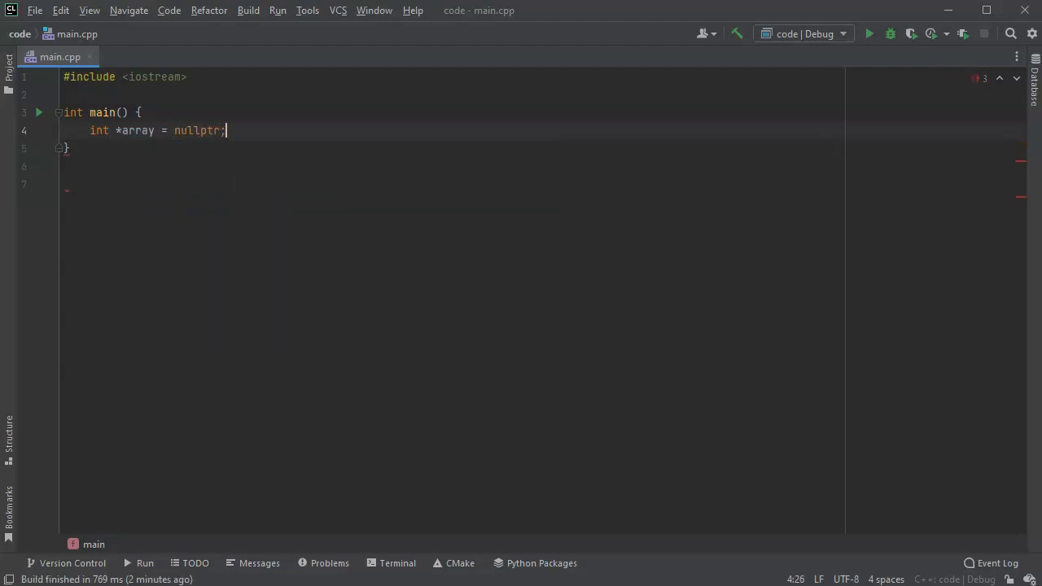
key("Return")
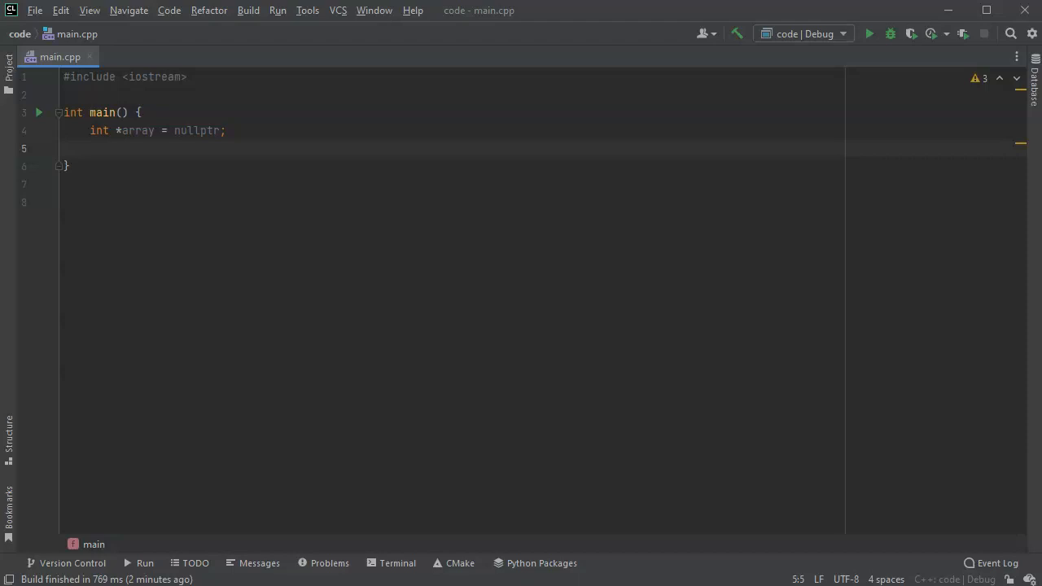
type("int")
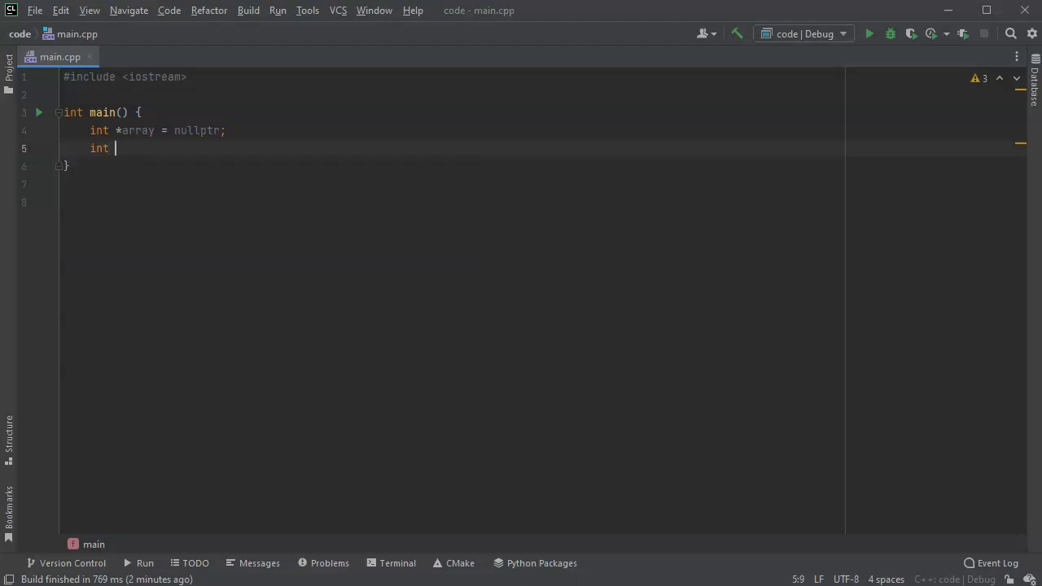
type("count =")
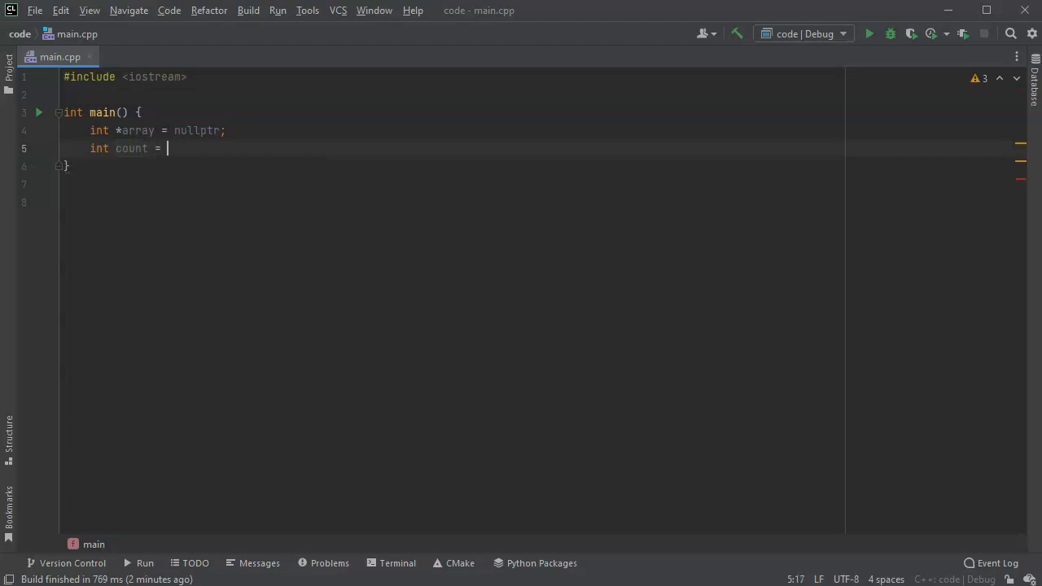
type("0;")
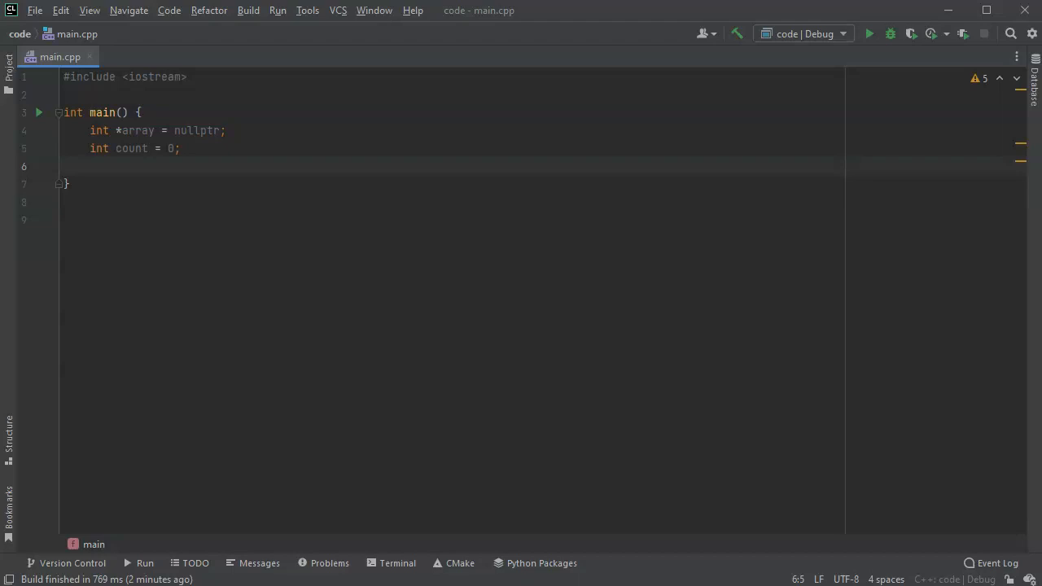
type("int num;")
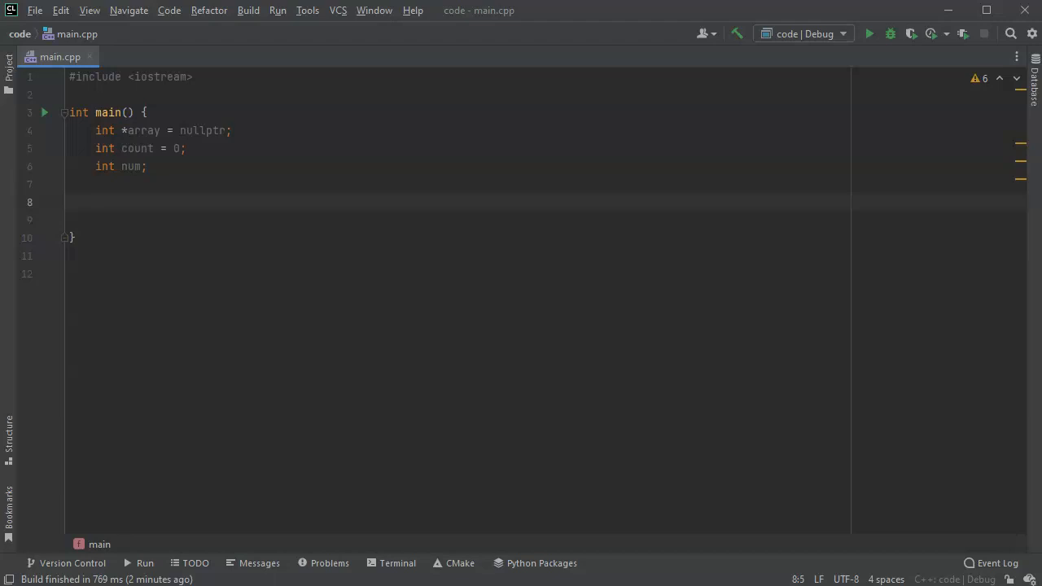
type("d")
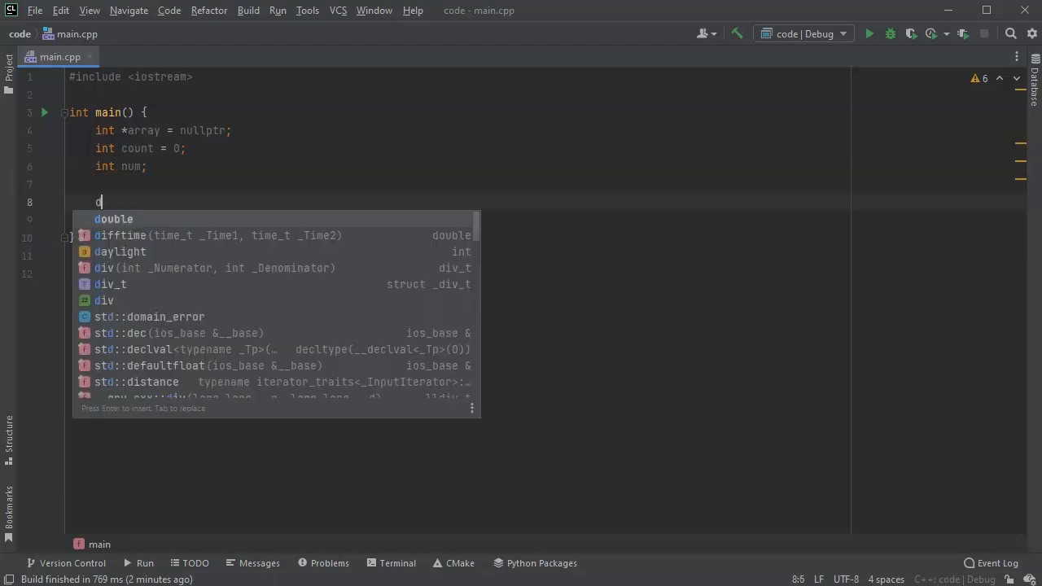
Print the prompt "Enter integers and stop with 0" followed by std::endl.
type("o {")
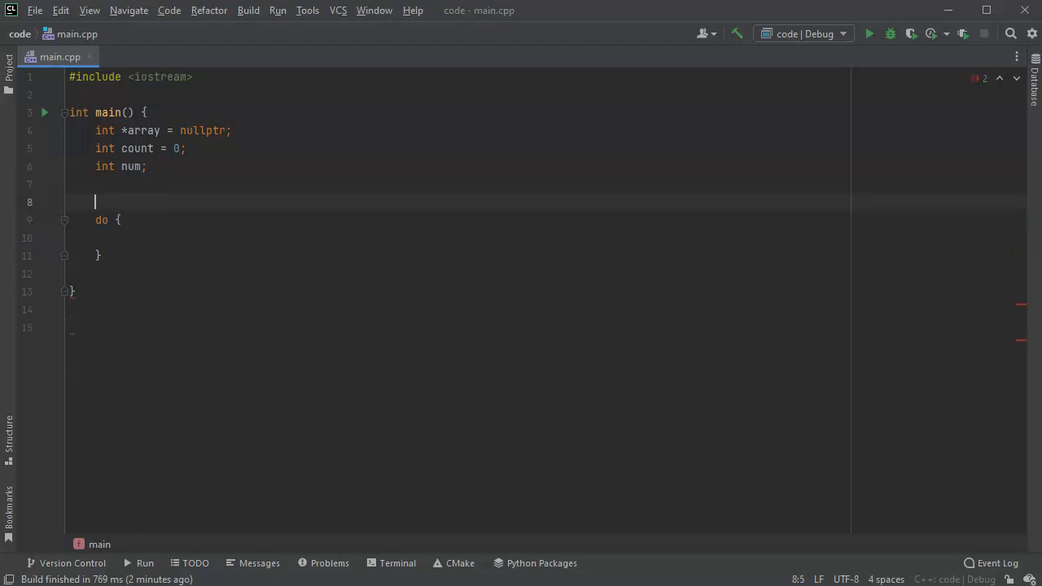
type("std:")
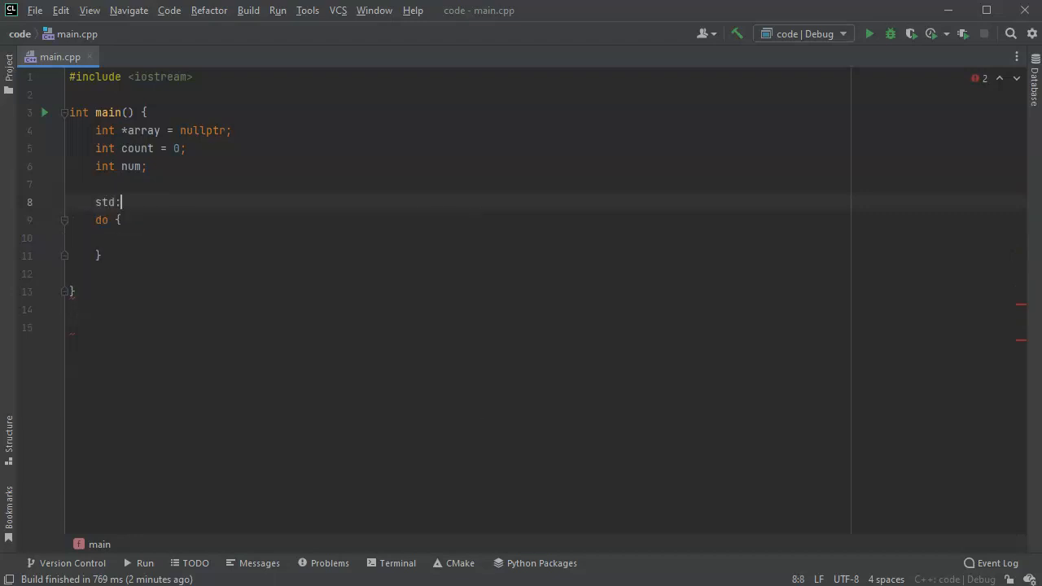
type(":count")
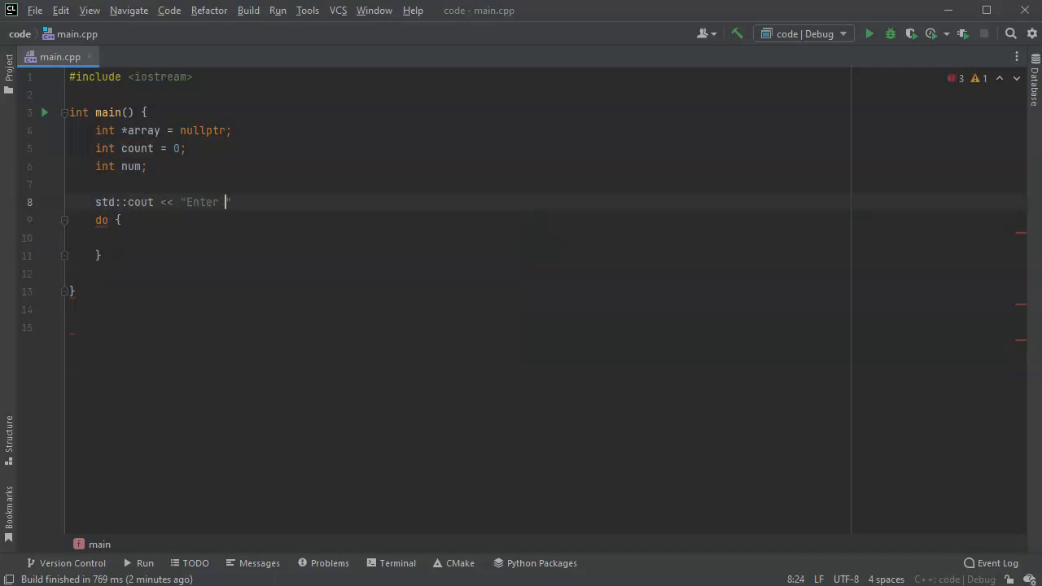
type("integers")
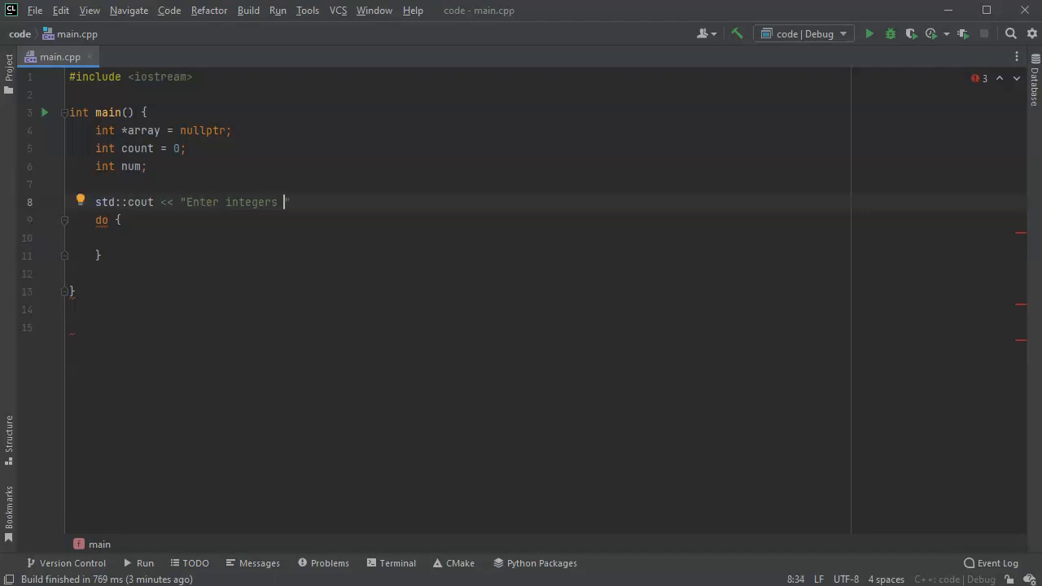
type("and stop with")
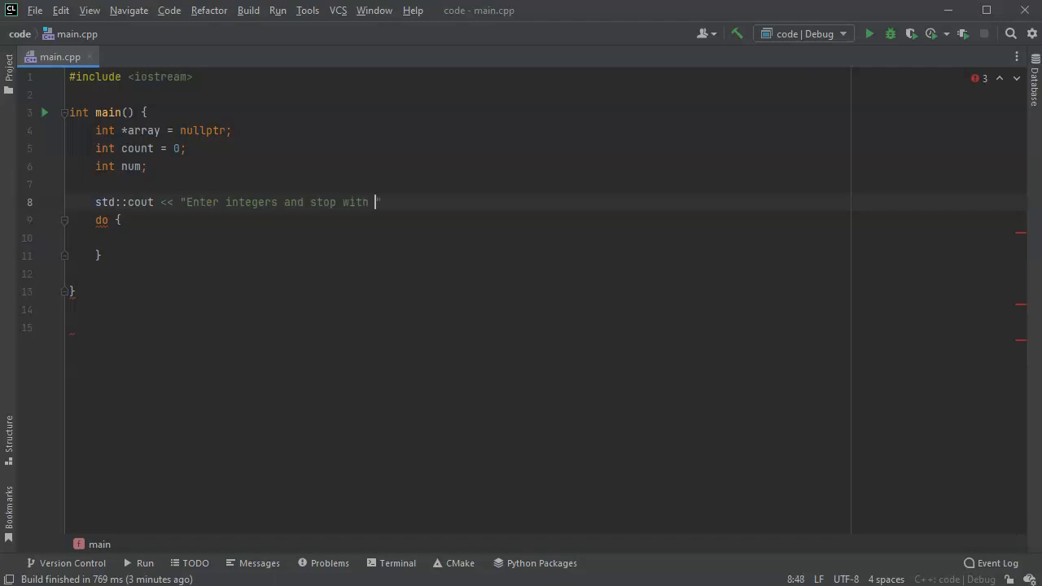
type("0\"")
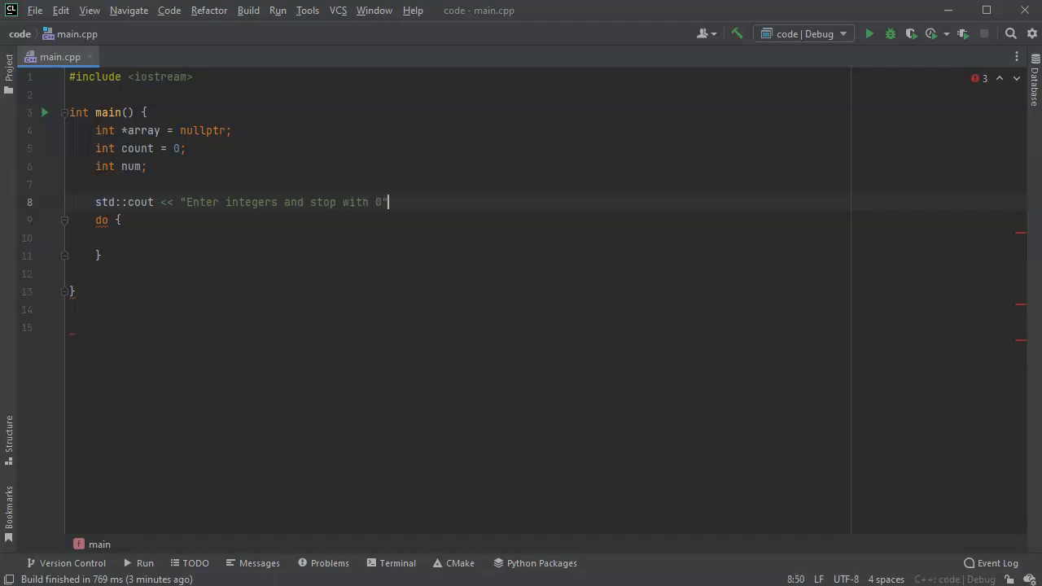
type("<<")
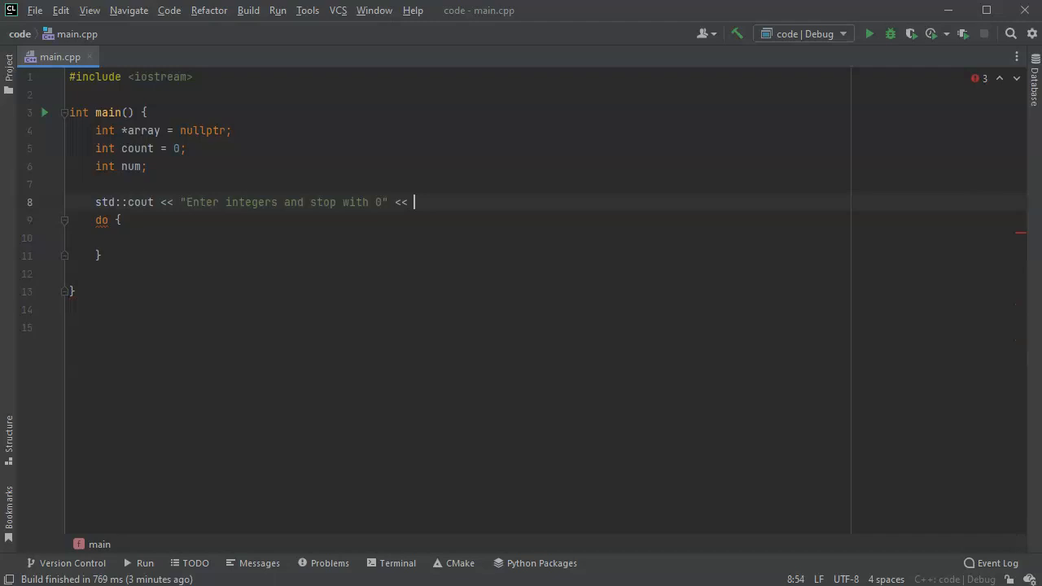
type("std::en")
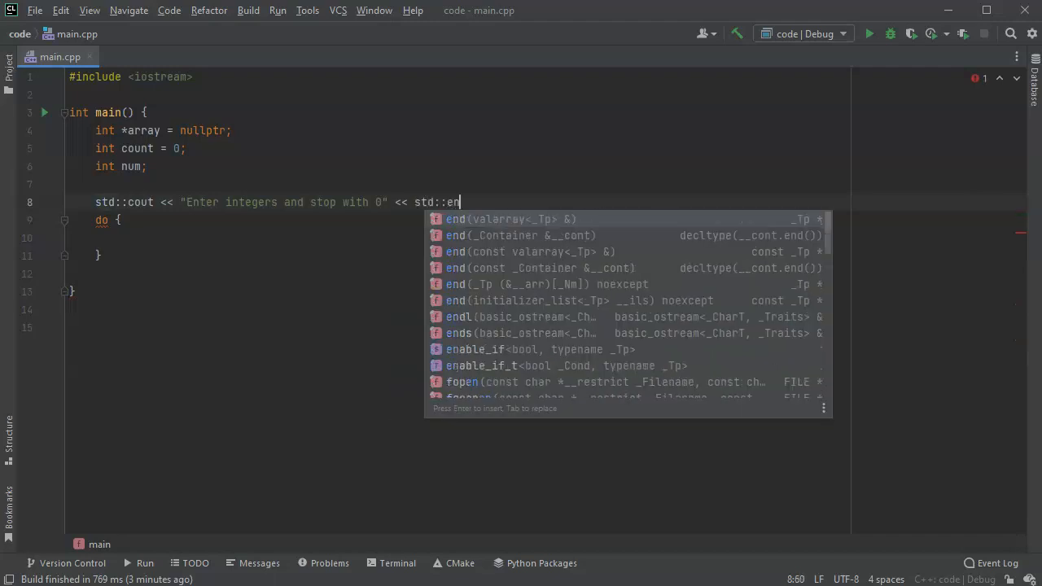
key("Enter")
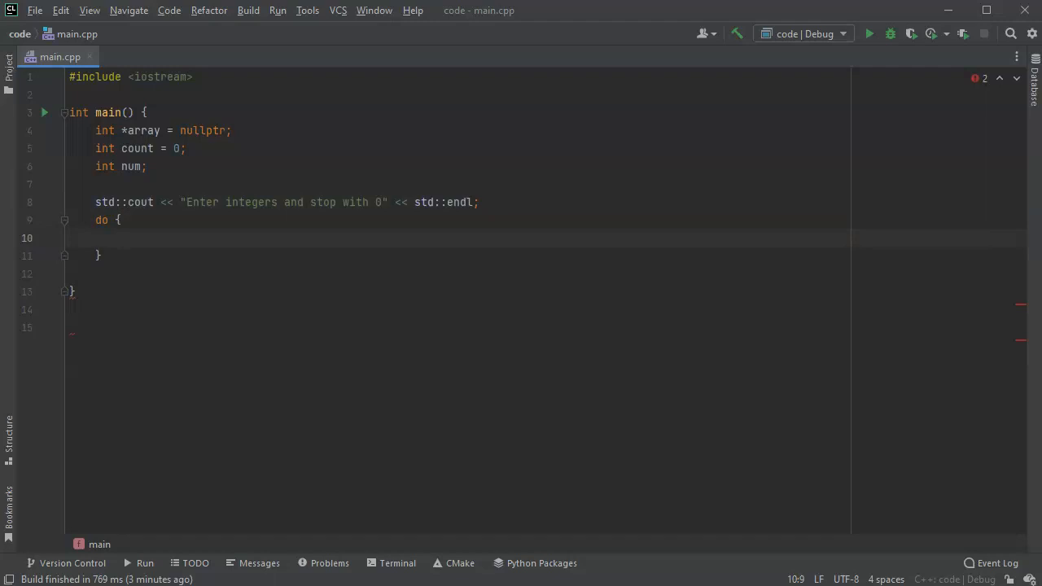
Add a do-while loop reading num with std::cin until num equals 0.
type("std::")
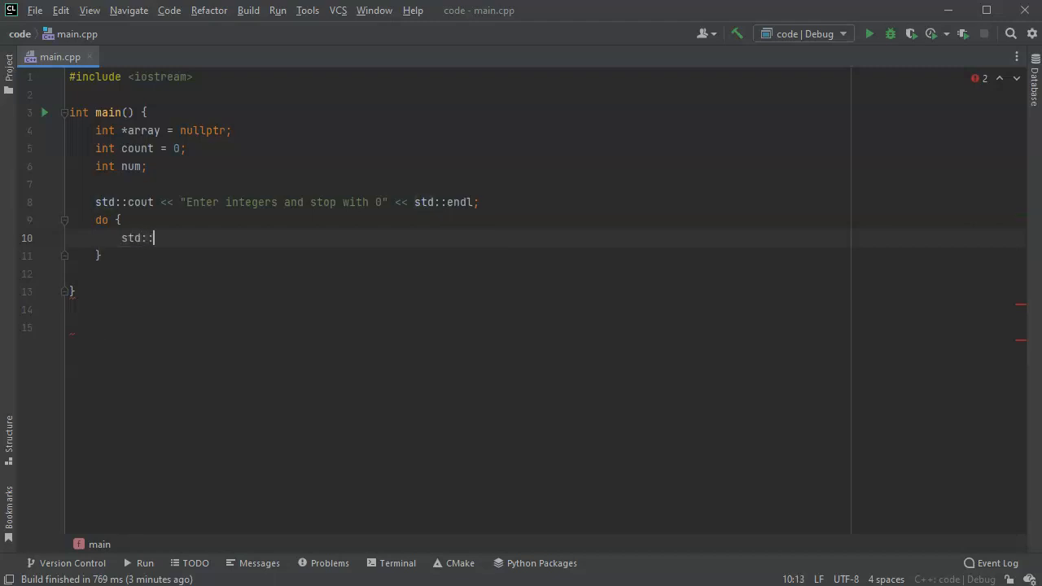
type("cin")
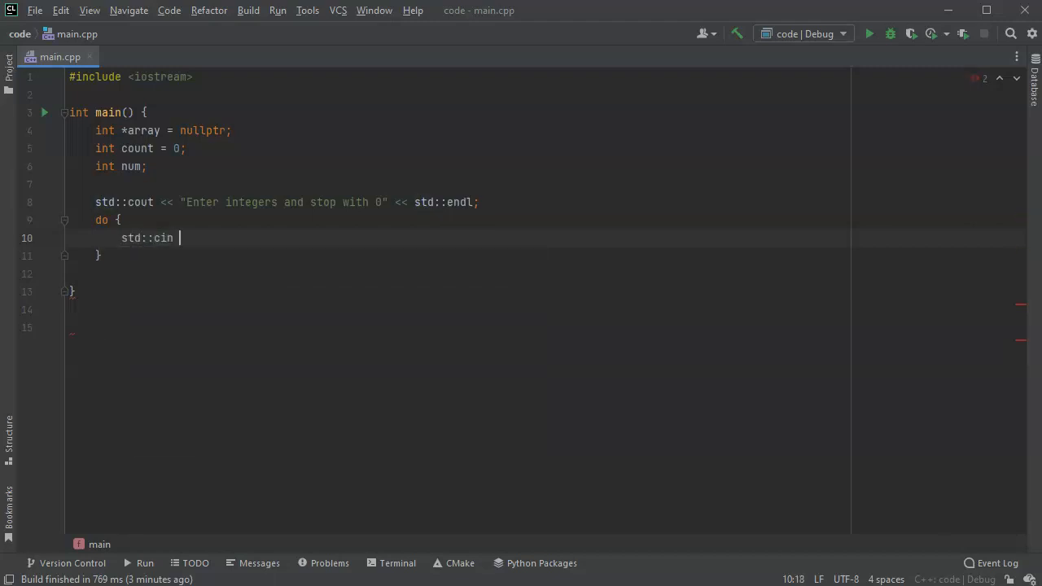
type(">>")
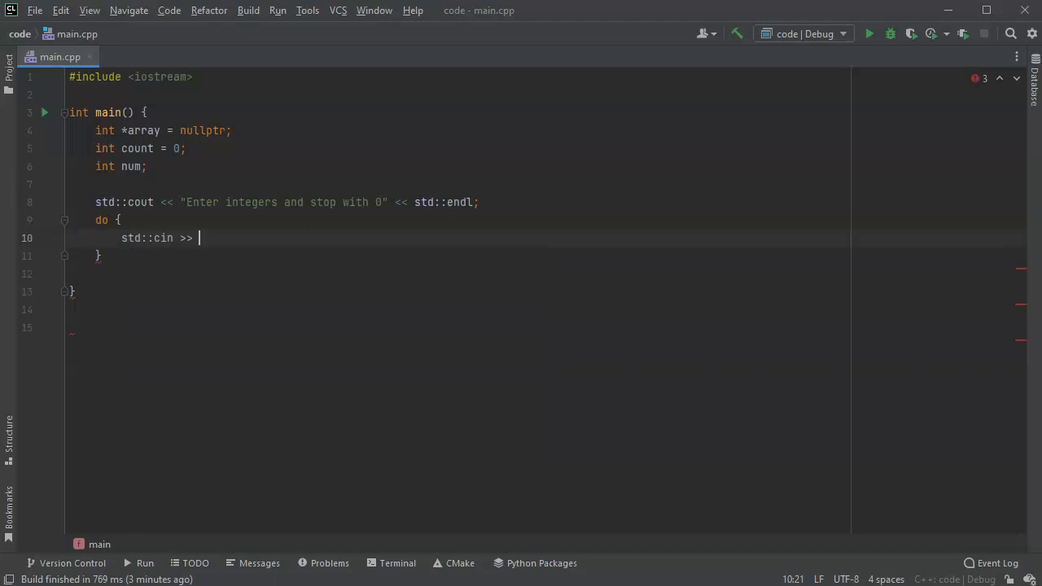
type("num;")
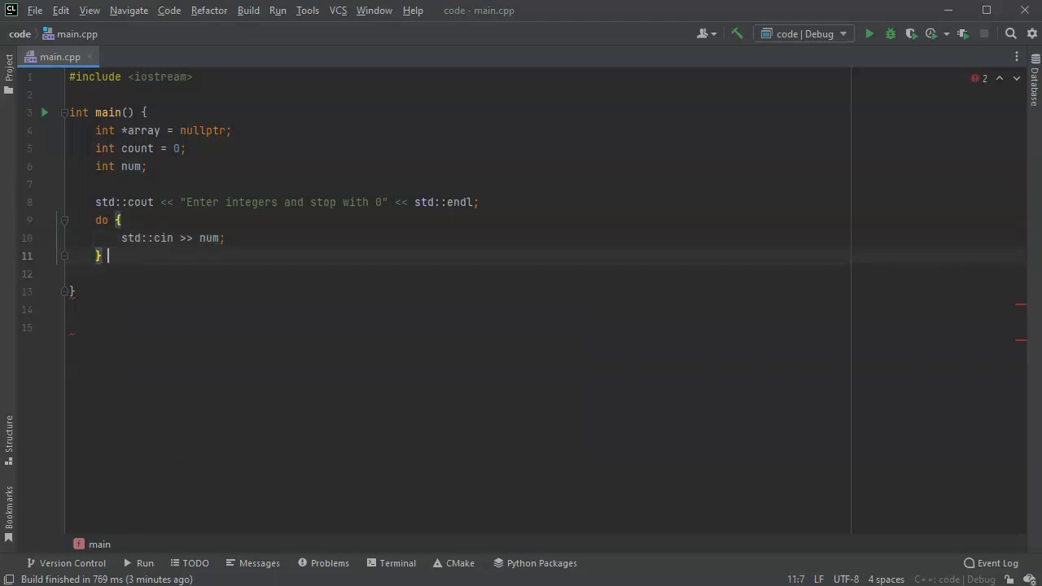
type("while(num")
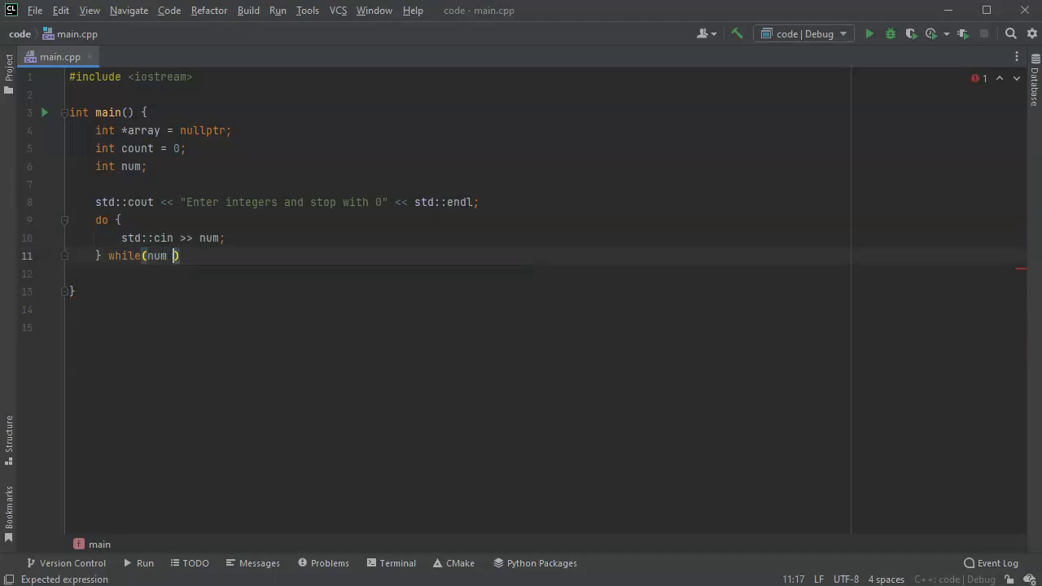
type("!=")
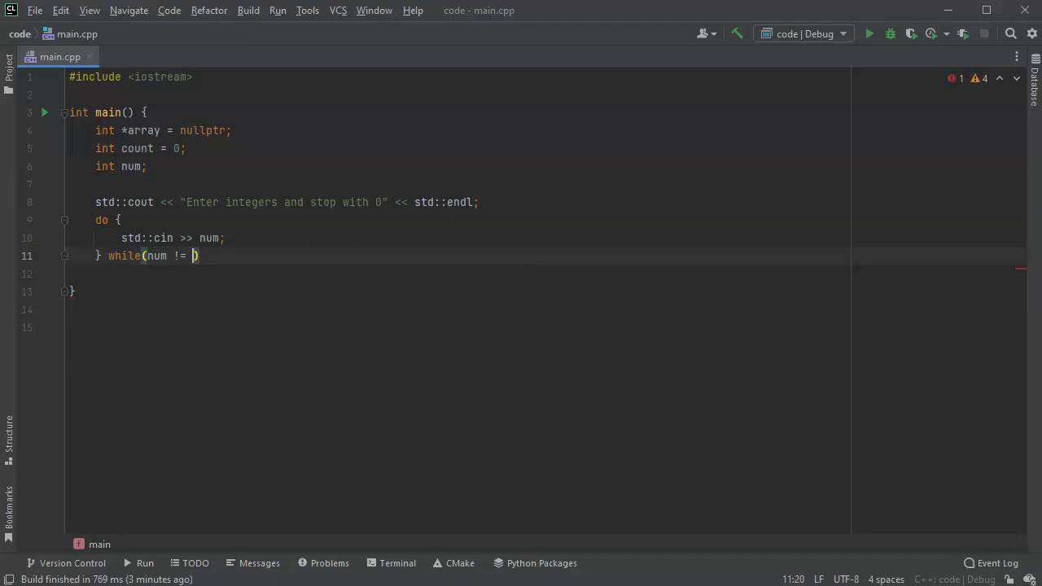
type("0);")
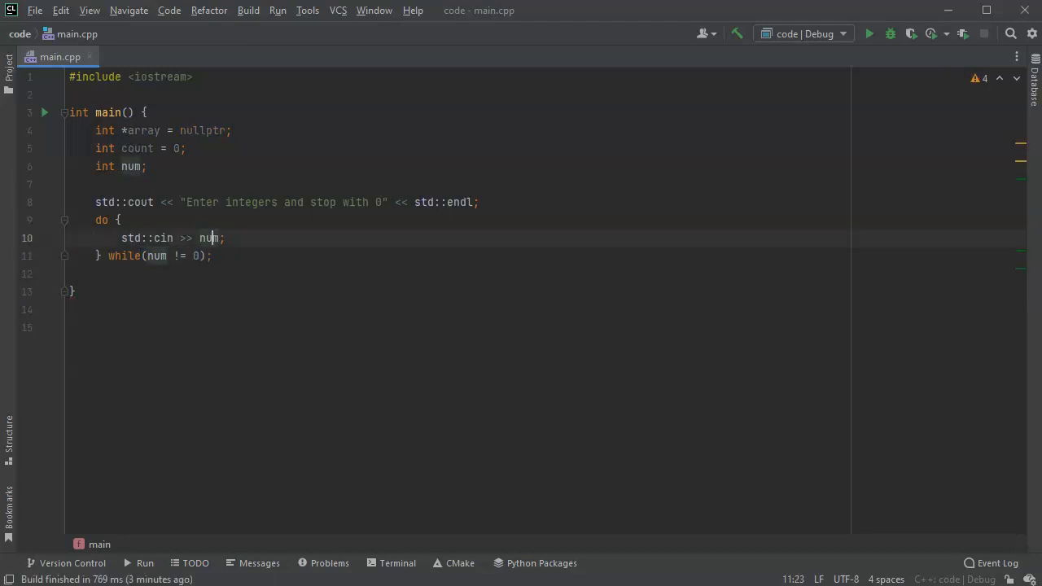
left_click(225, 238)
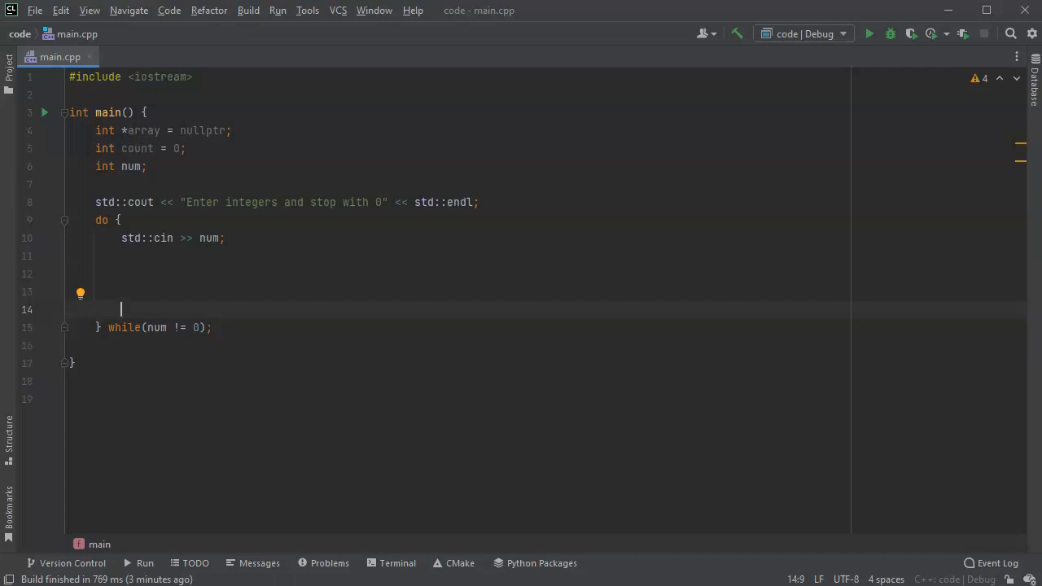
Add a for loop from 0 to count printing array[i] and a space, then std::endl.
type("for(")
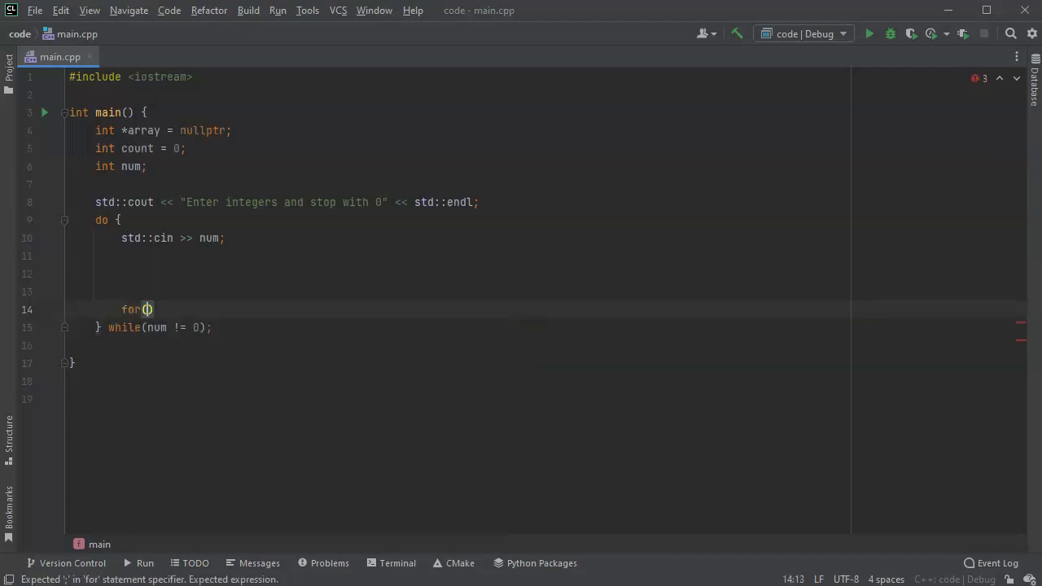
type("int i")
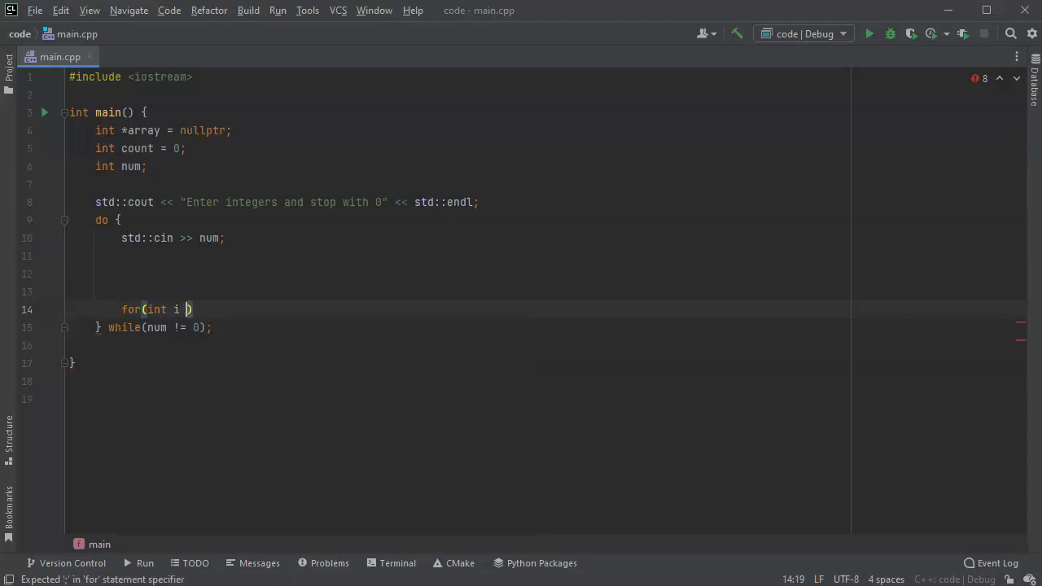
type("= 0; i")
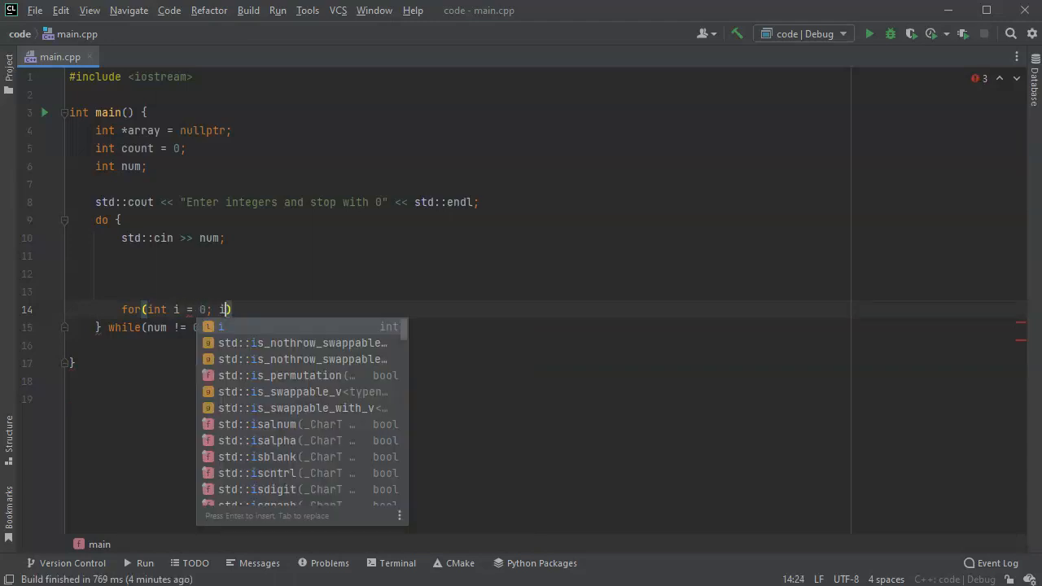
type("< count;")
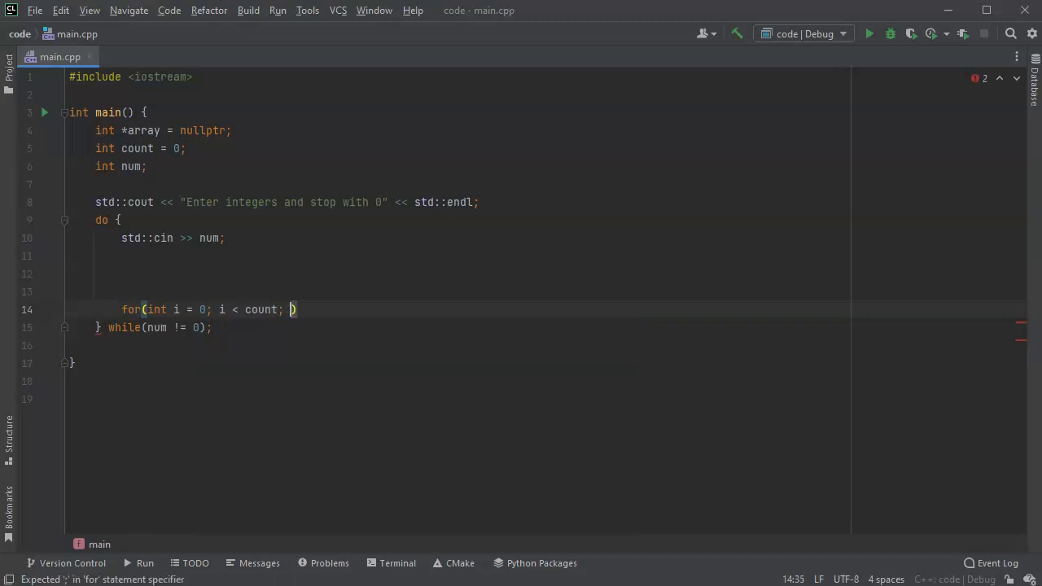
type("i++")
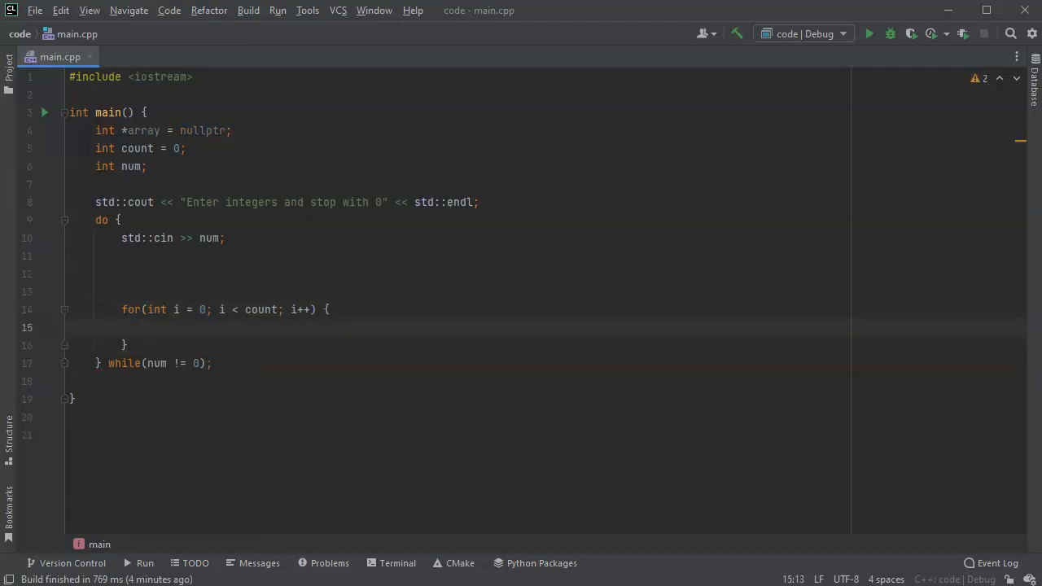
type("std::cout <<")
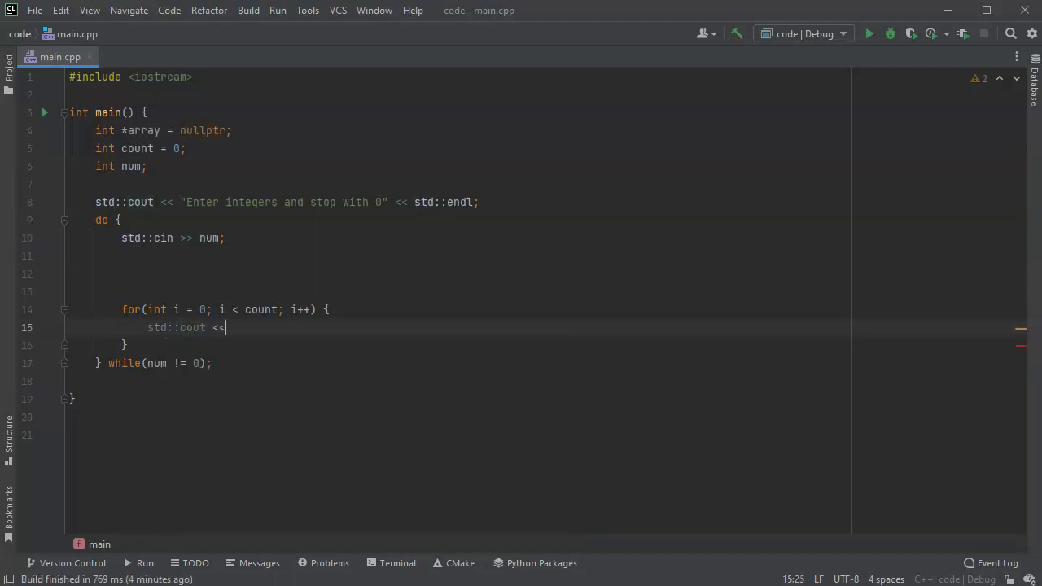
type("array")
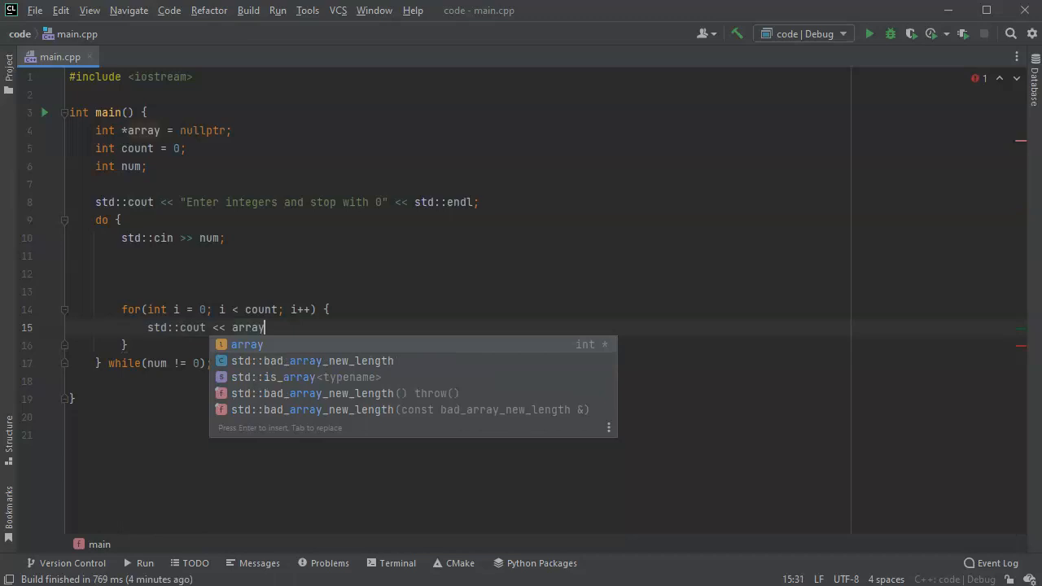
type("[i] << \"")
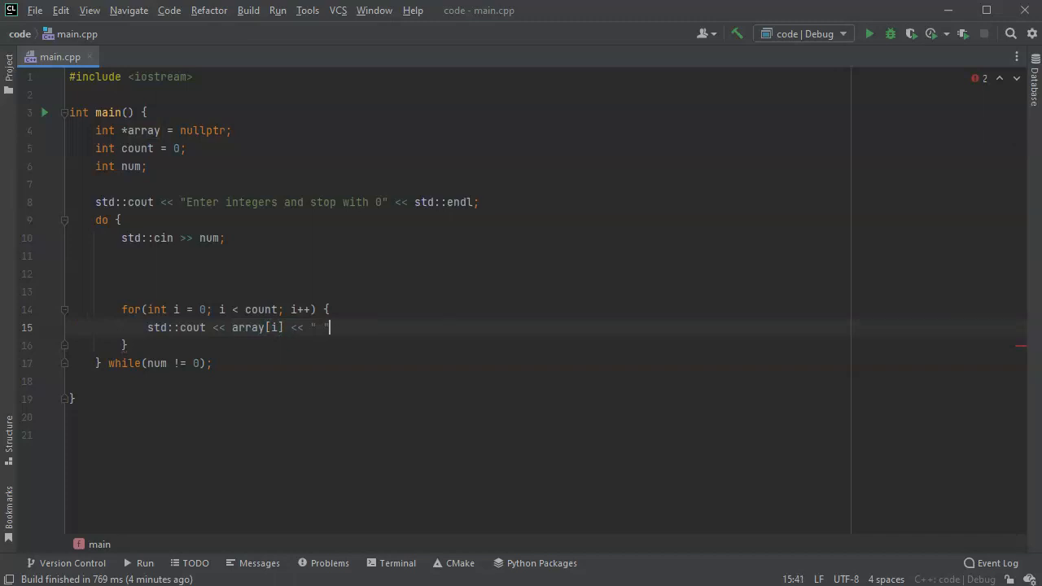
type(";")
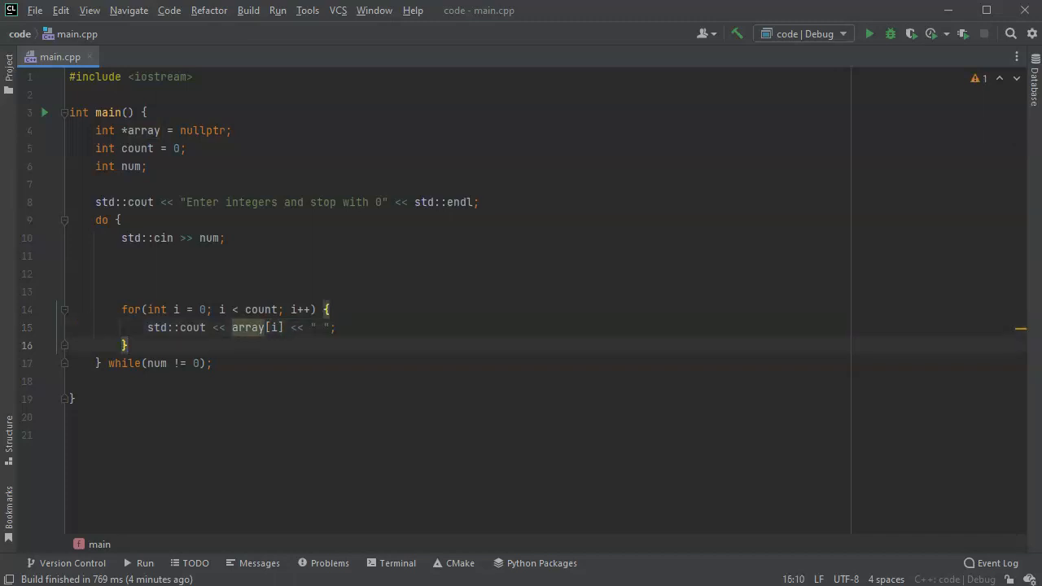
key("Return")
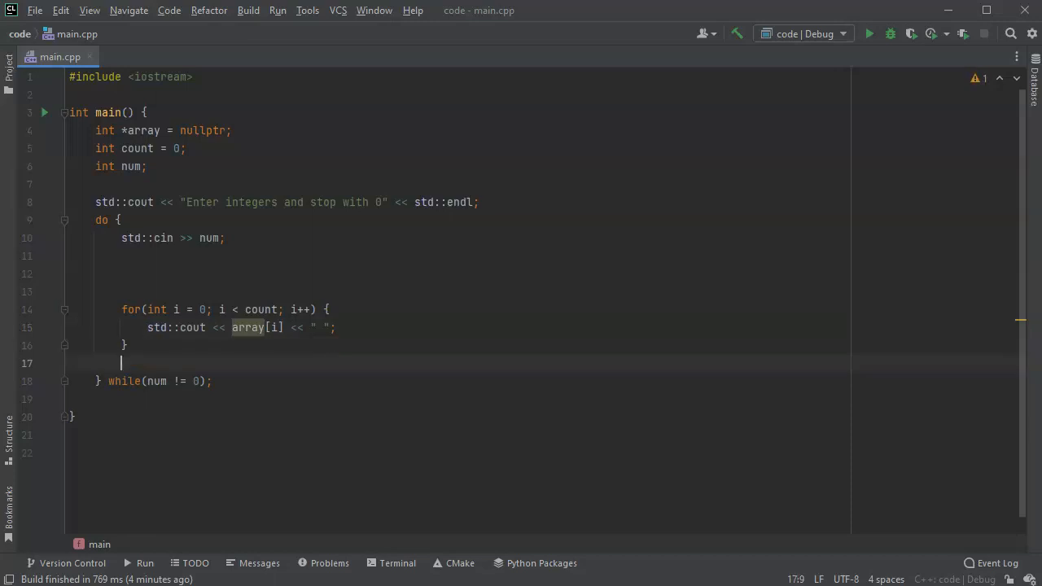
type("std::cout << std::")
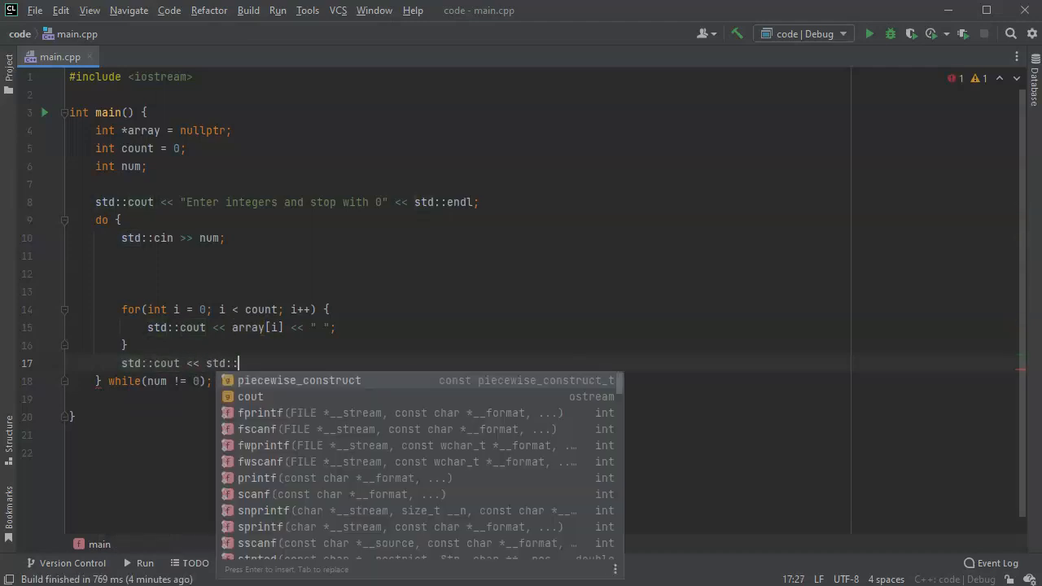
type("endl;")
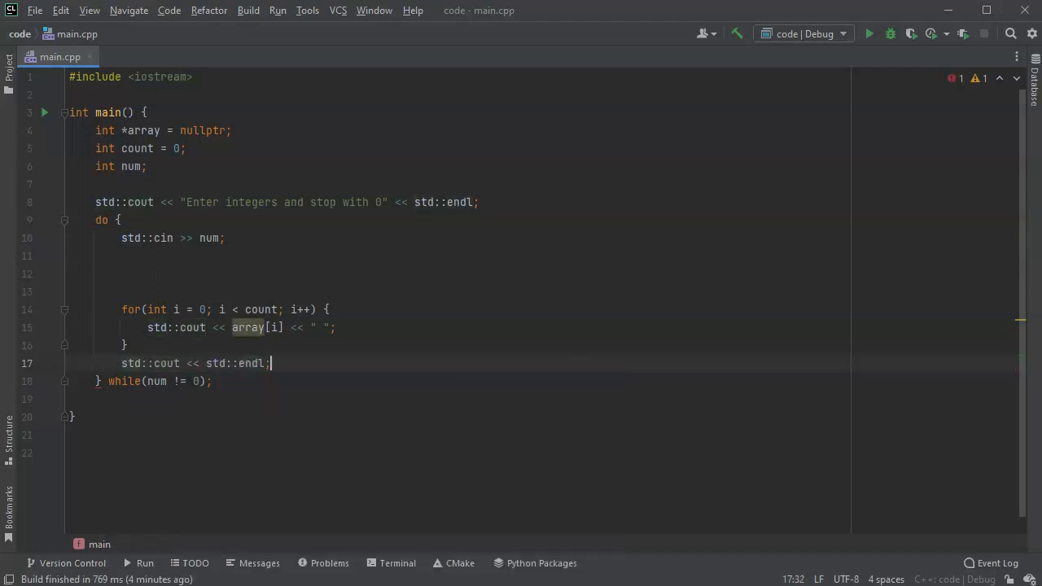
Add comments 'Display the array', 'Get the number' and 'Dynamically grow the array' with blank lines.
left_click(120, 292)
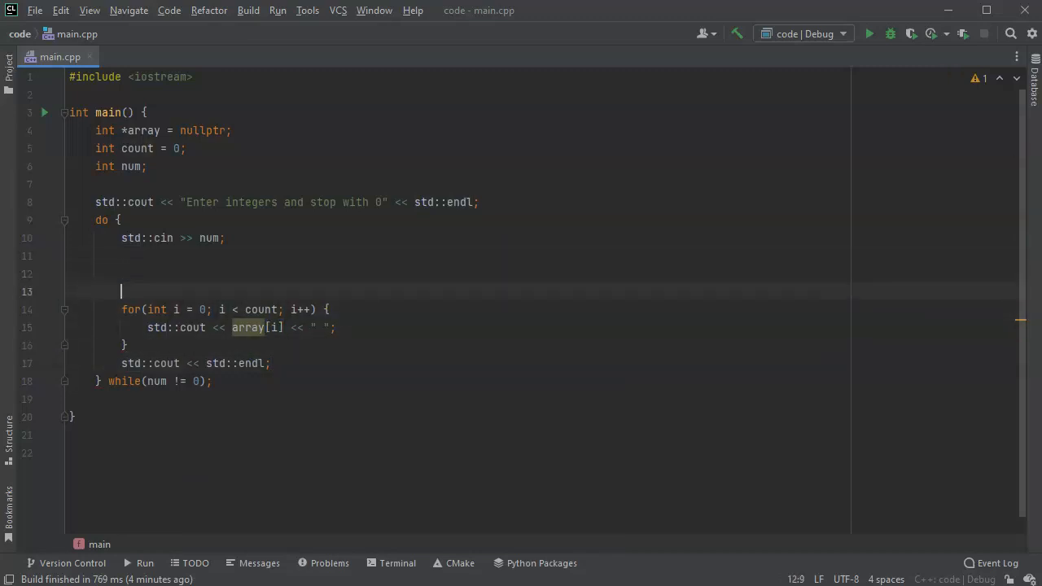
type("//")
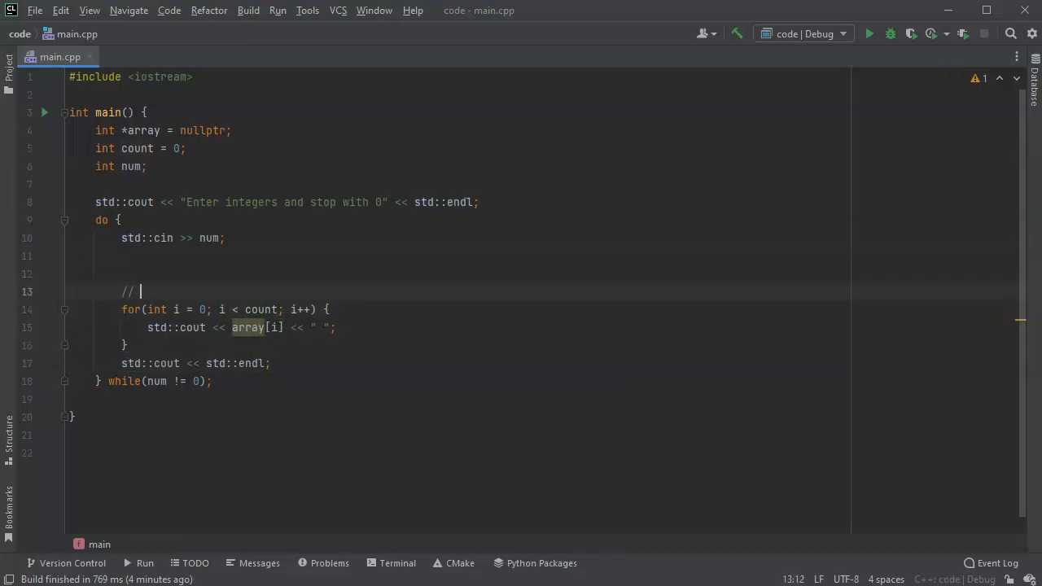
type("Display the array")
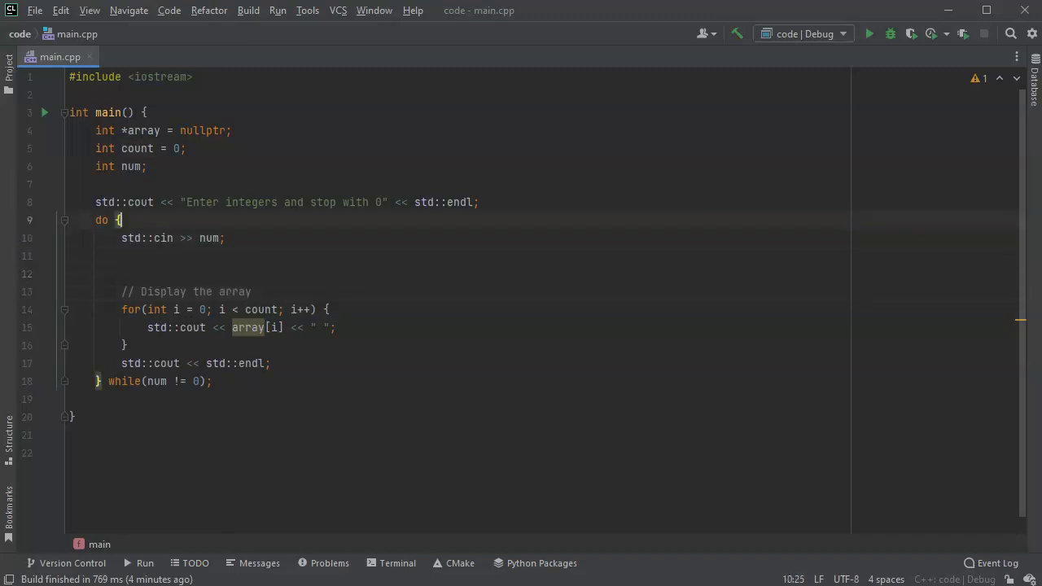
type("// Get the number")
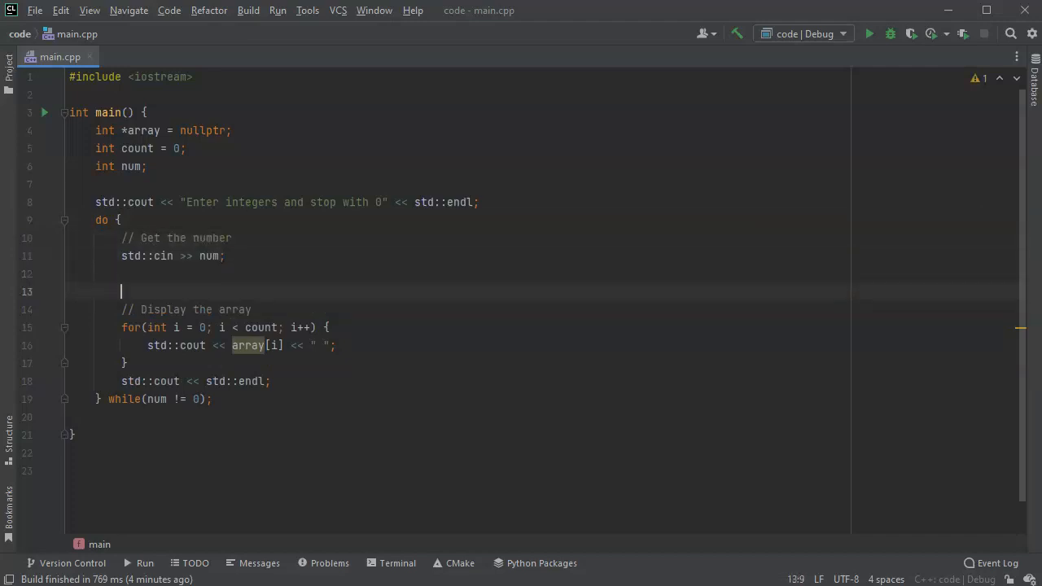
type("//")
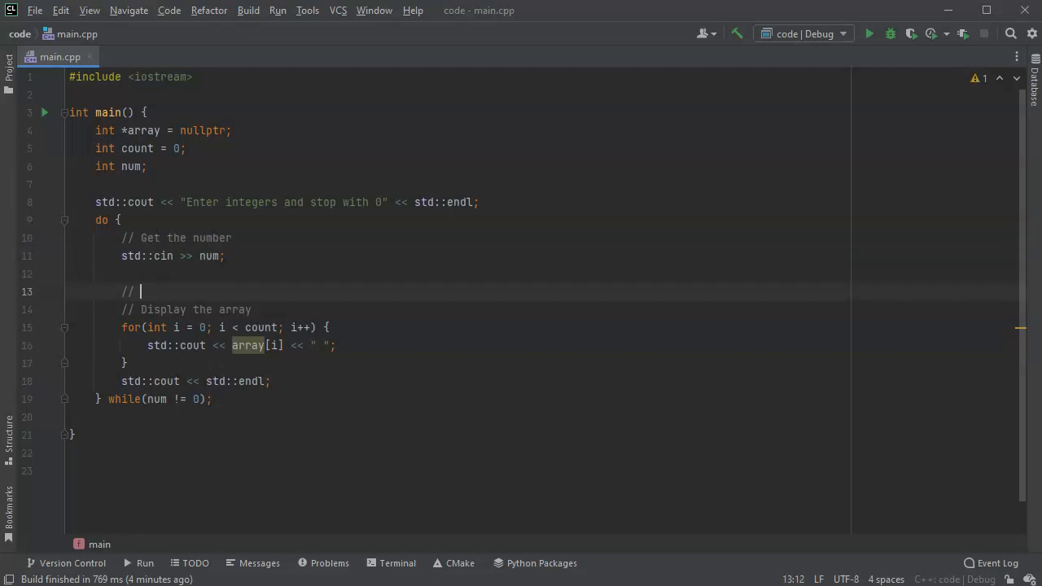
type("Dynamic")
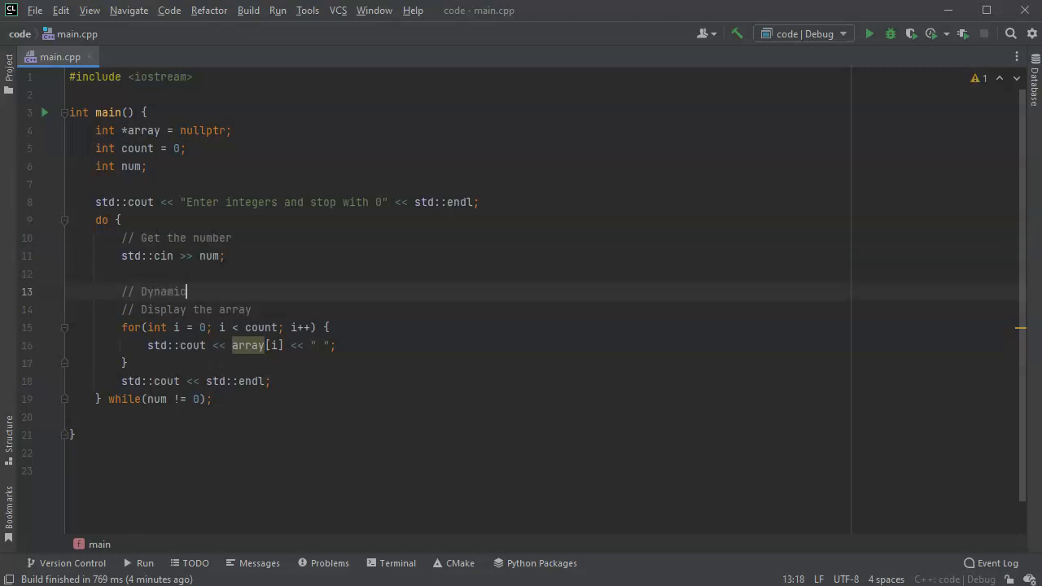
type("ally")
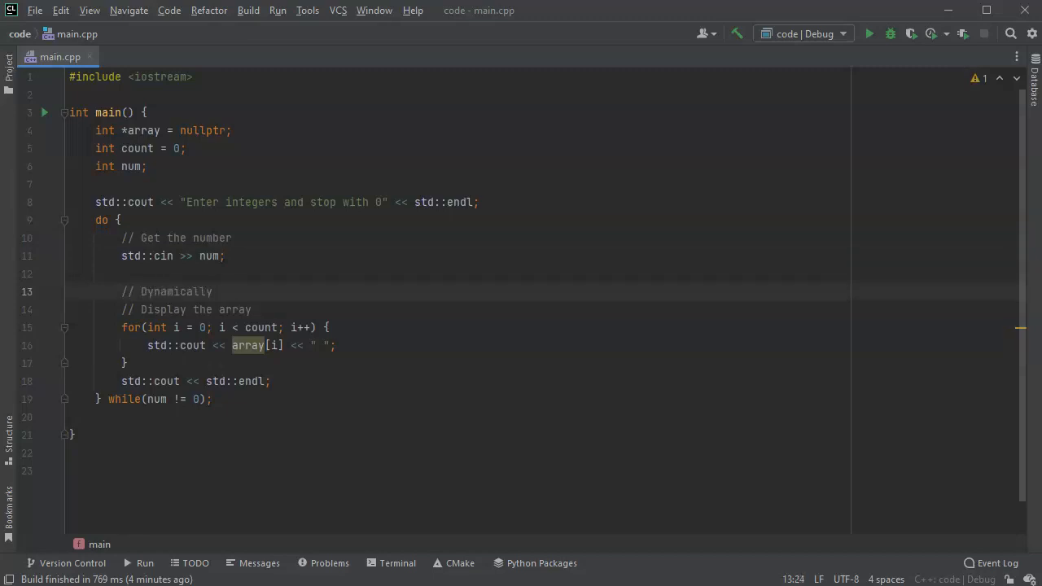
type("gro")
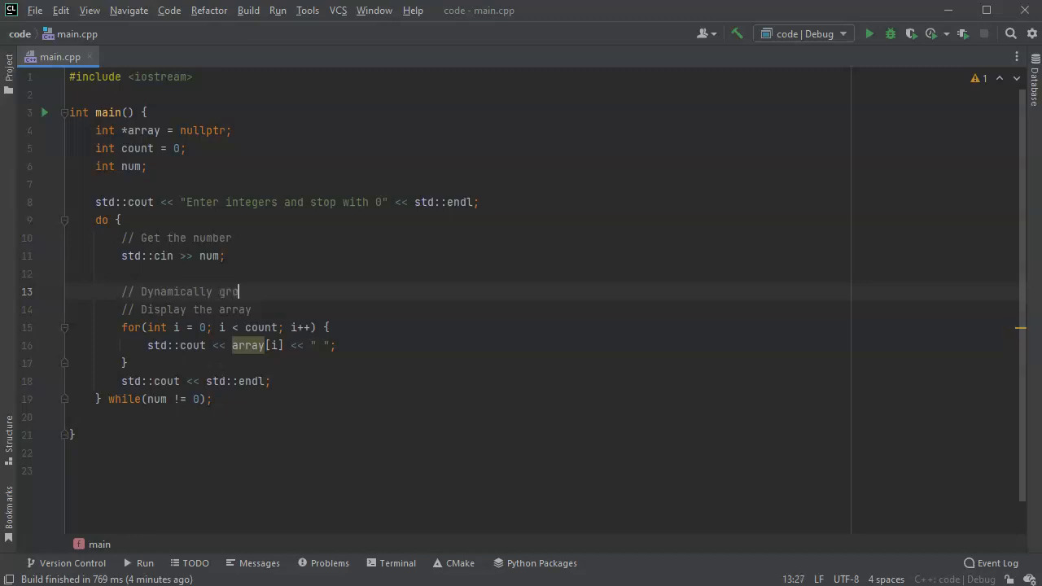
type("w the array")
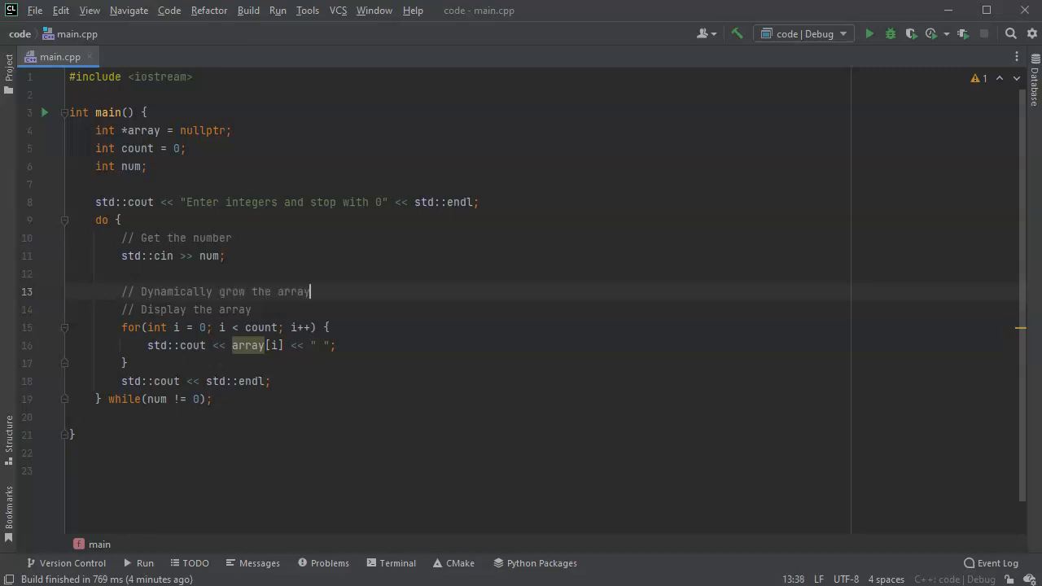
key("Enter")
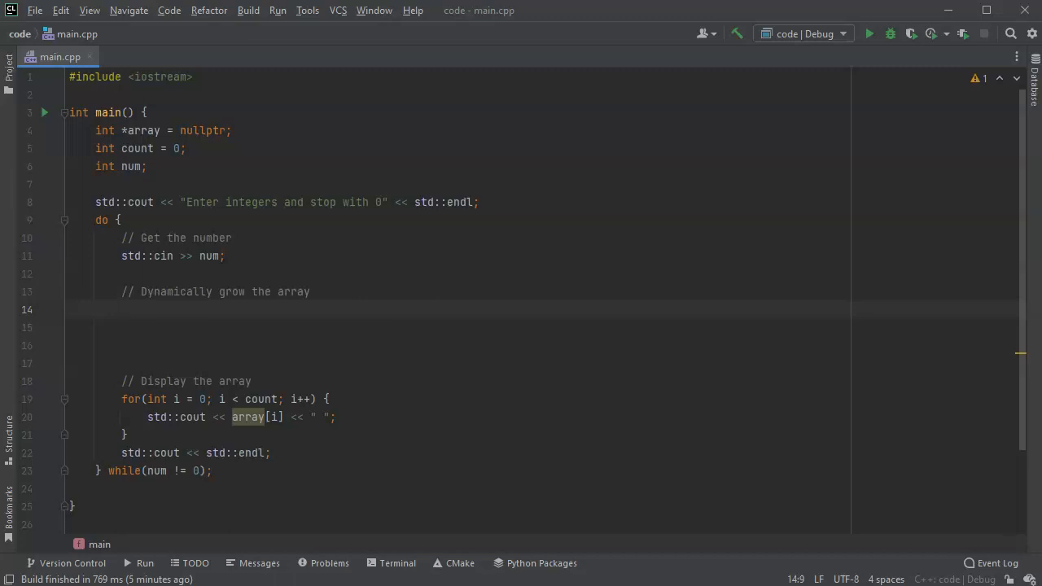
Add an if checking array is nullptr that allocates array = new int[count].
type("if")
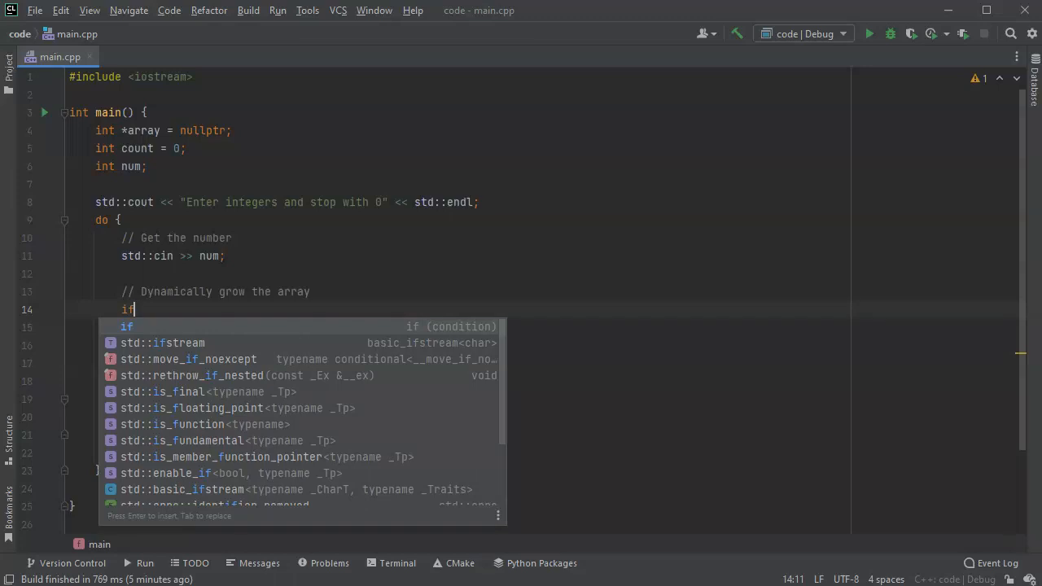
type("(array ==")
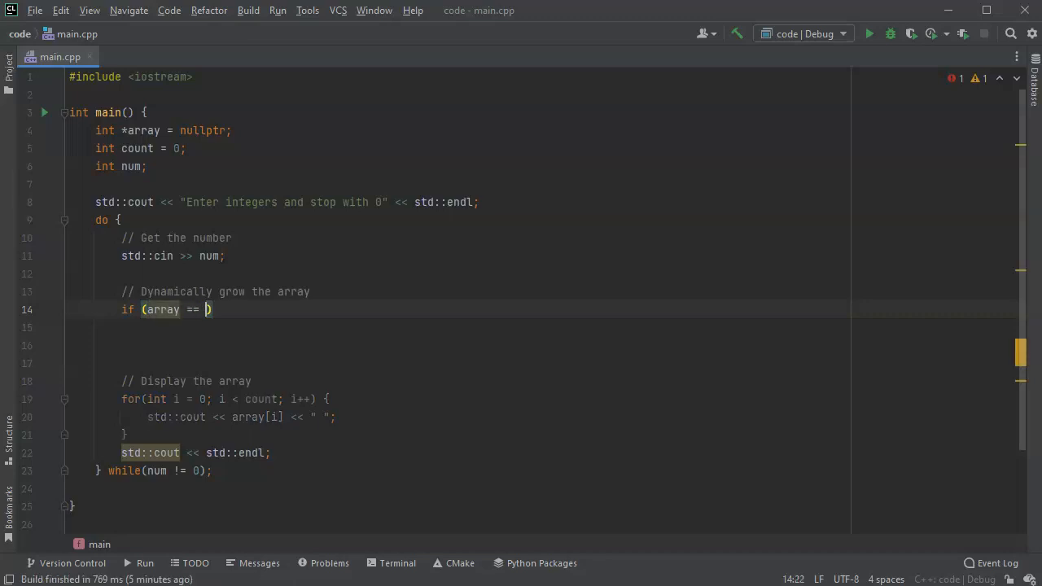
type("nullptr")
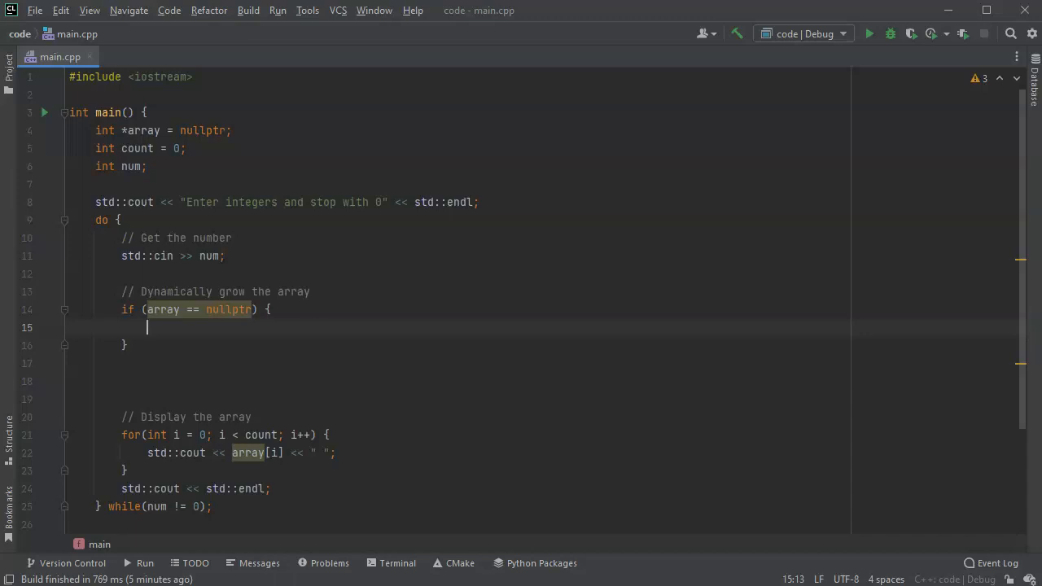
type("array")
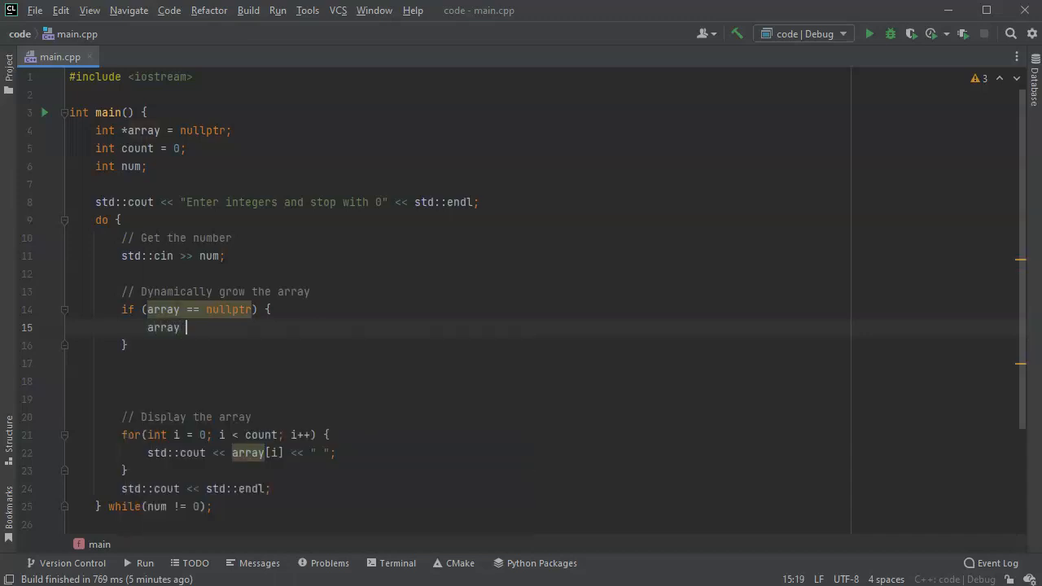
type("= n")
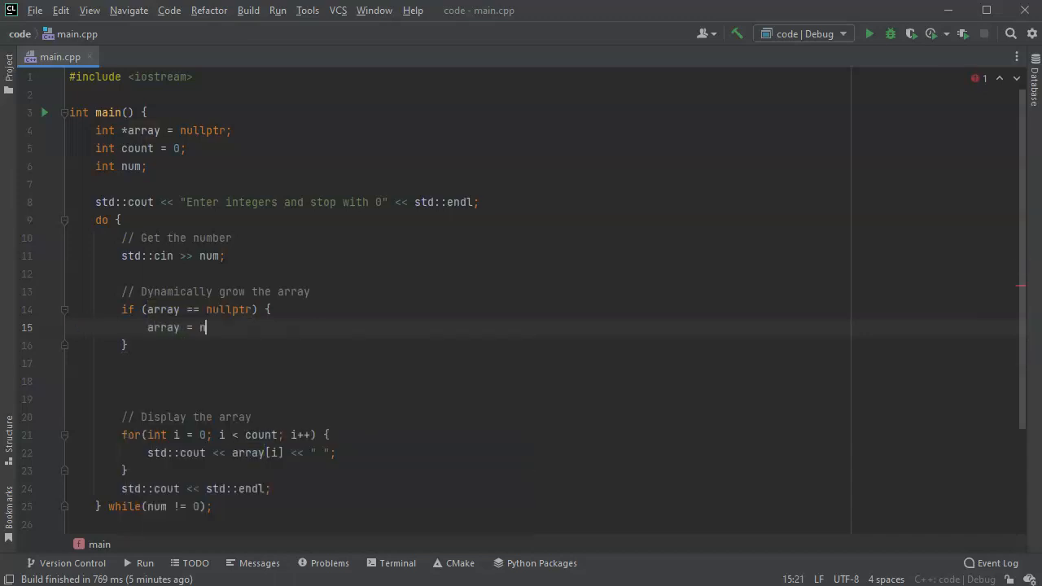
type("ew int[")
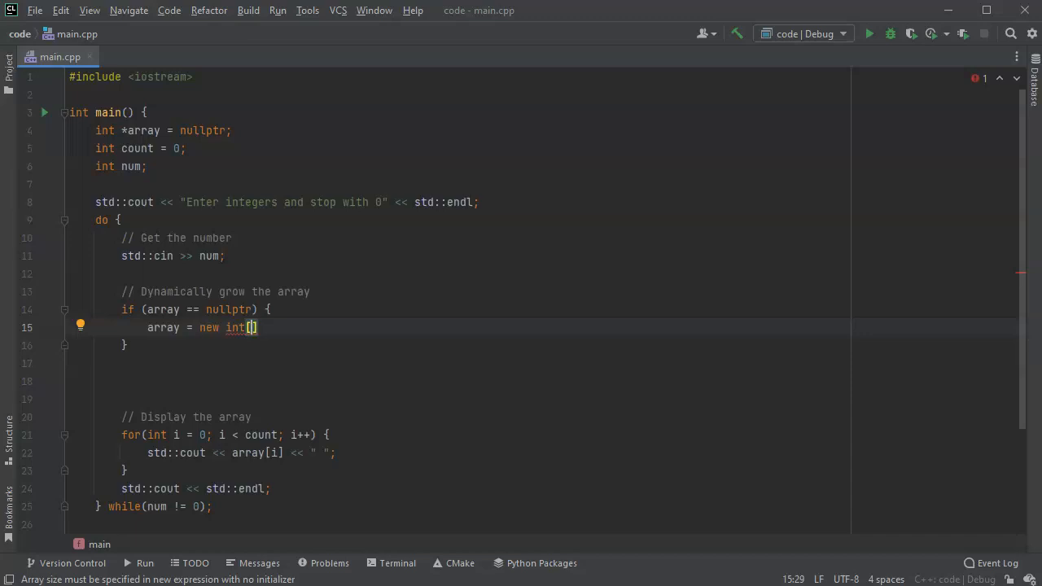
type("co")
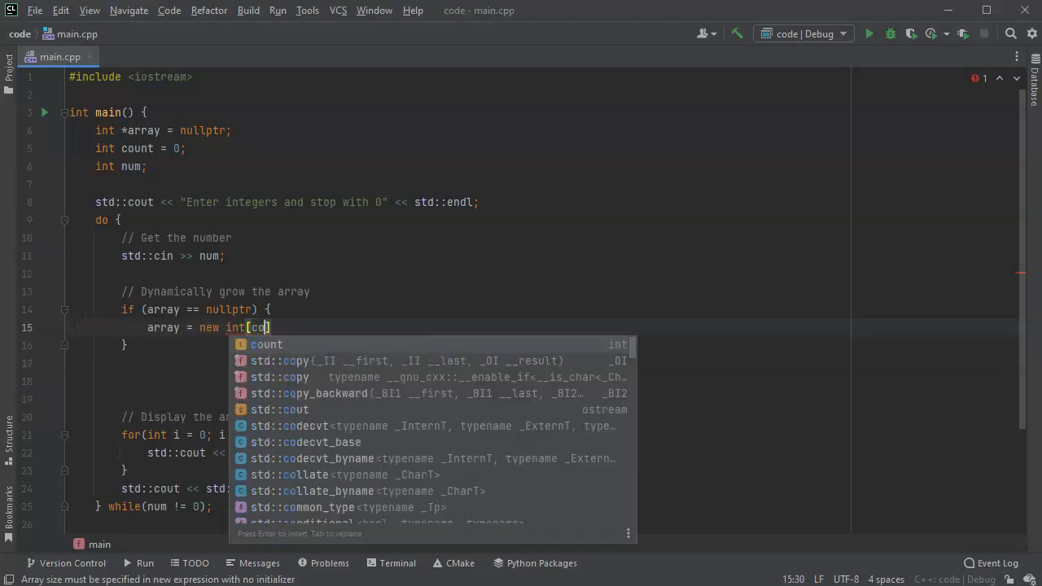
left_click(265, 344)
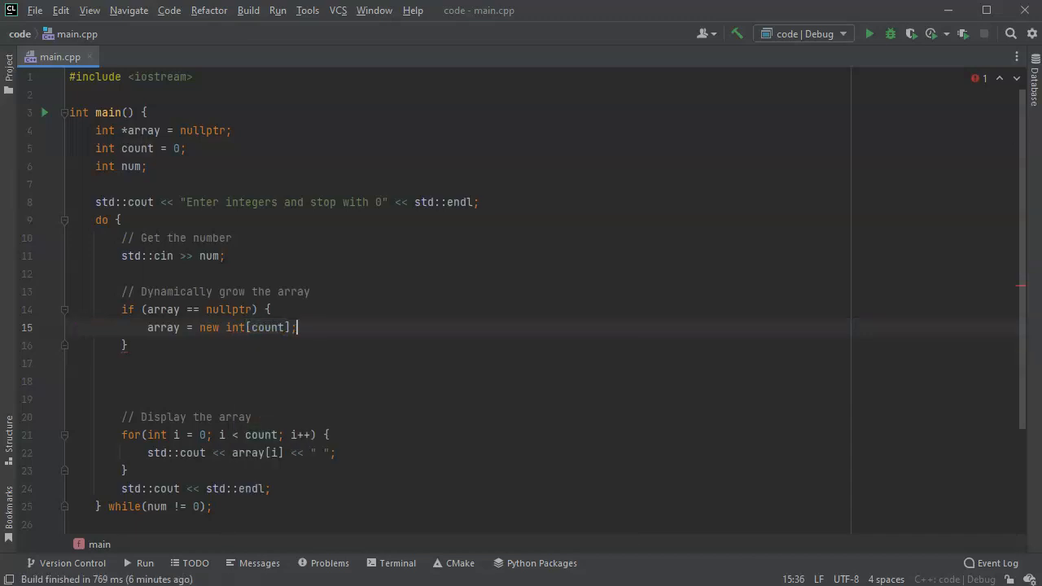
left_click(121, 273)
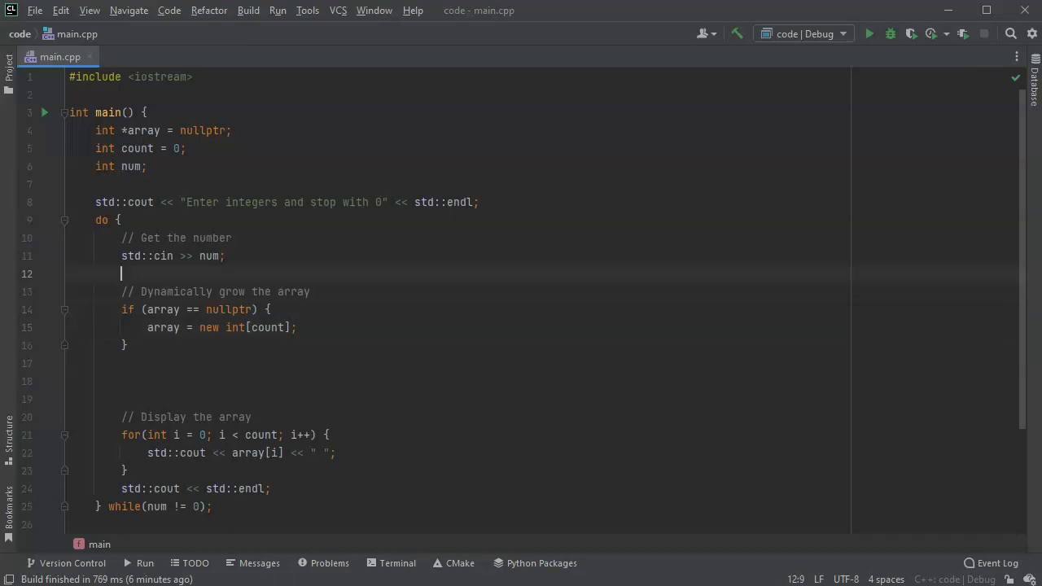
Increment count after reading num and store num in array[0] in the nullptr branch.
type("count++;")
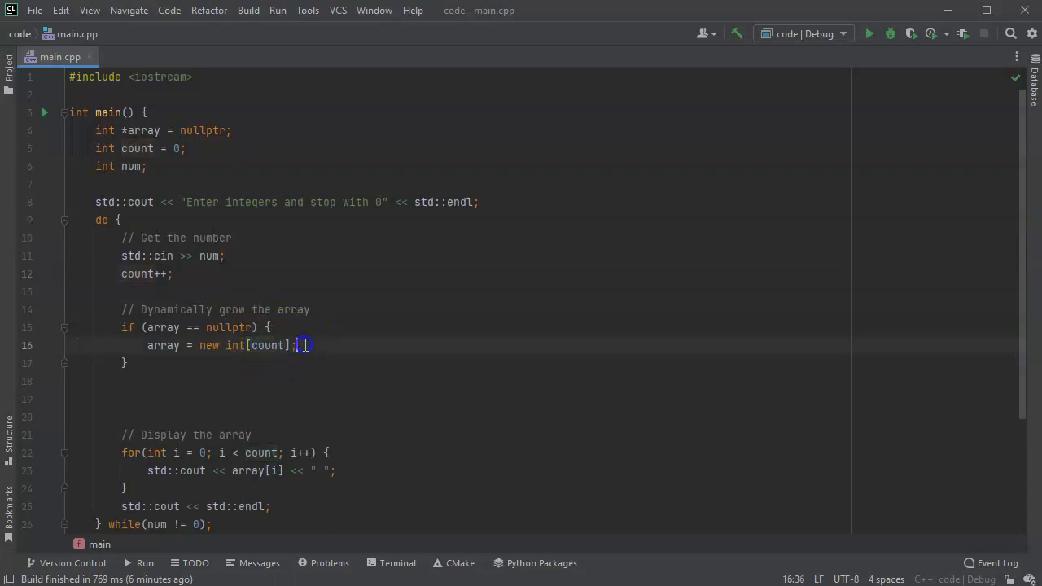
key("Return")
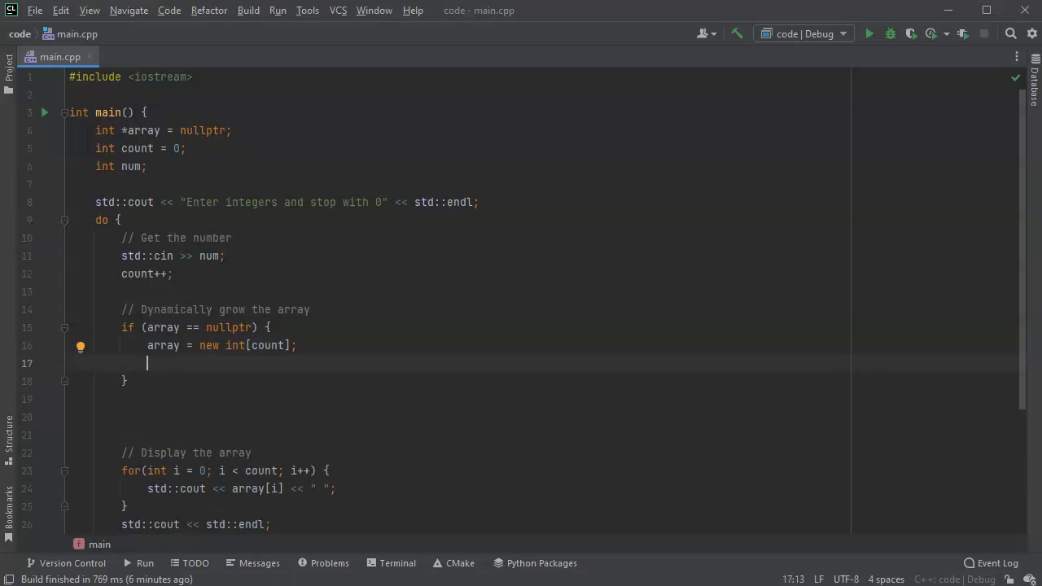
mouse_move(291, 345)
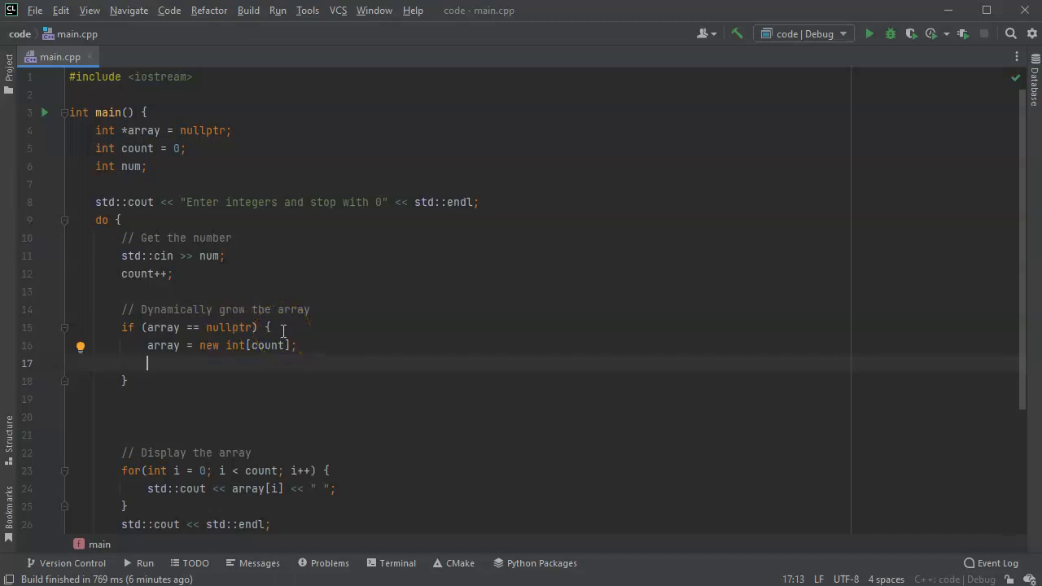
type("array[0] =")
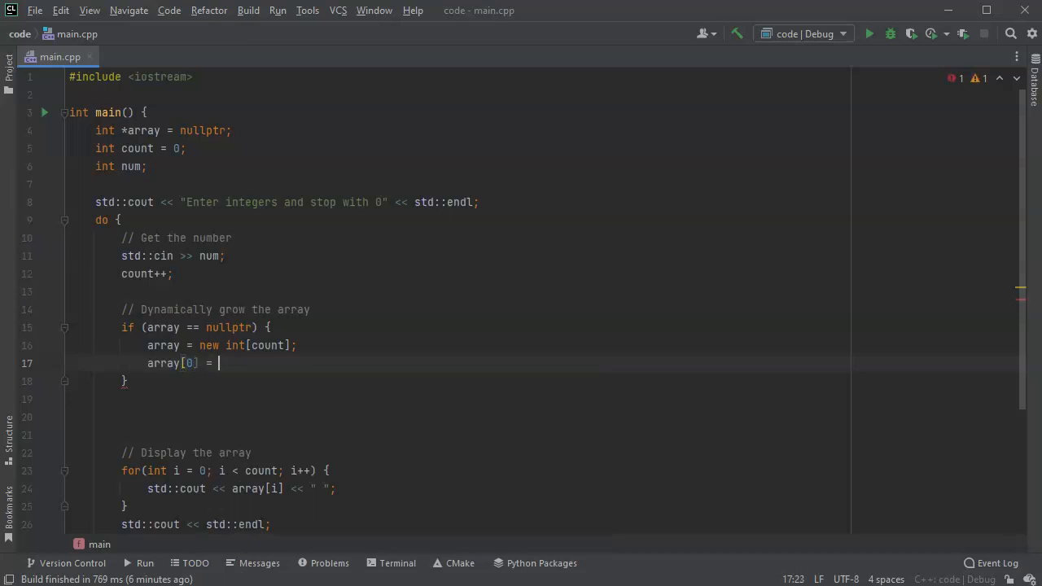
type("num;")
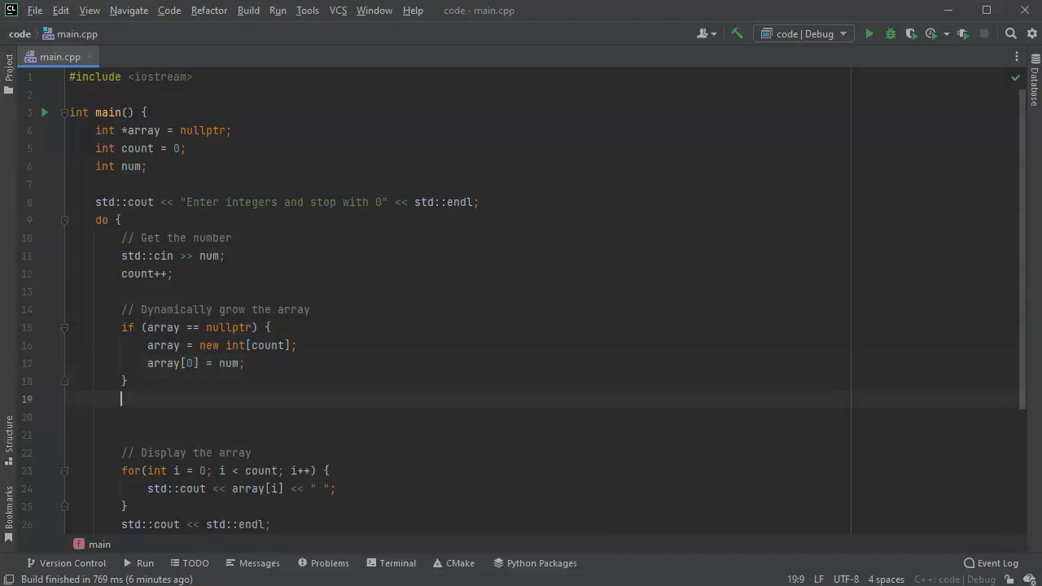
left_click(125, 381)
type(" else")
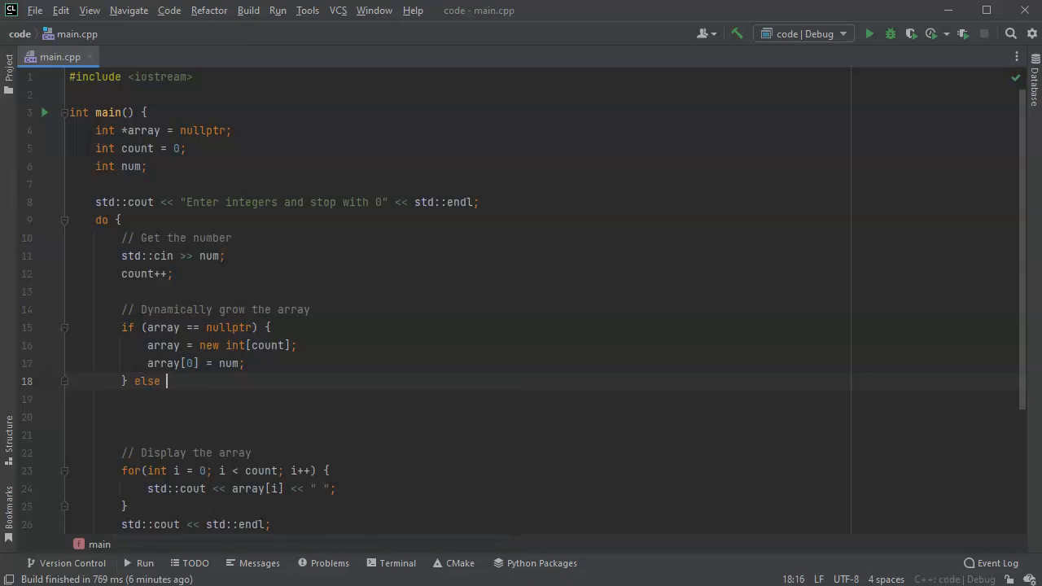
Open the else block with a 'Create a new array' comment and int *arrayTemp = new int[count].
type("{")
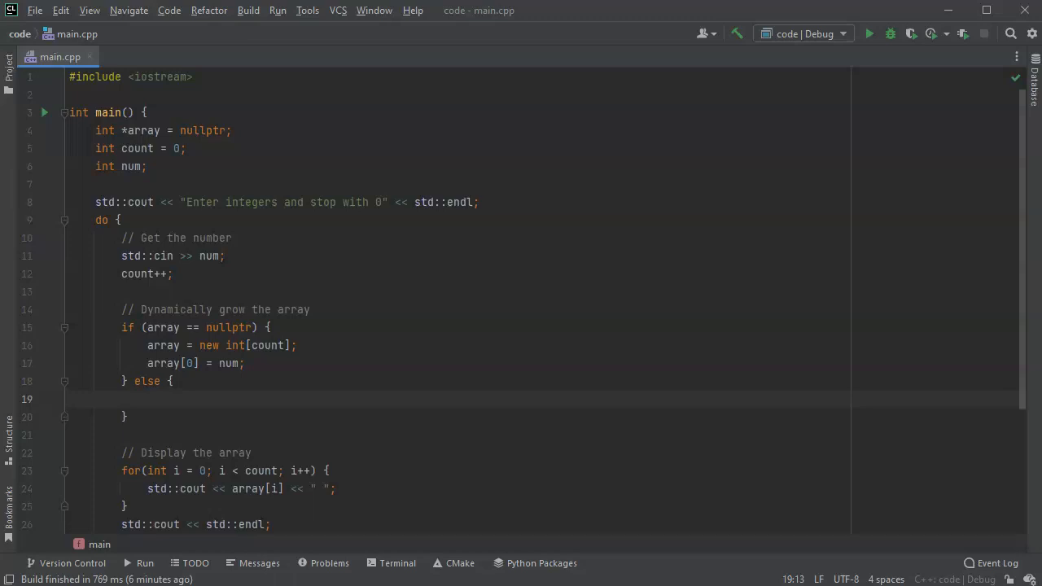
type("// Cr")
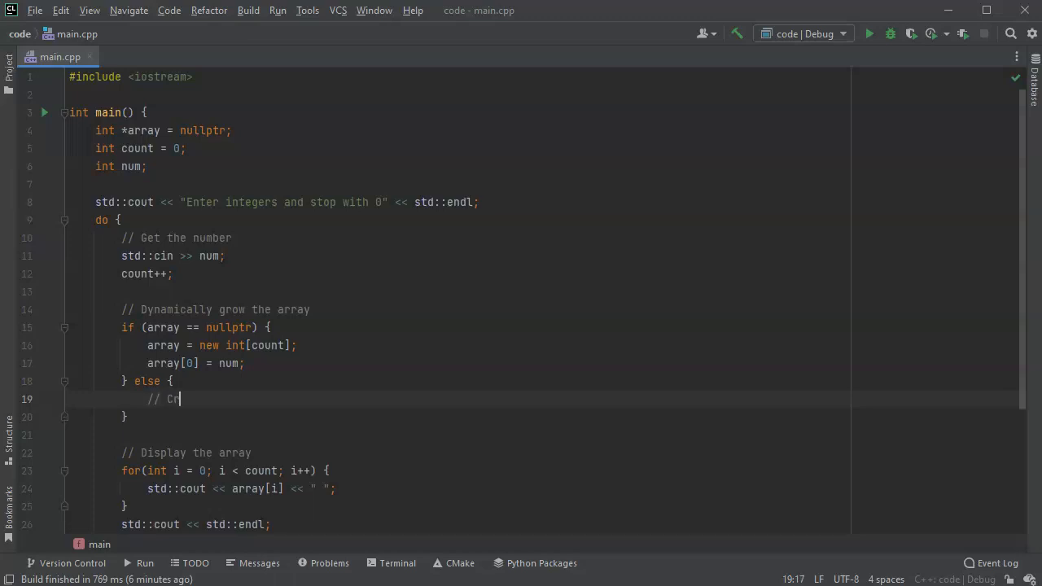
type("eate a new array")
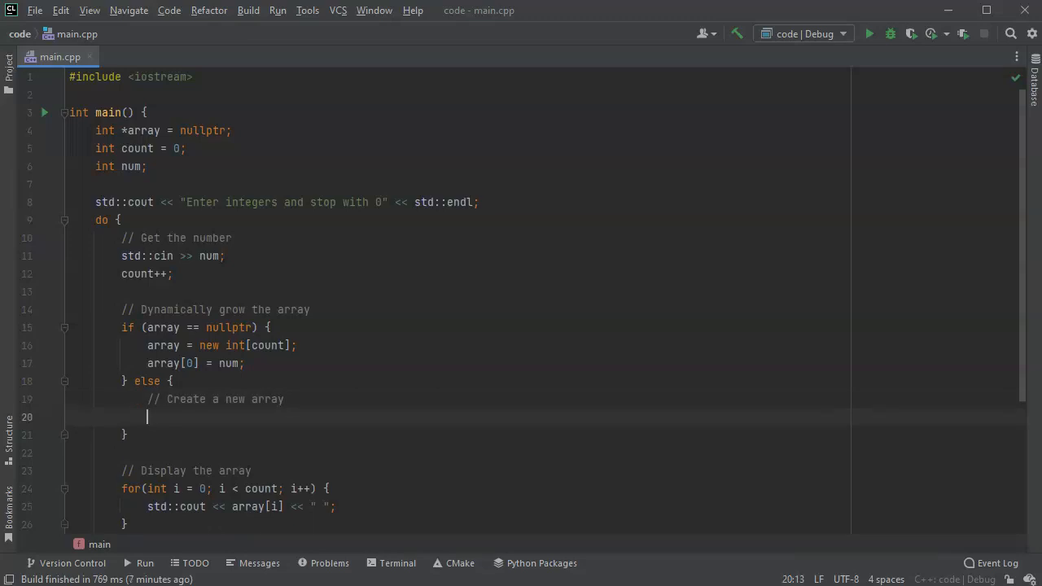
type("int *")
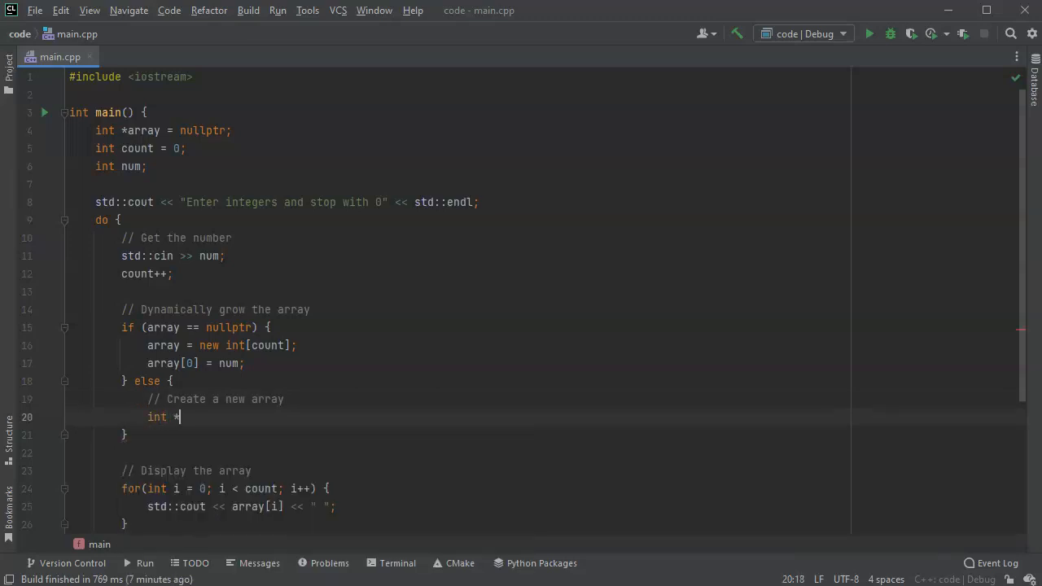
type("array")
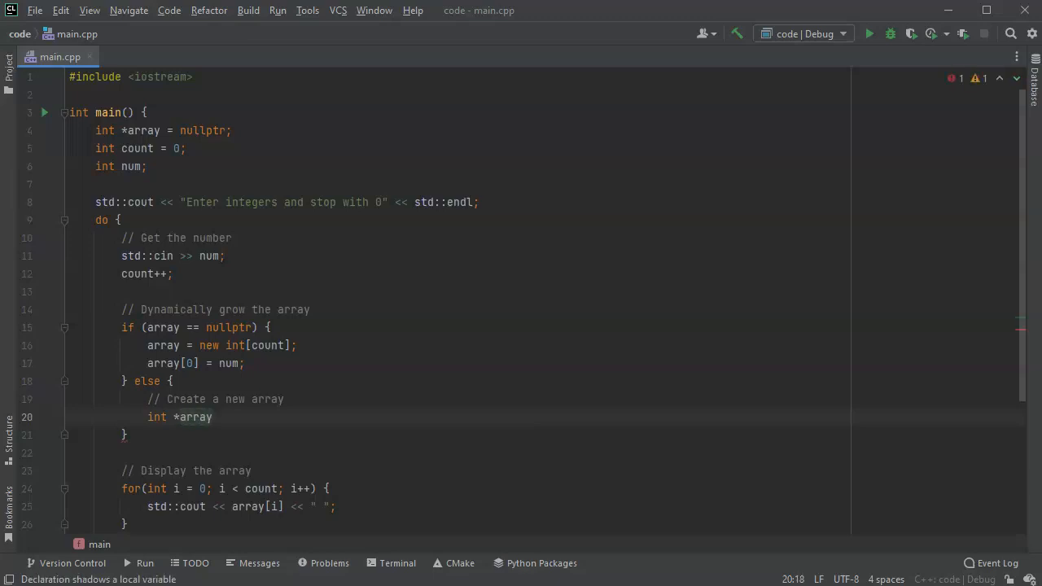
type("2")
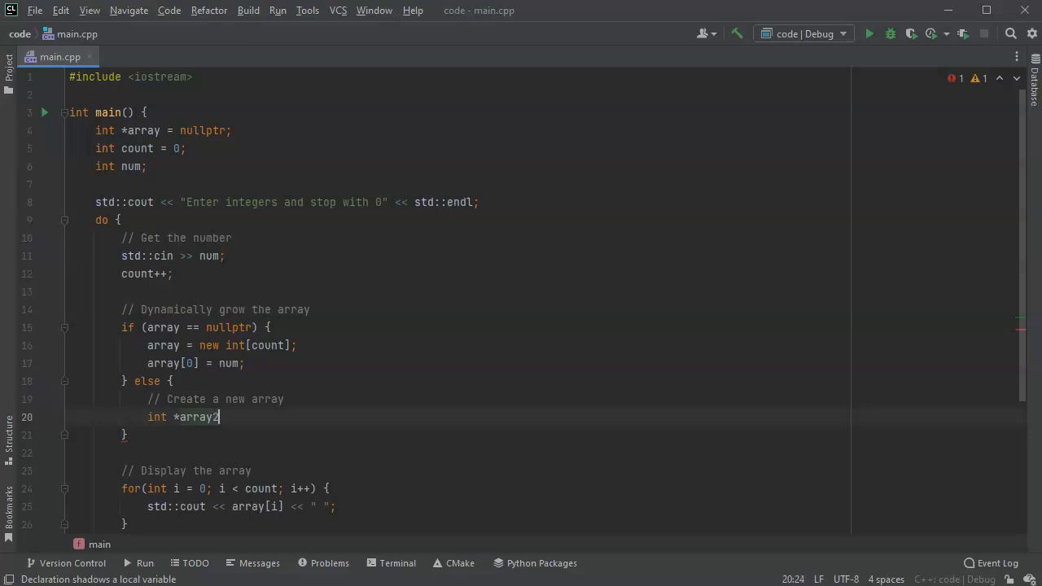
key("Backspace")
type("Temp =")
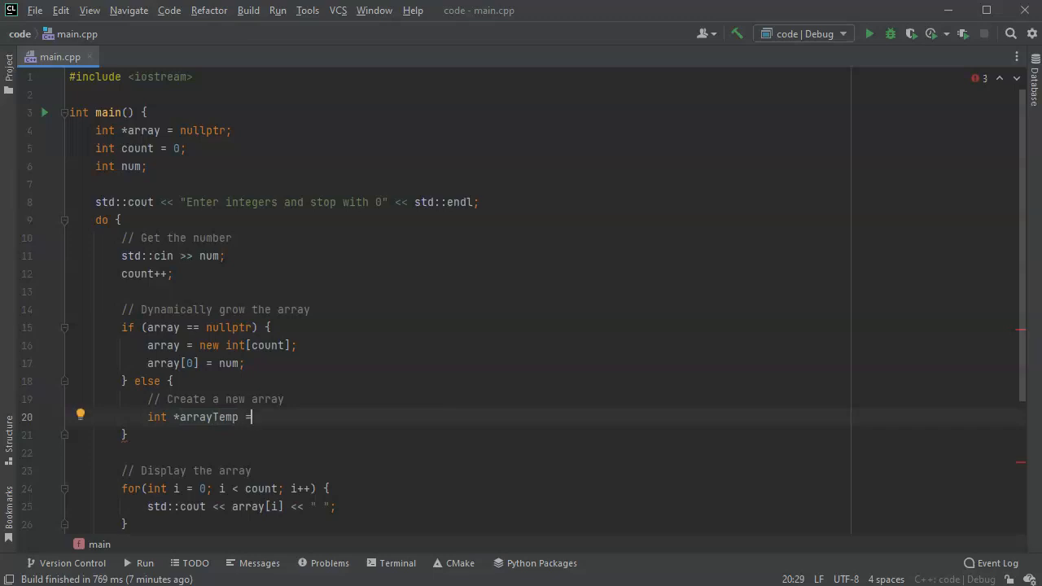
type("new")
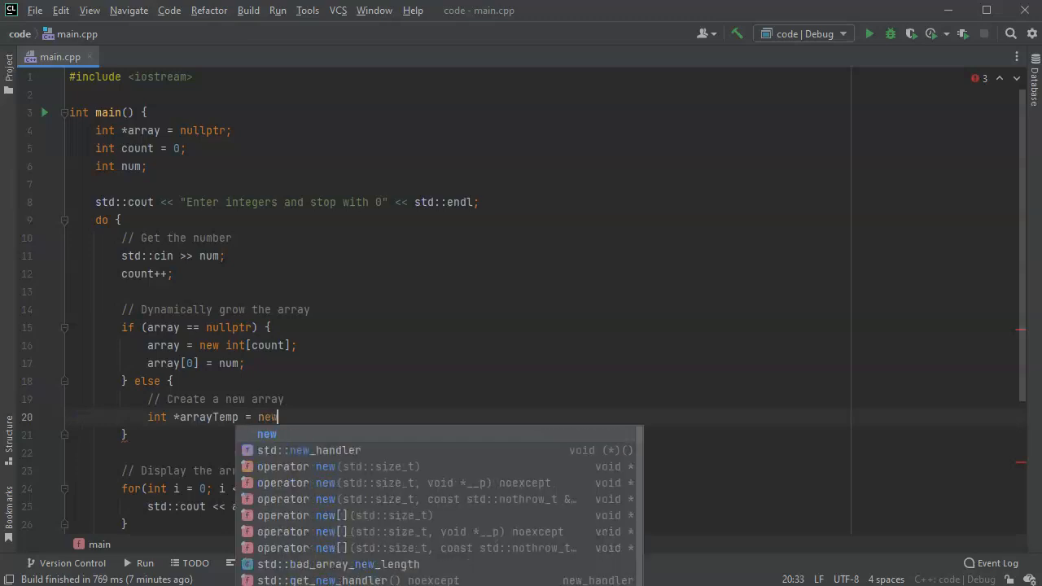
type("int[")
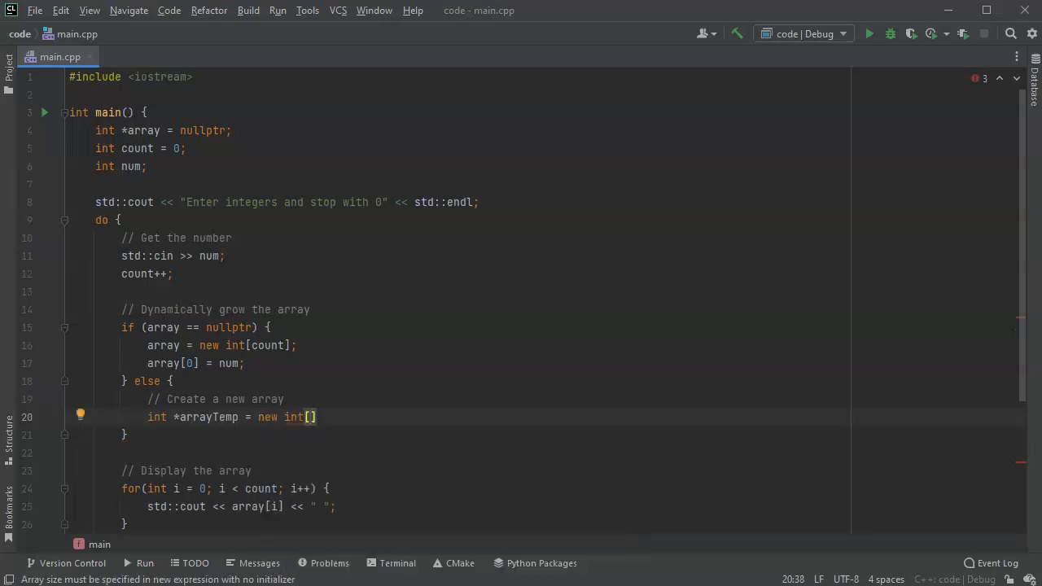
type("count")
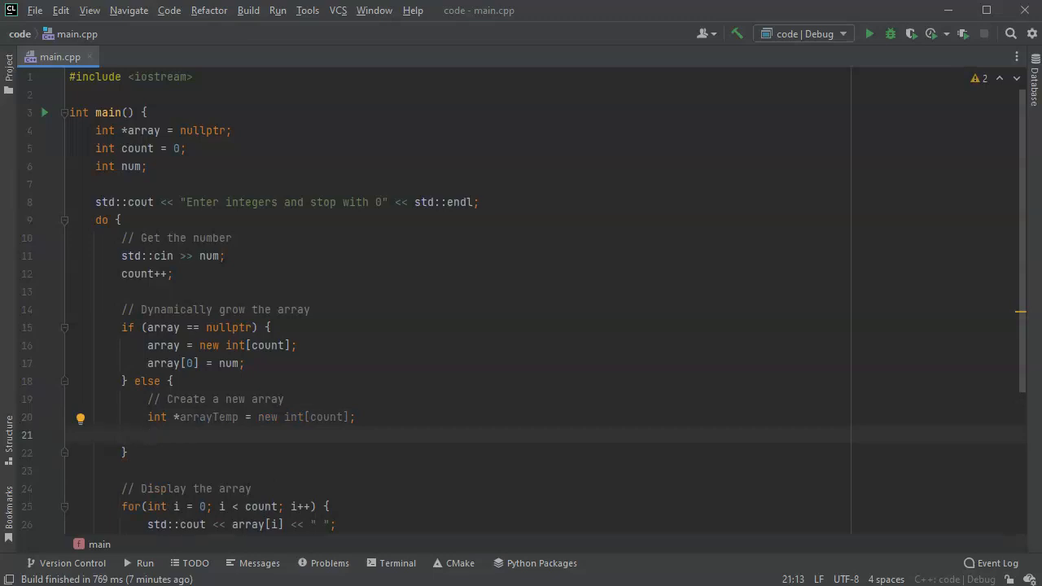
type("// c")
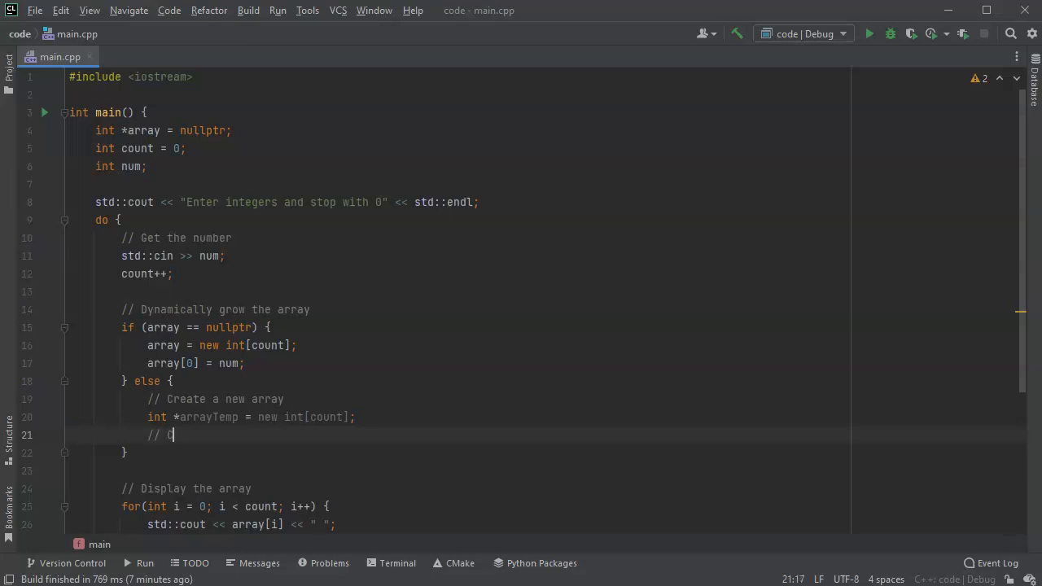
Add a 'Copy the old values' comment and a for loop copying array[i] into arrayTemp[i].
type("opy the old")
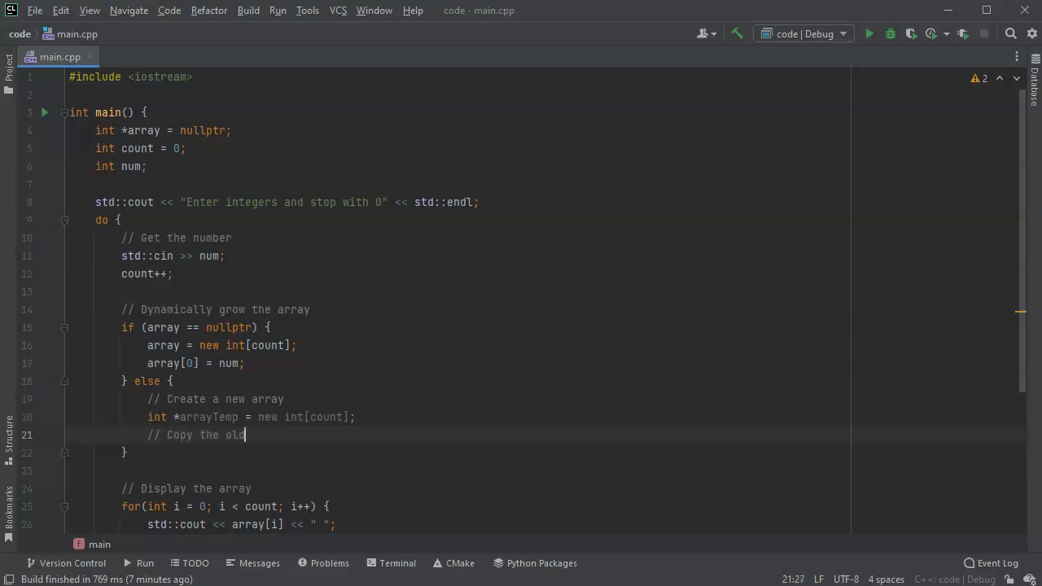
type("value")
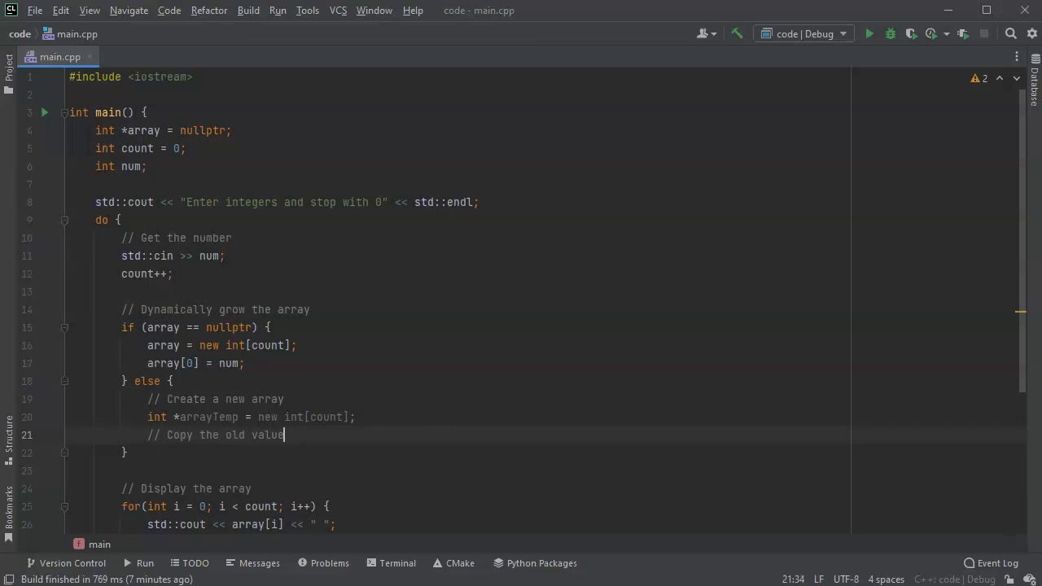
key("Enter")
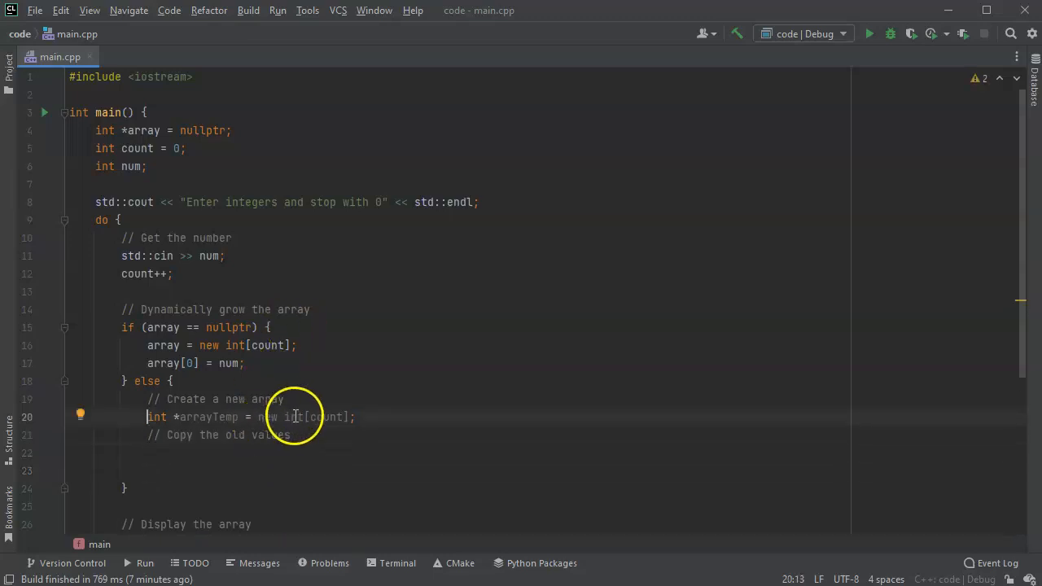
double_click(325, 417)
type("for(int ")
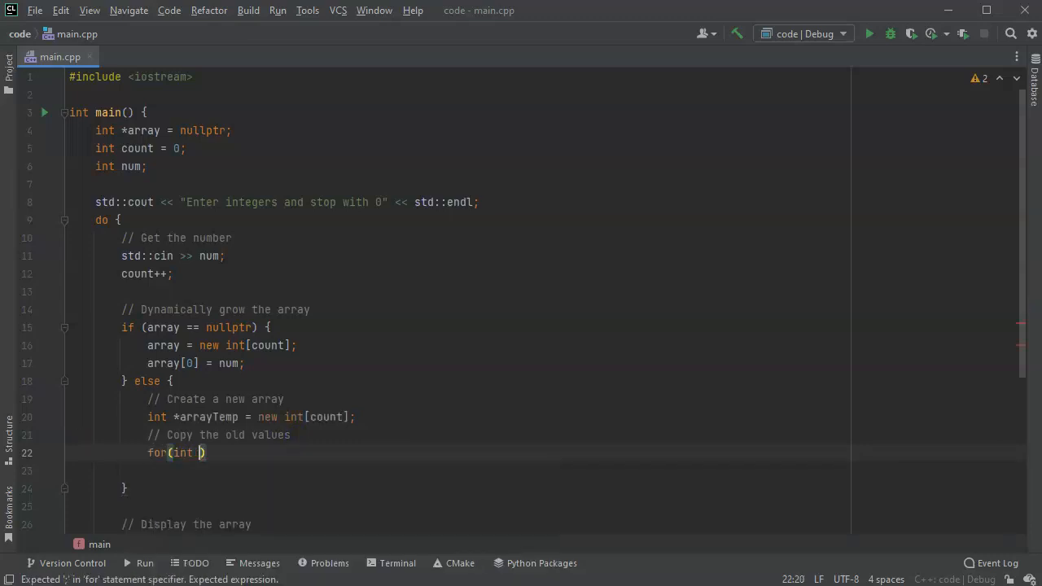
type("i=0;")
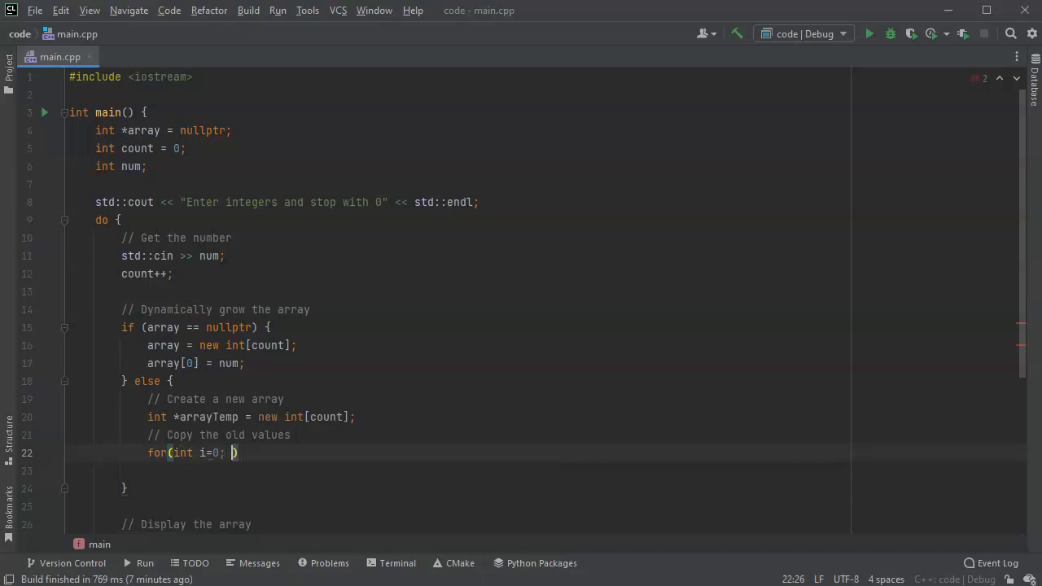
type("i < count - 1")
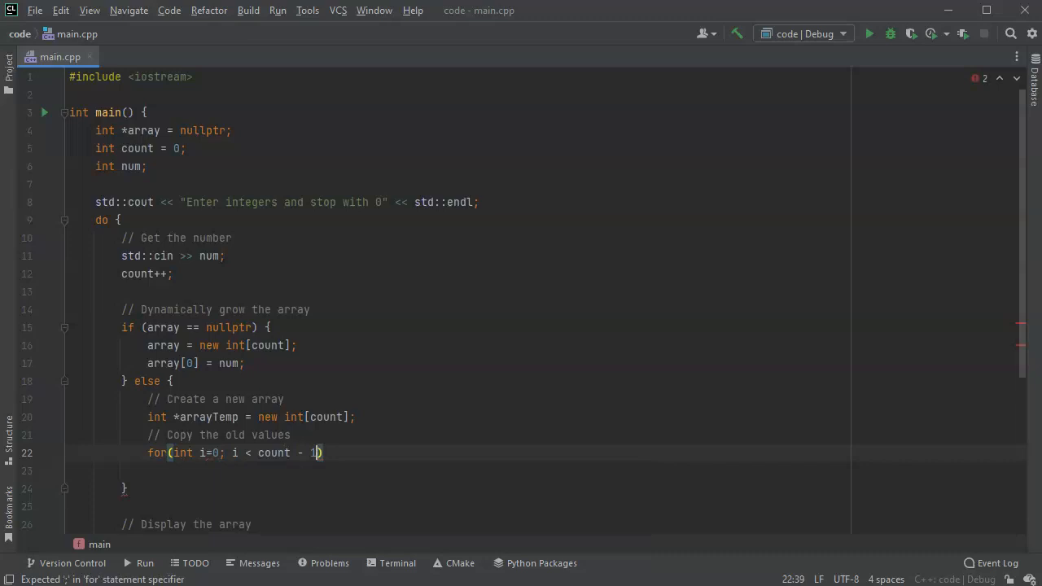
type("; i++")
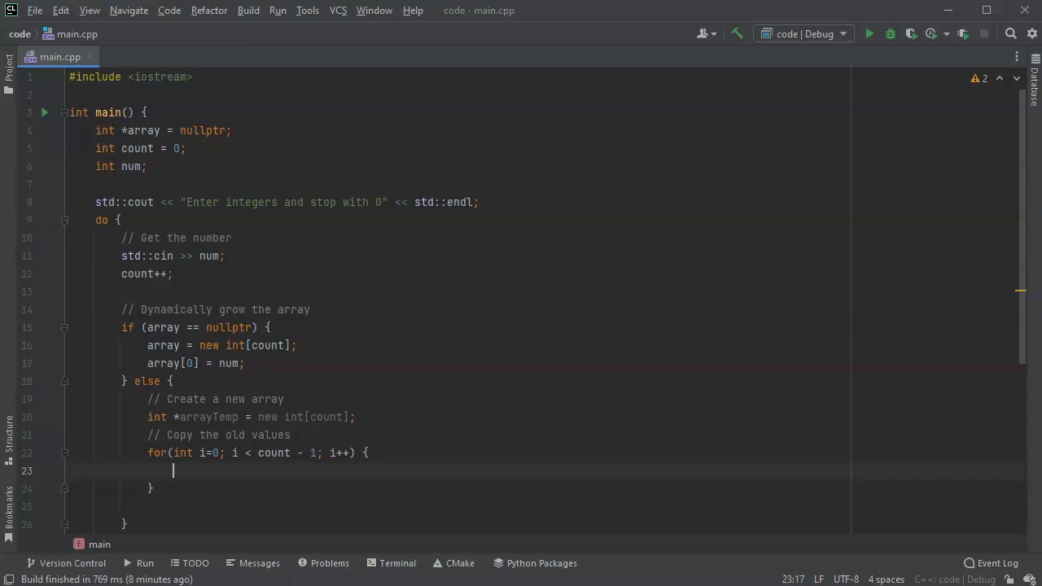
type("arrayTemp")
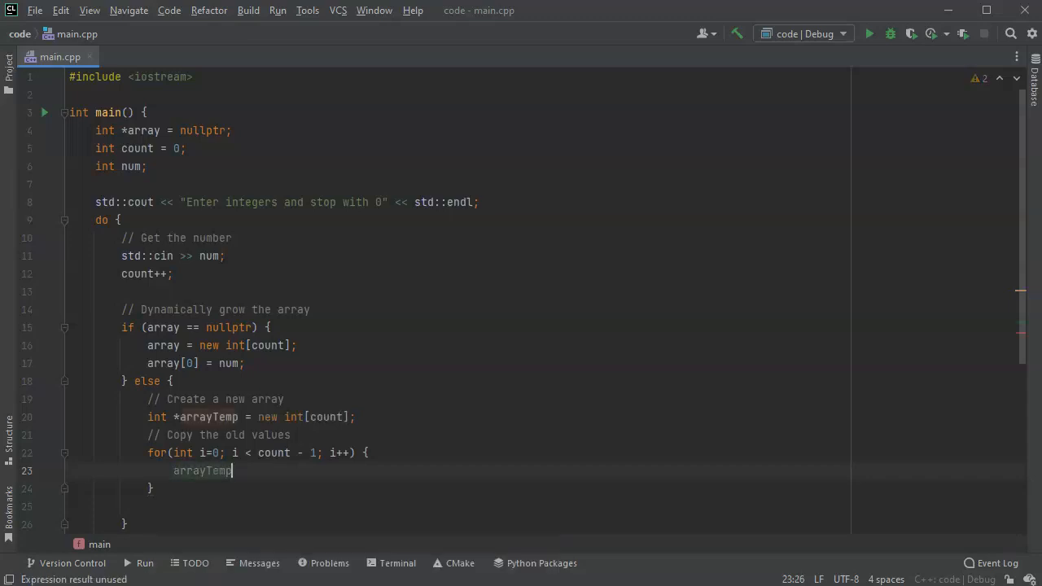
type("[i] =")
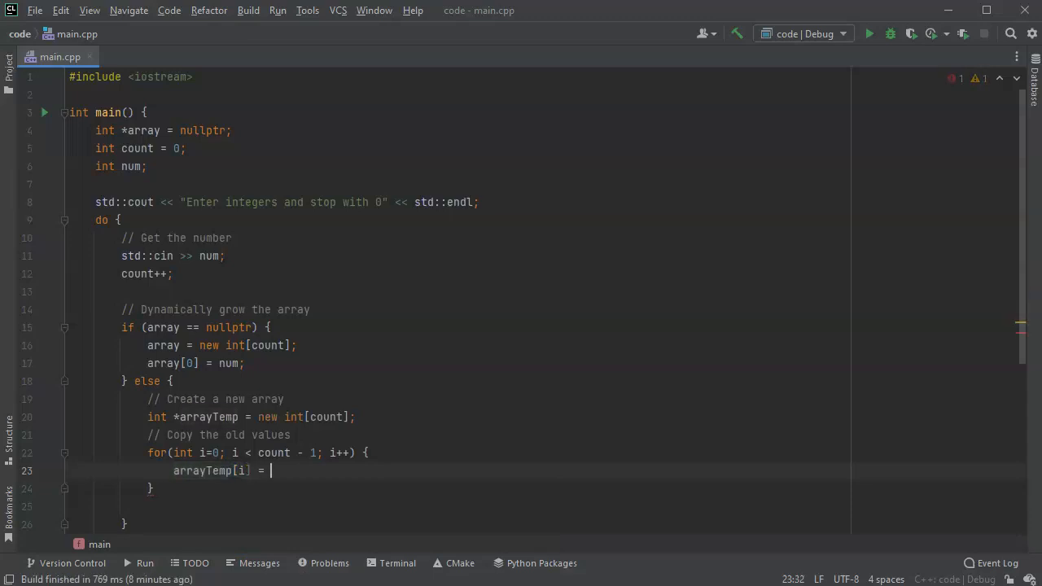
type("array[i];")
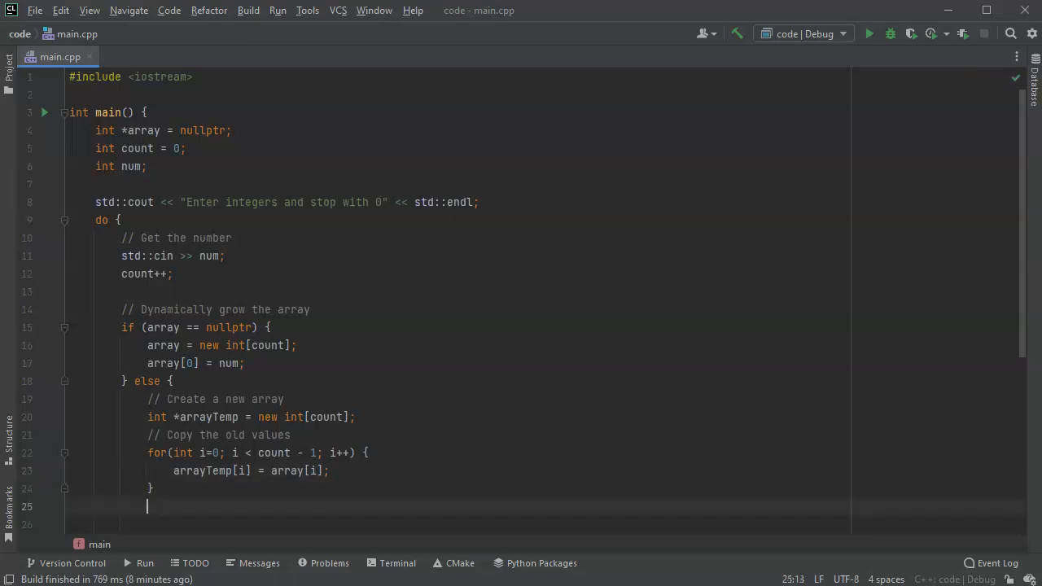
Store num in arrayTemp[count - 1] after the copy loop.
type("arrayTemp")
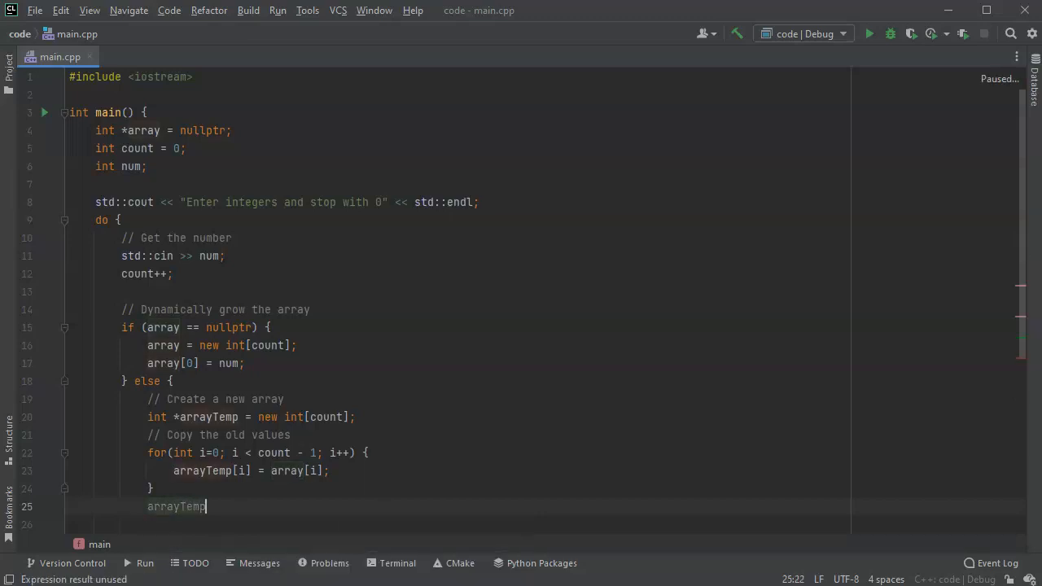
type("[i]")
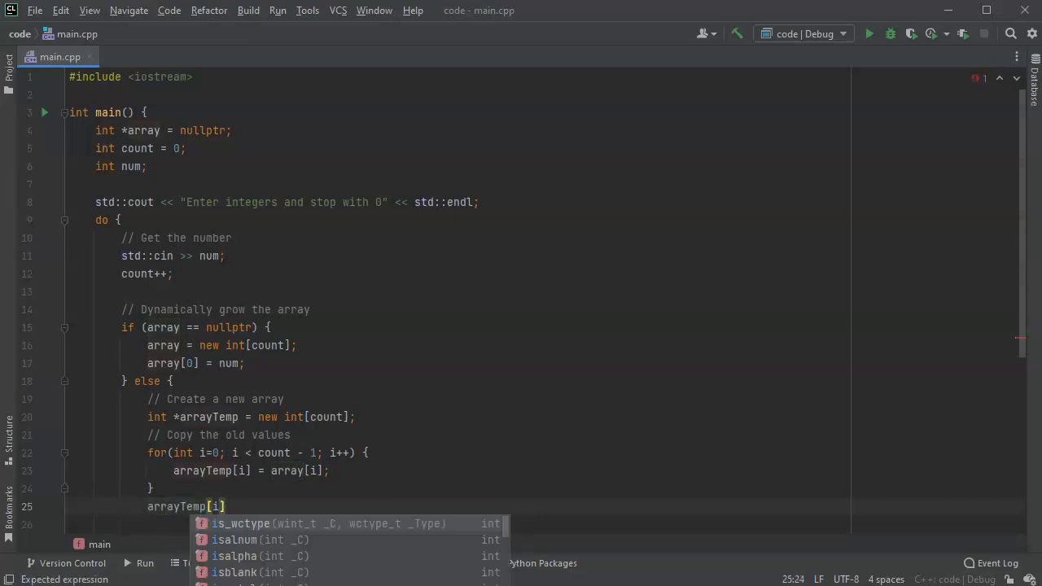
type("count")
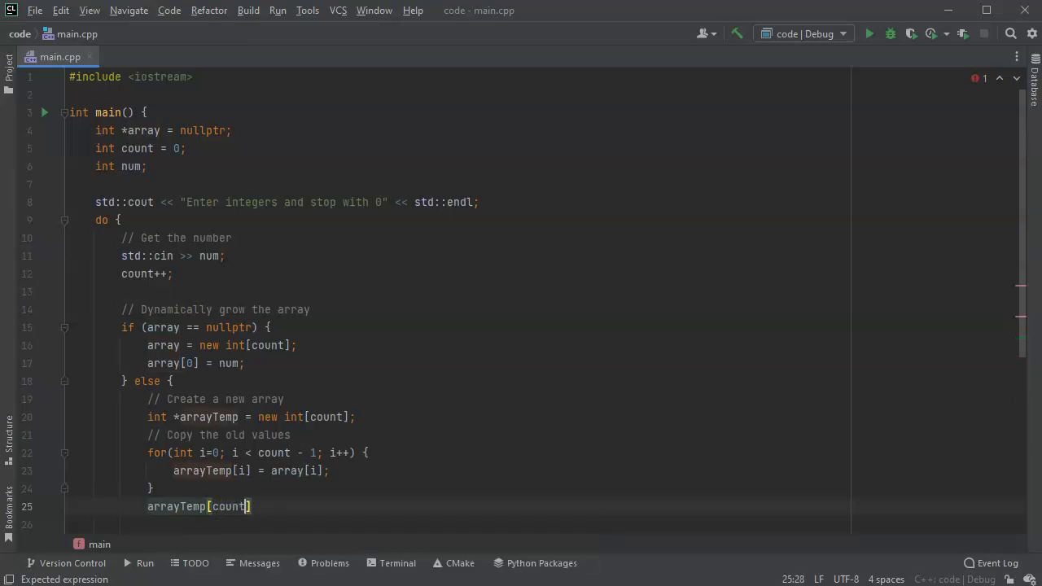
type("- 1")
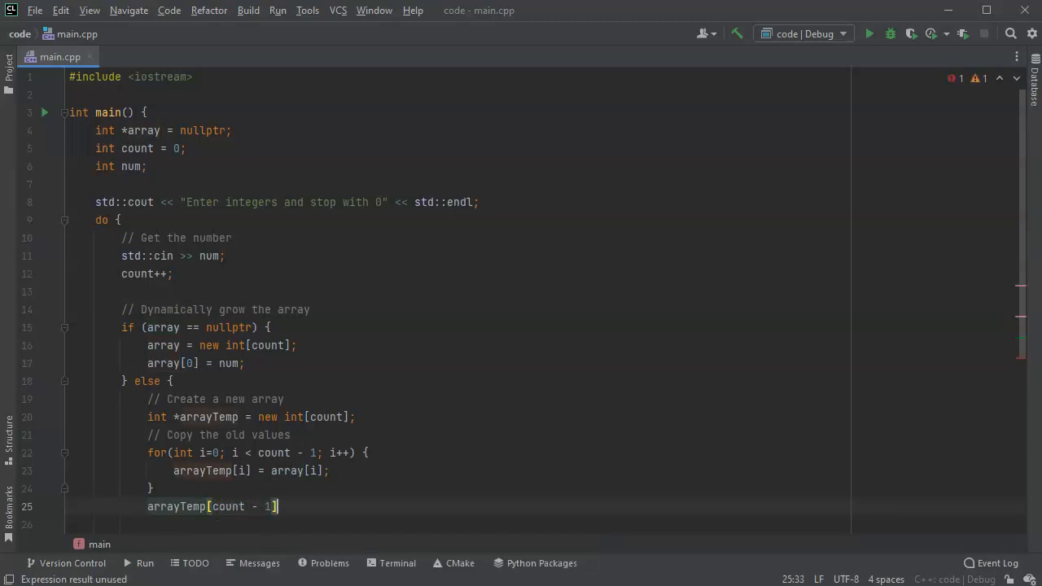
key("Left")
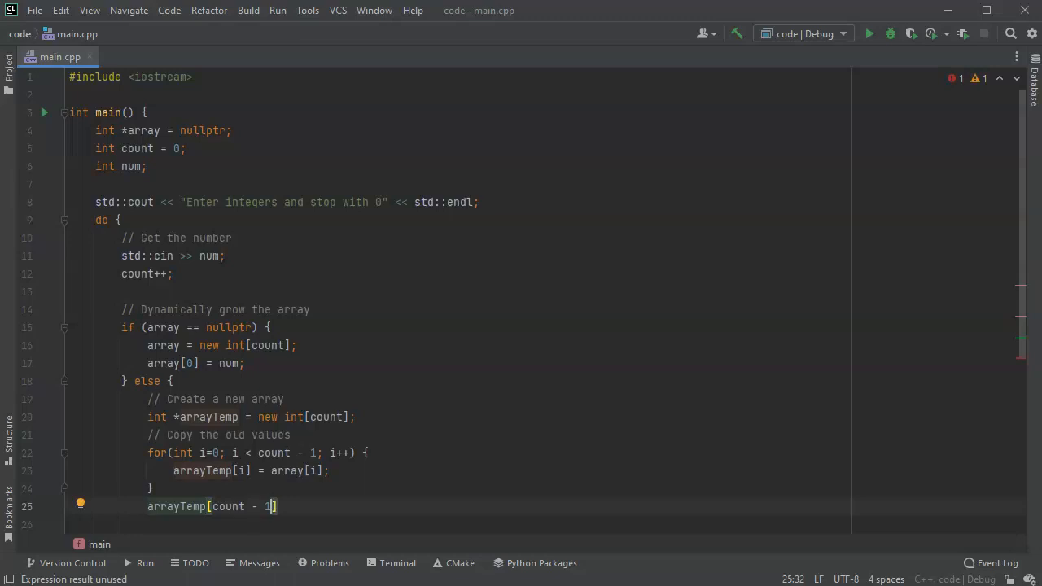
type("]")
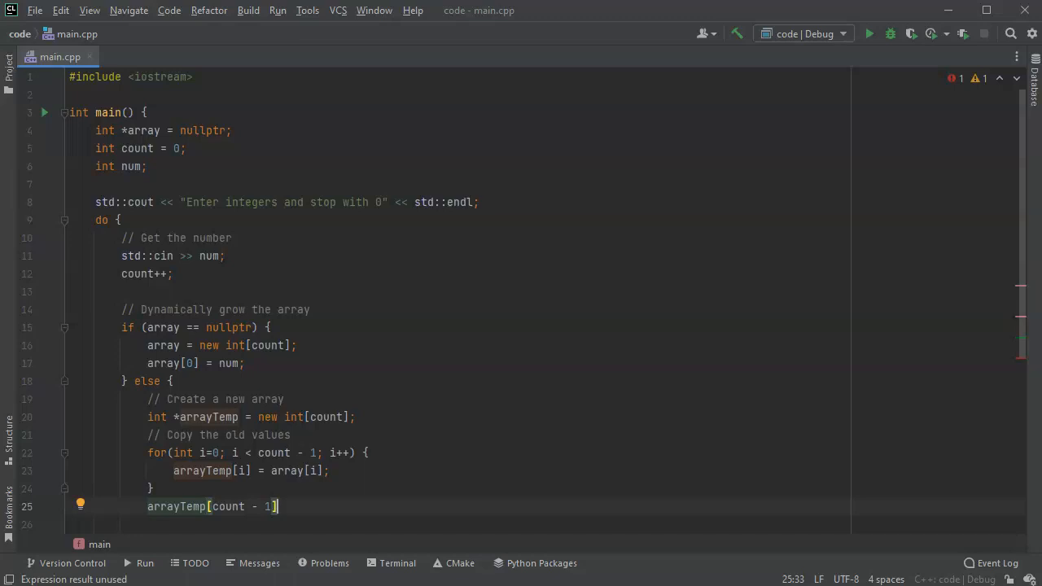
type("= num;")
type("//")
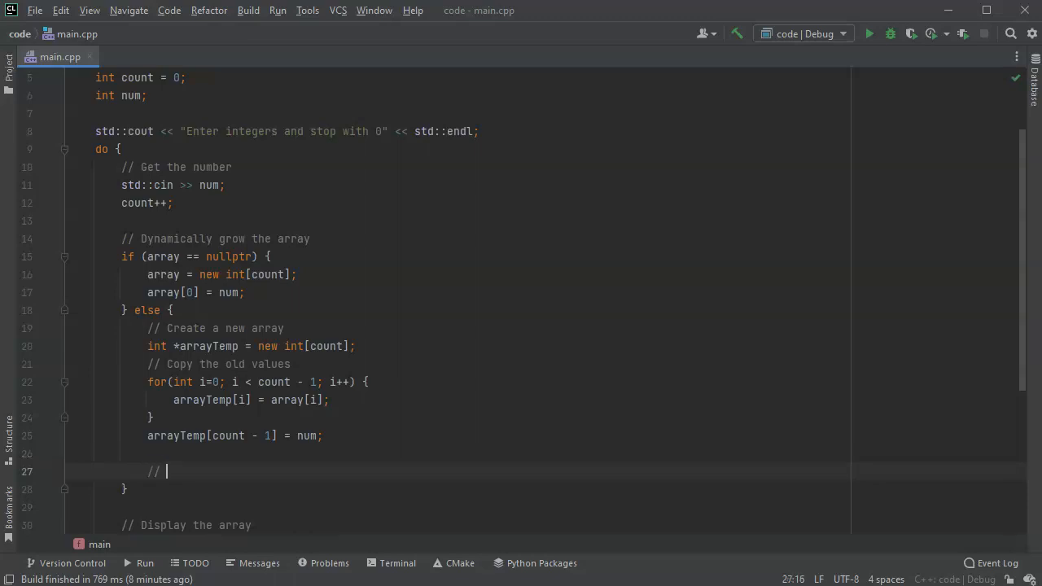
Add a 'Remove the old array' comment, delete [] array, and array = arrayTemp.
type("Remove the ol")
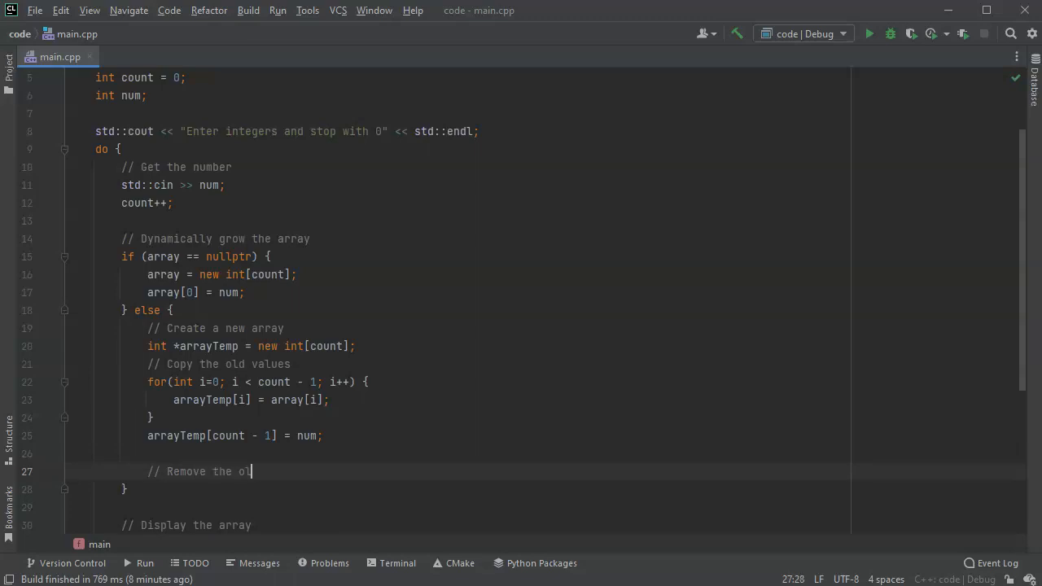
type("d array")
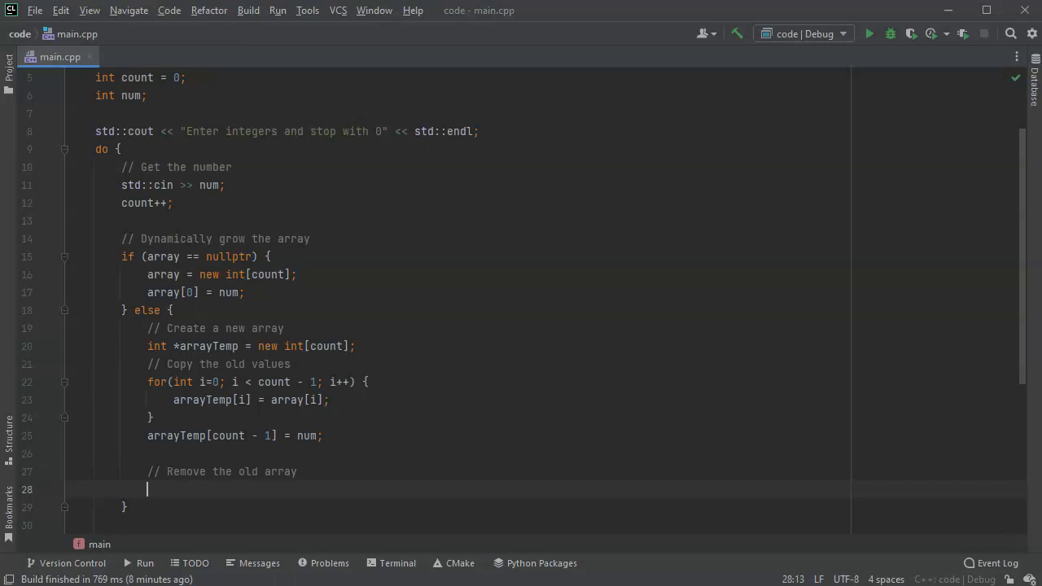
type("delete")
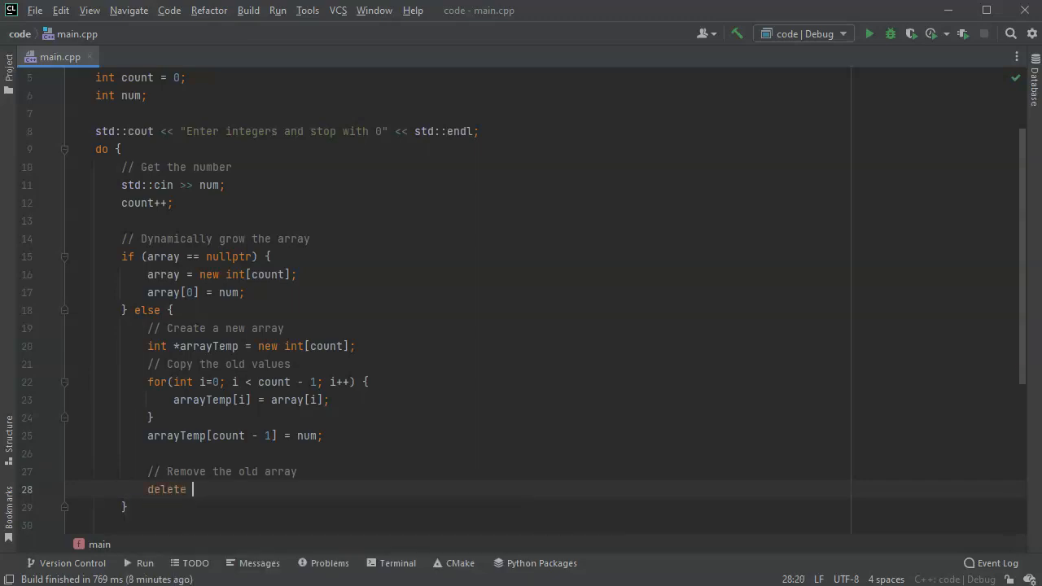
type("[] array;")
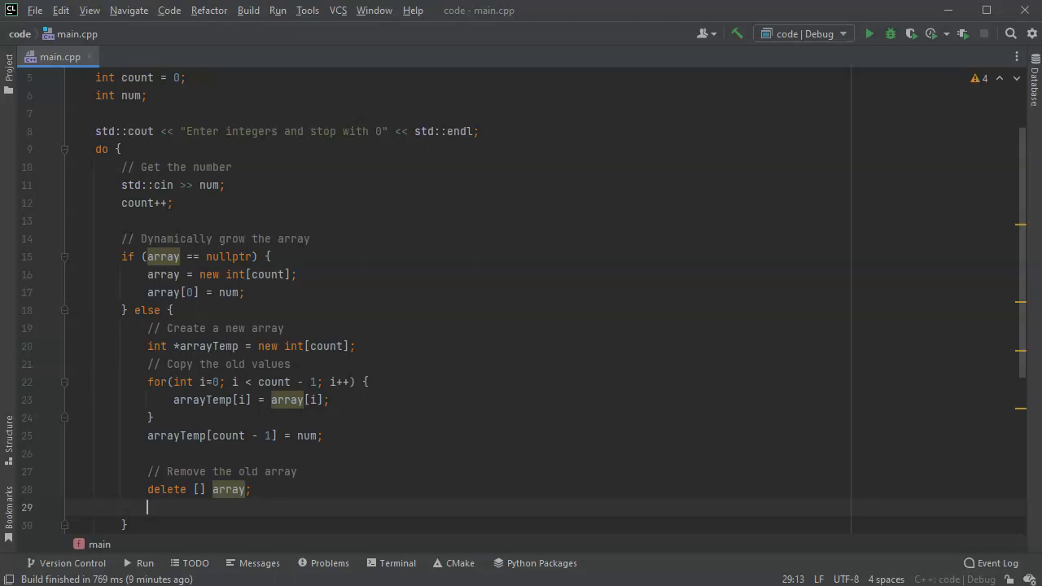
type("array =")
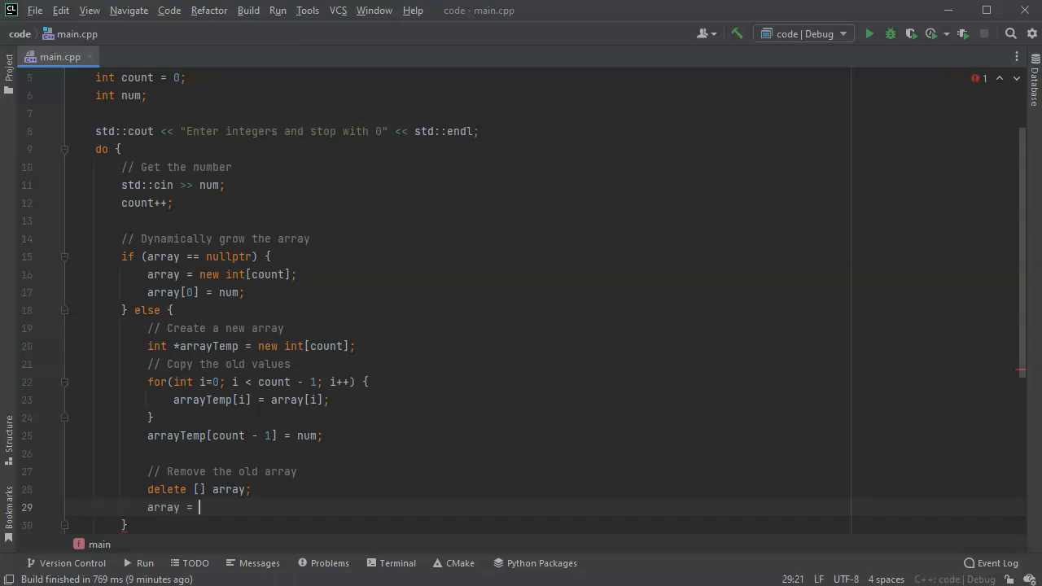
type("newa")
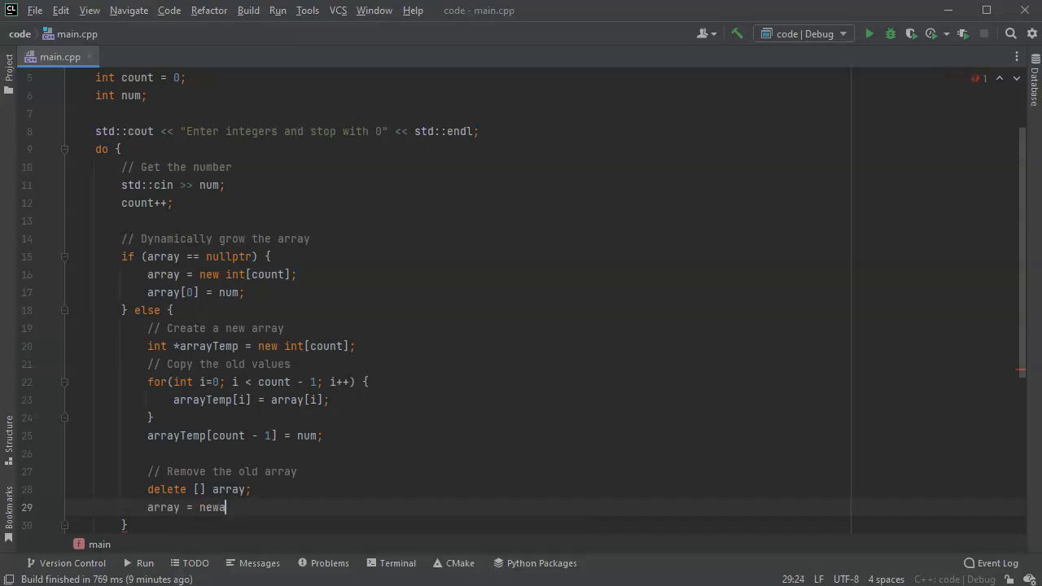
type("rray;")
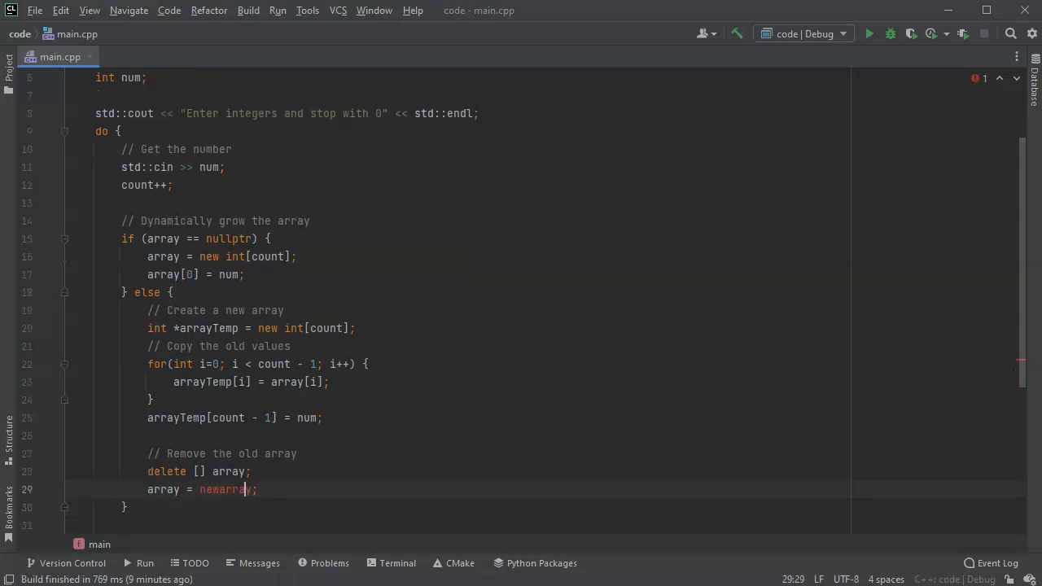
key("BackSpace")
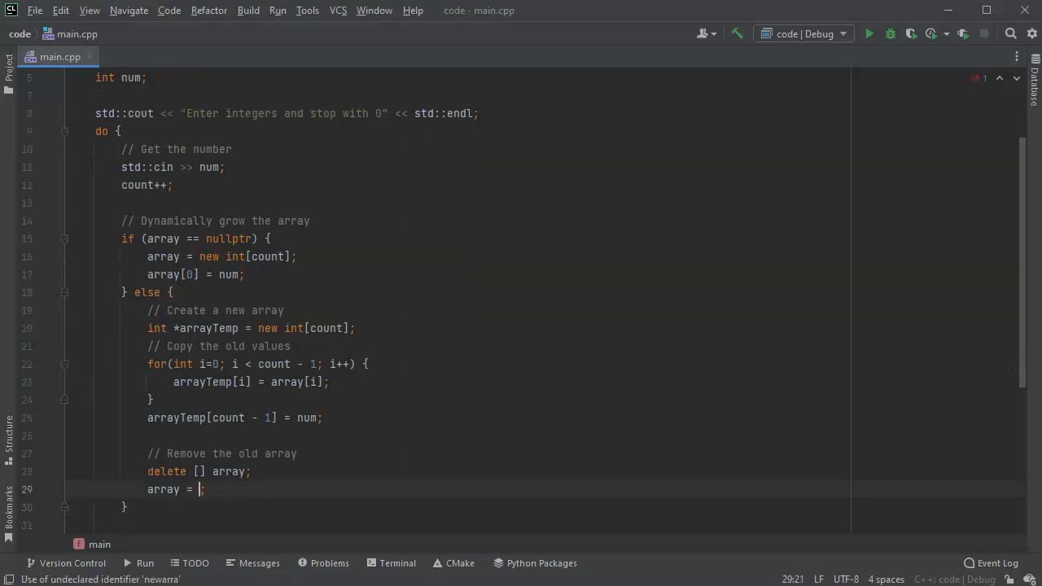
type("array")
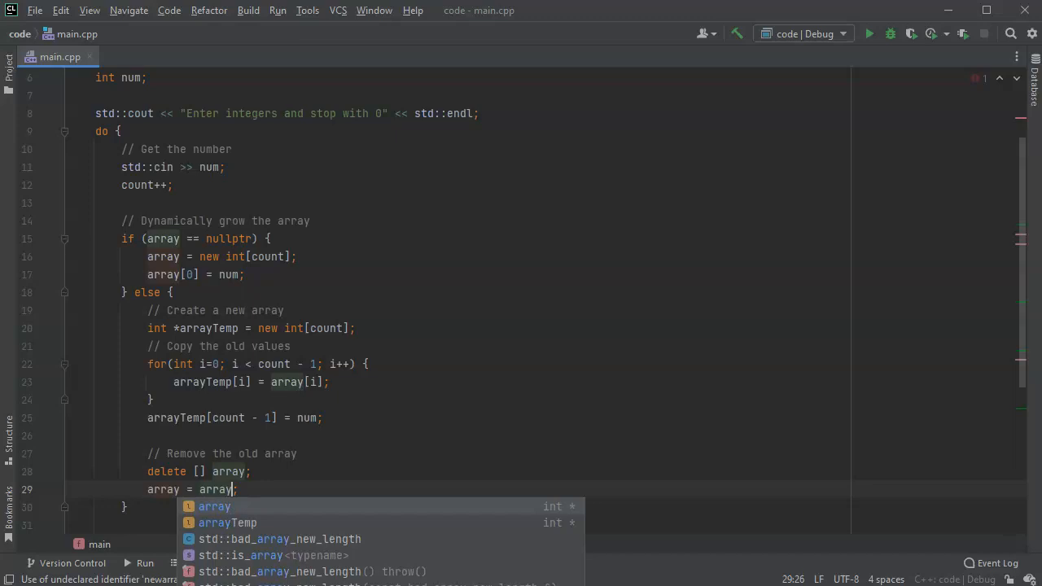
left_click(227, 523)
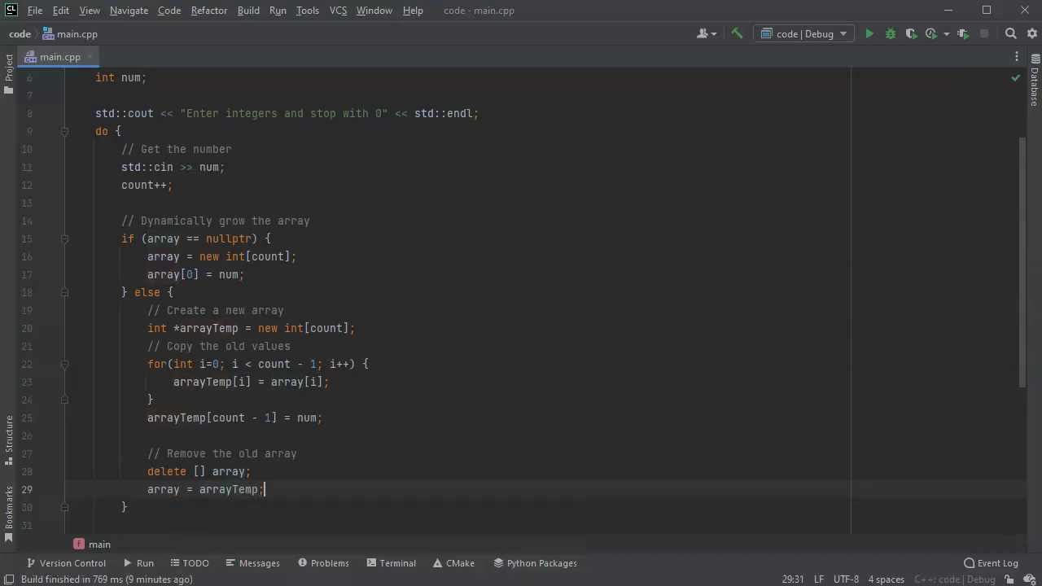
Finish the else branch's reassignment line as array = arrayTemp;.
scroll("down", 3)
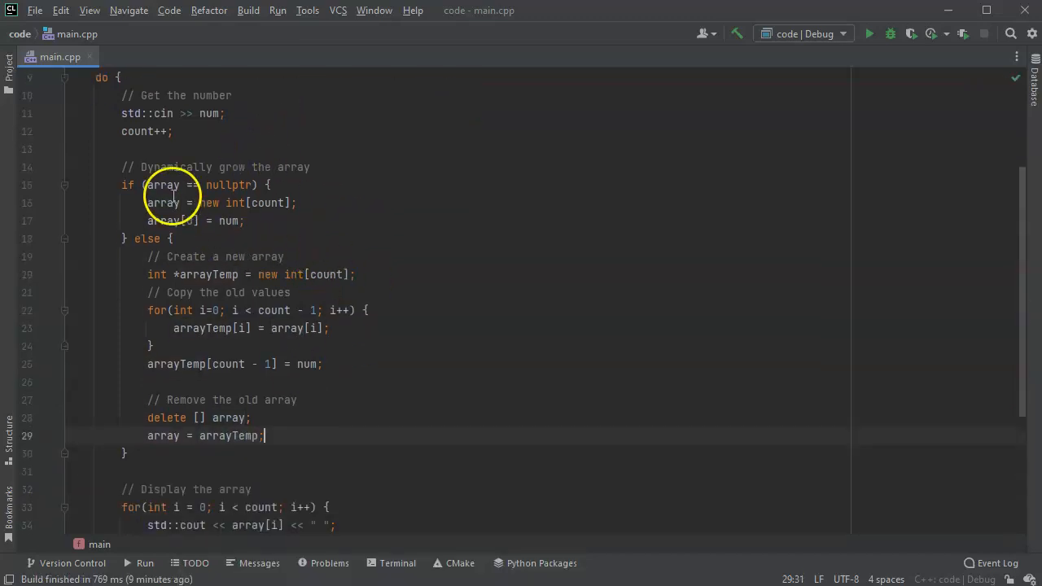
mouse_move(187, 177)
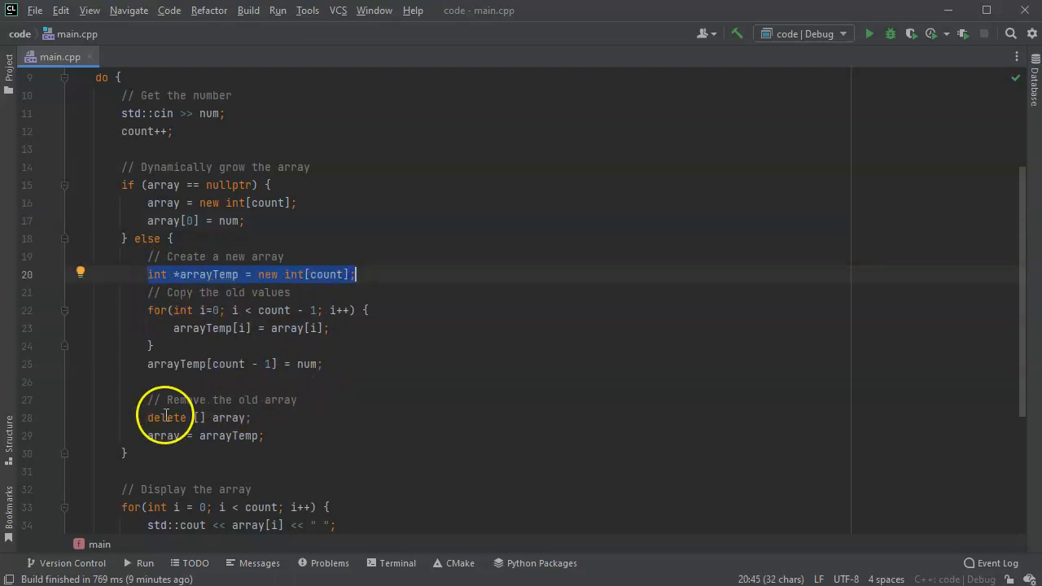
mouse_move(228, 454)
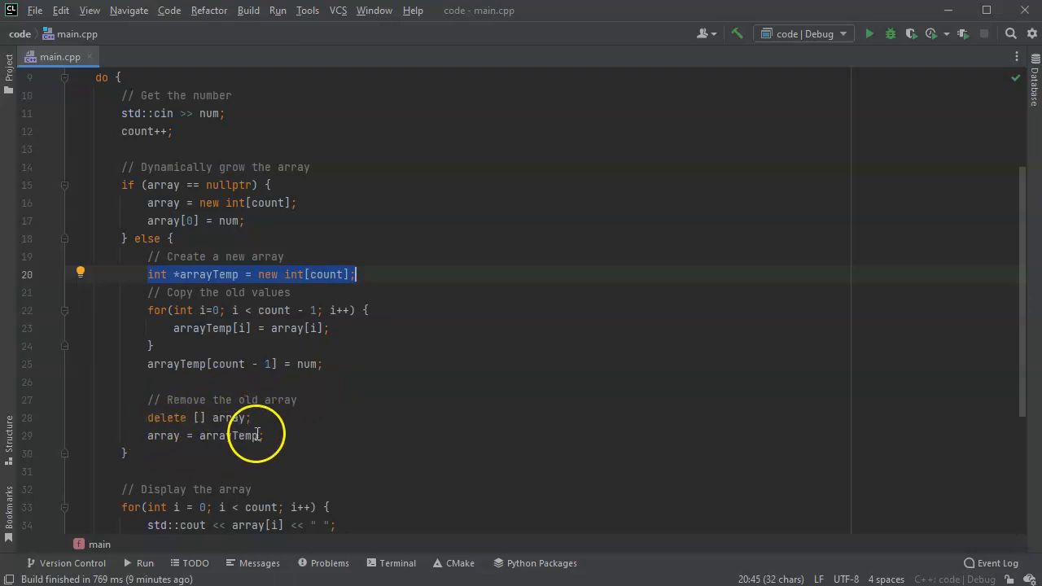
double_click(162, 436)
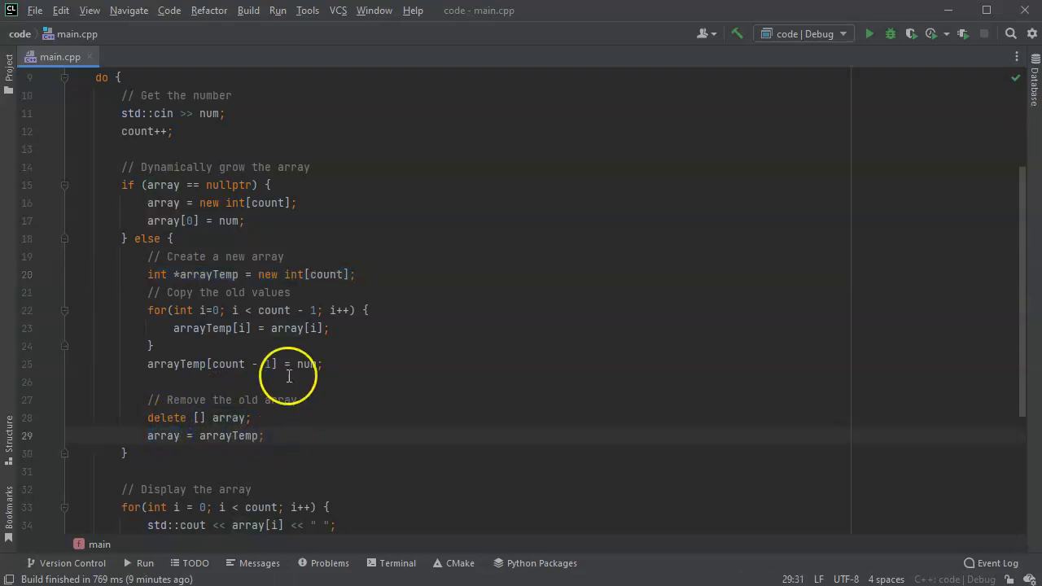
double_click(230, 436)
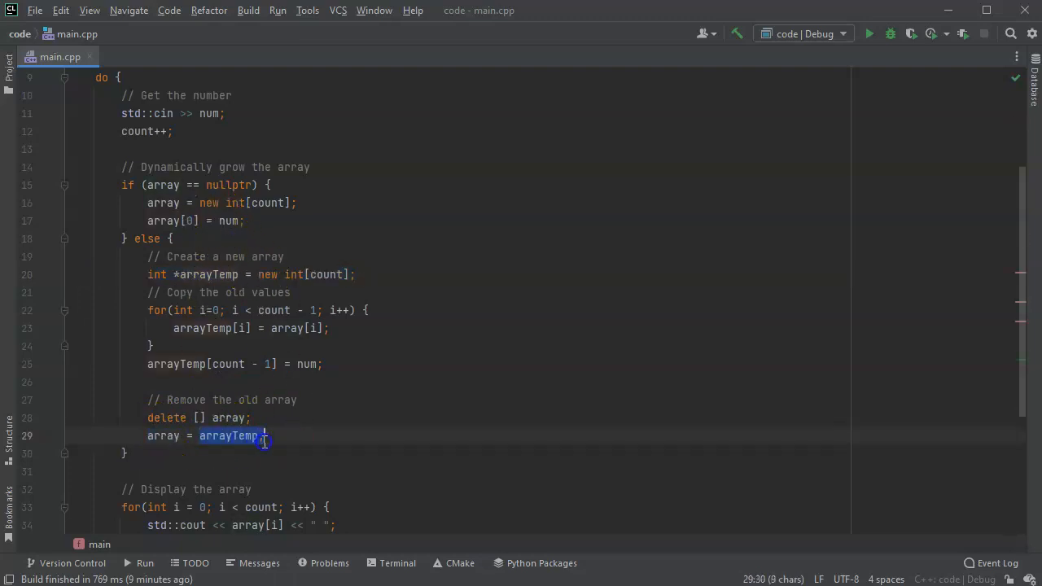
type(";")
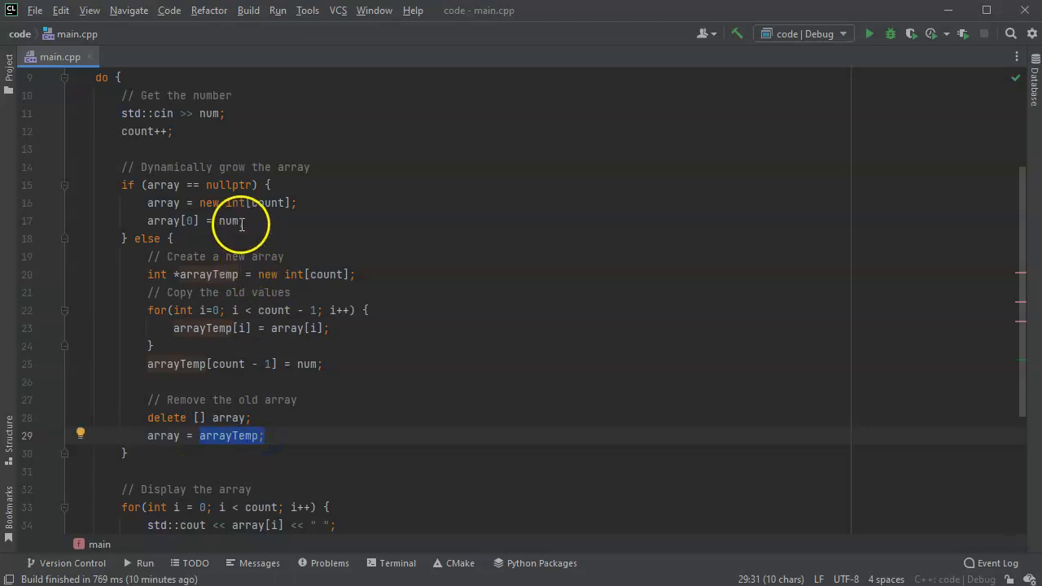
mouse_move(228, 199)
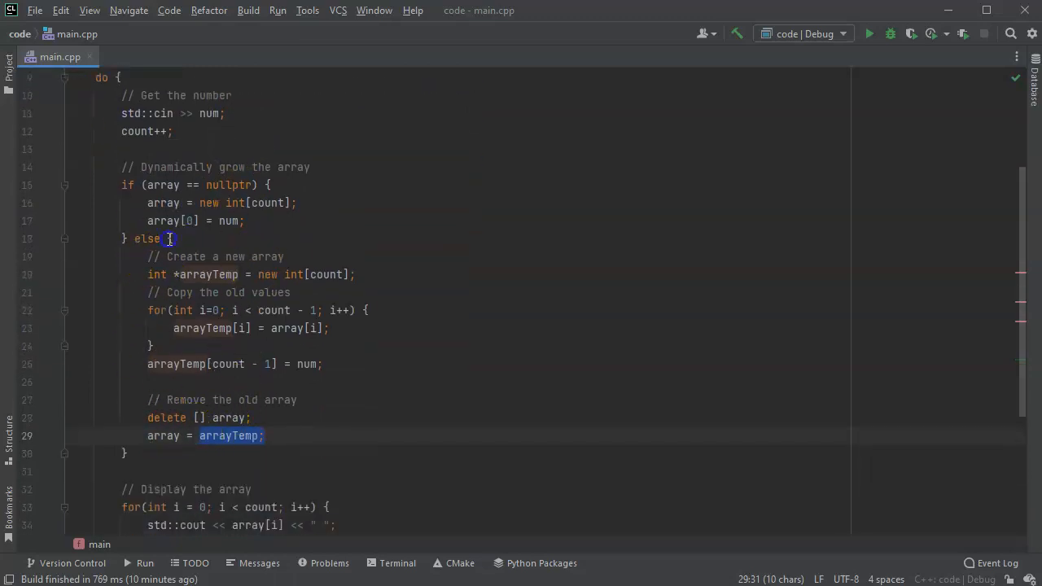
Review the else block and move to the end of the reassignment line.
left_click_drag(171, 239, 127, 453)
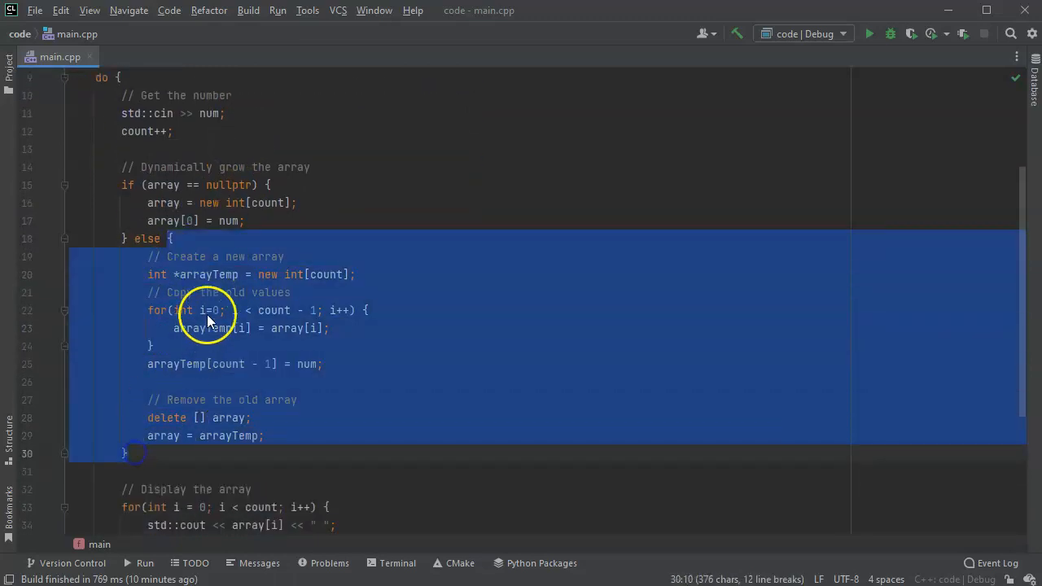
left_click(175, 274)
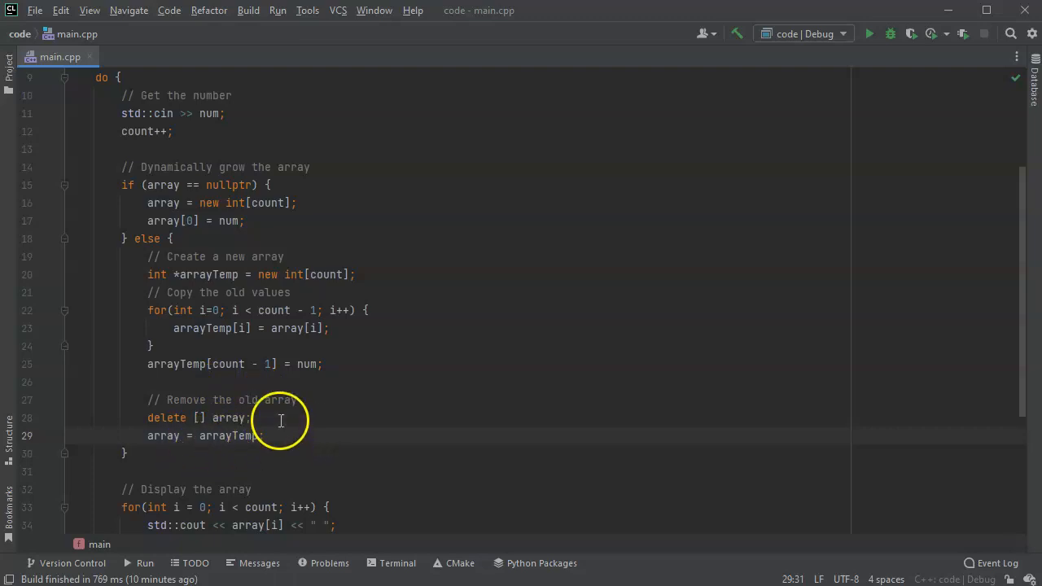
double_click(230, 436)
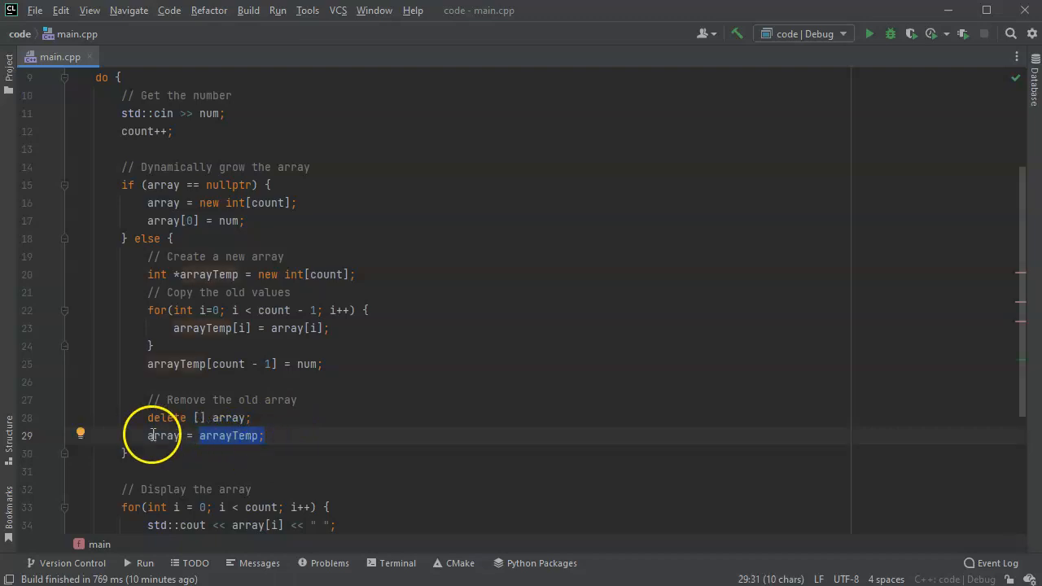
double_click(163, 436)
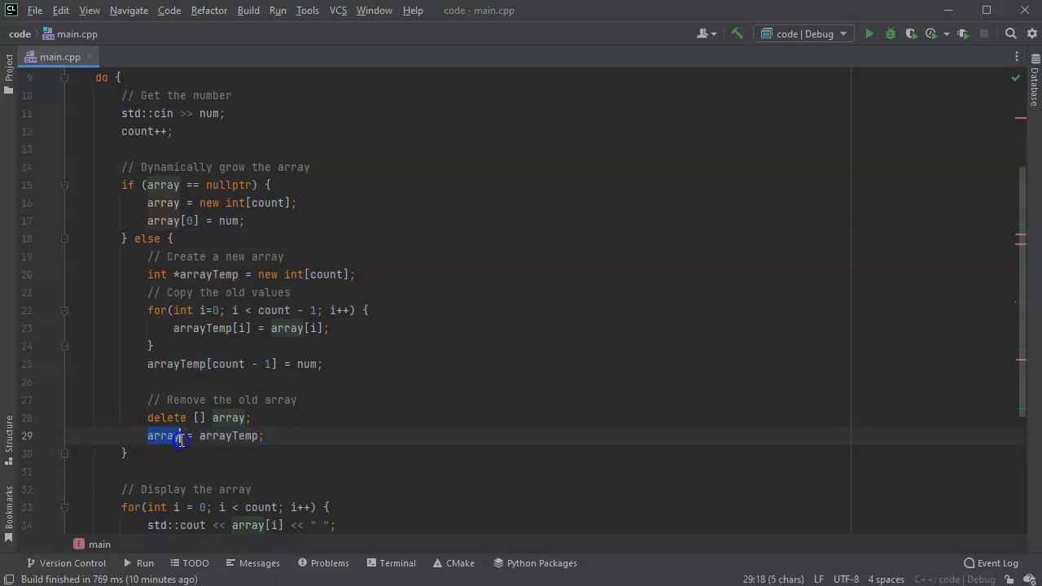
left_click(295, 436)
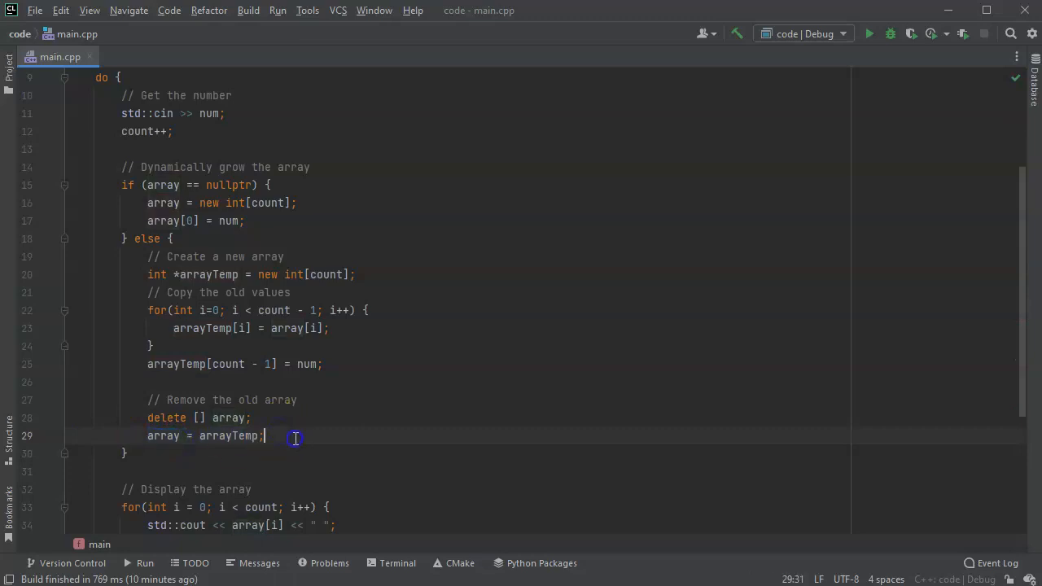
scroll("down", 3)
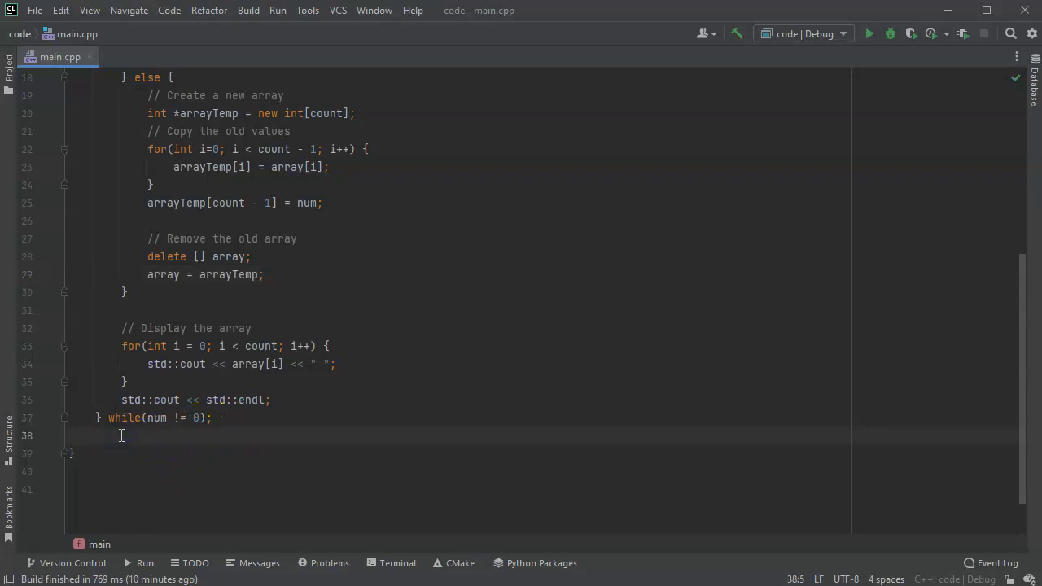
Add delete [] array; after the do-while loop, with a blank line above it.
type("delete")
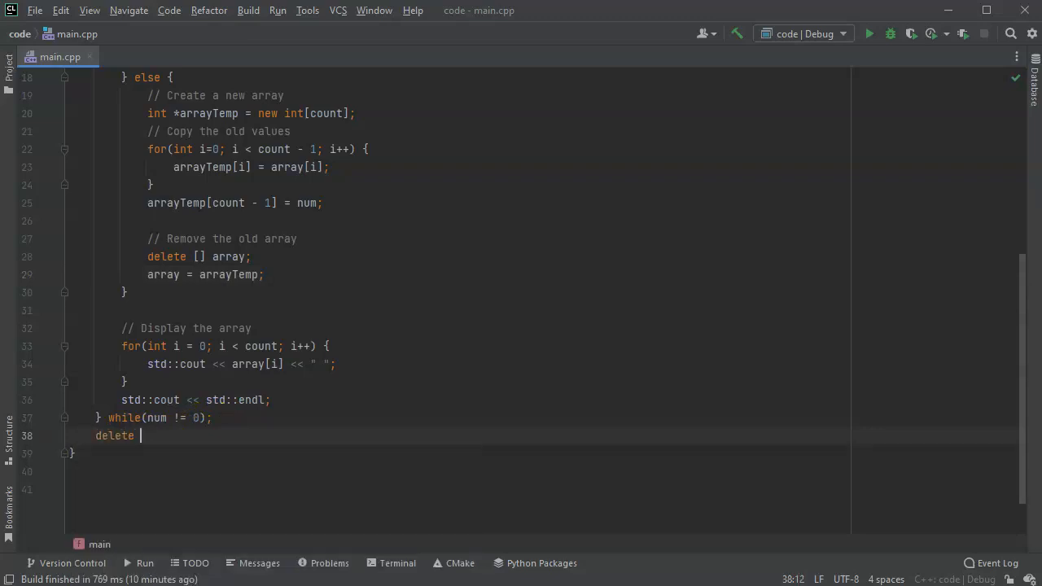
type("[] array")
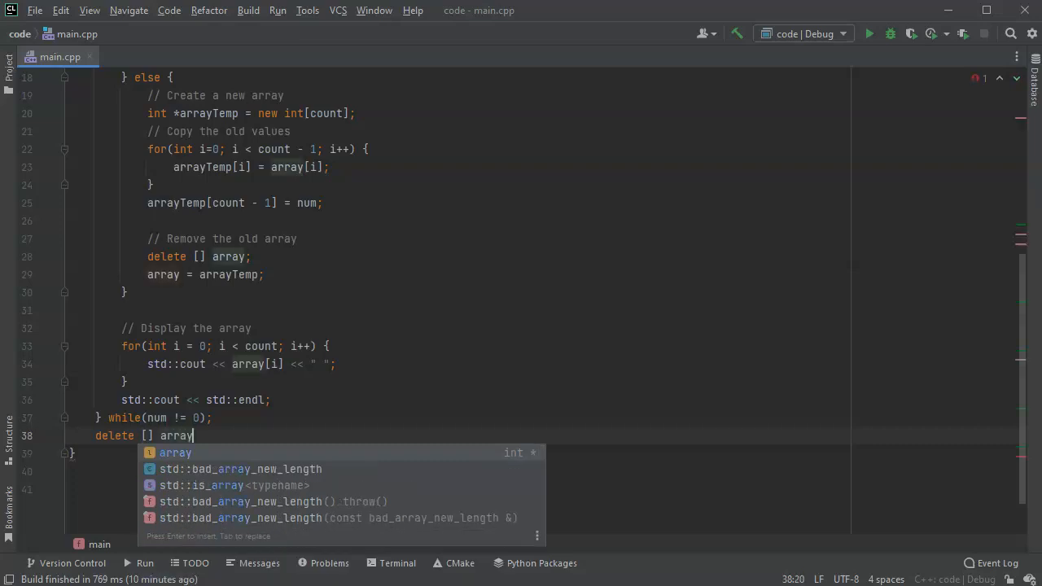
type(";")
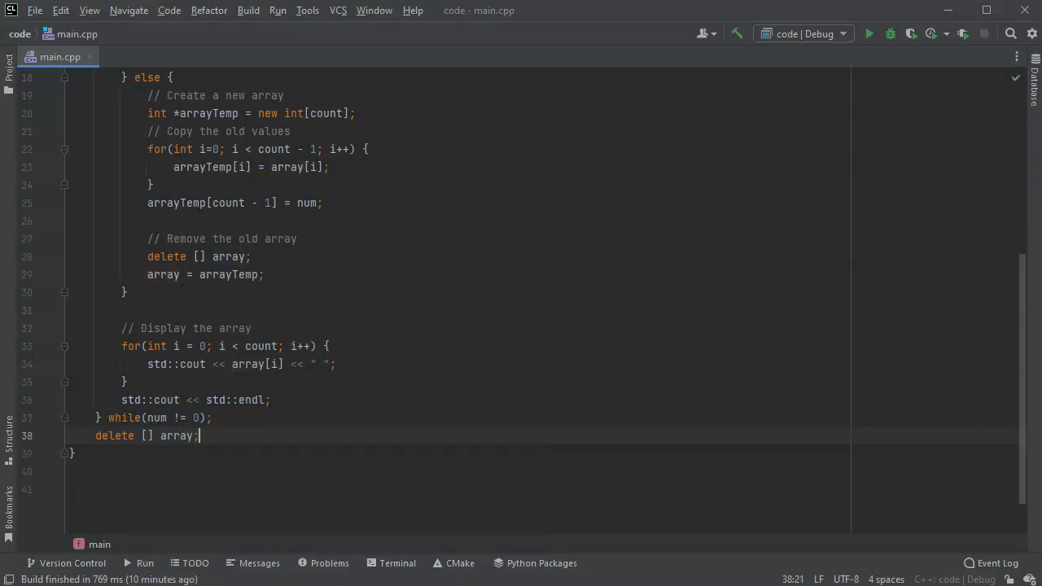
key("Return")
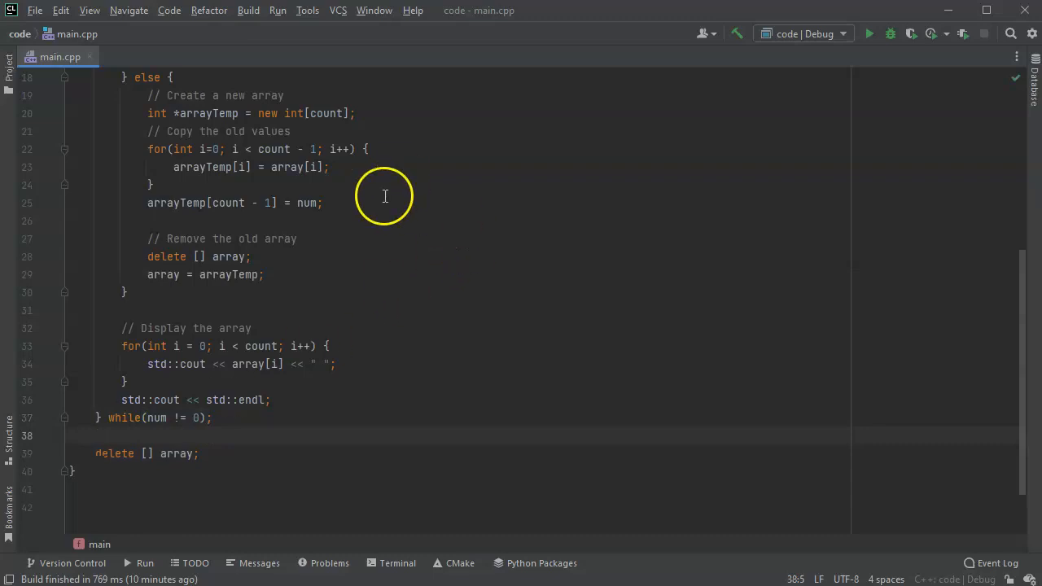
scroll("up", 3)
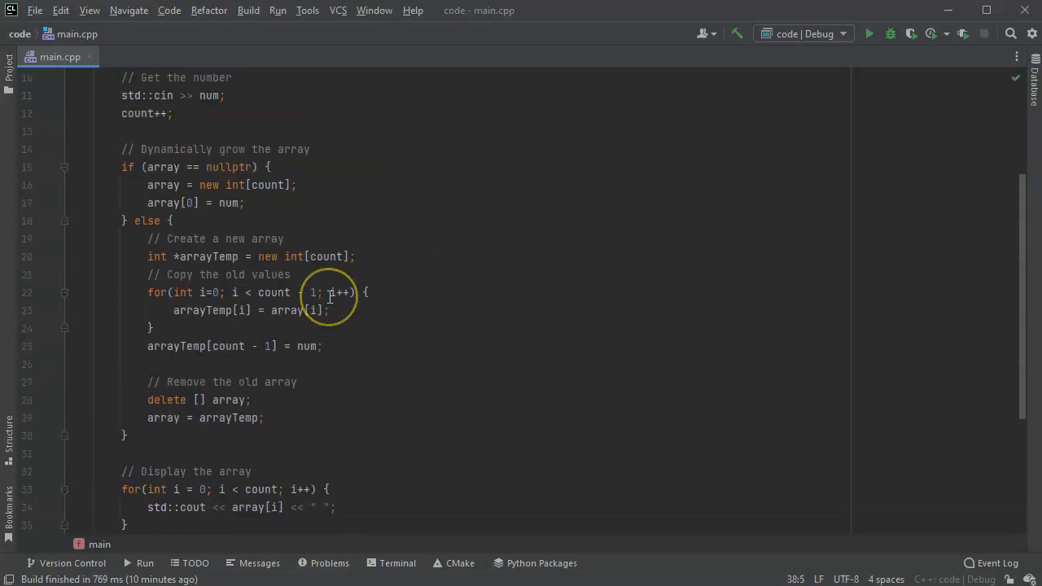
scroll("up", 3)
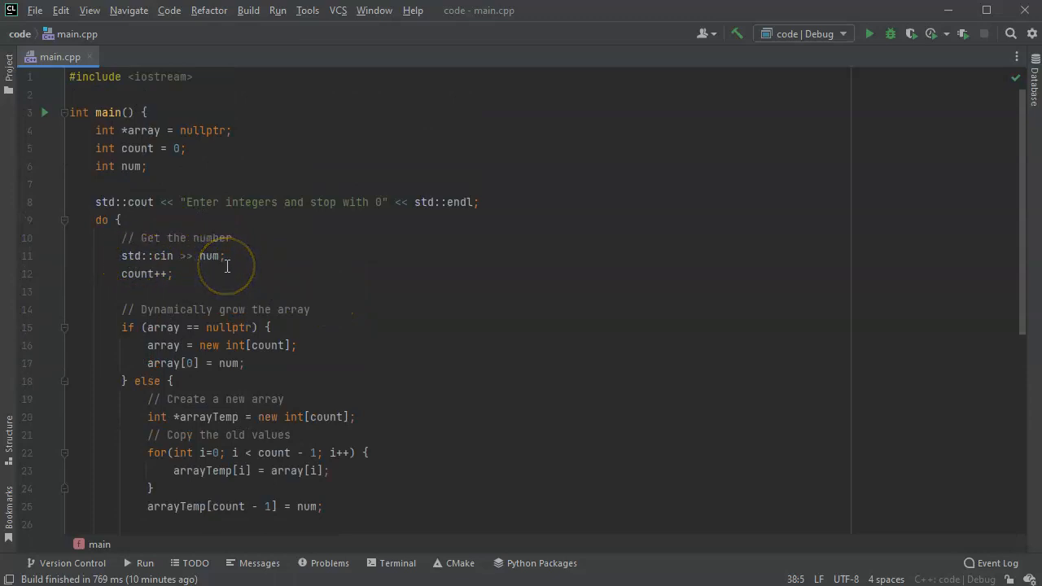
scroll("down", 3)
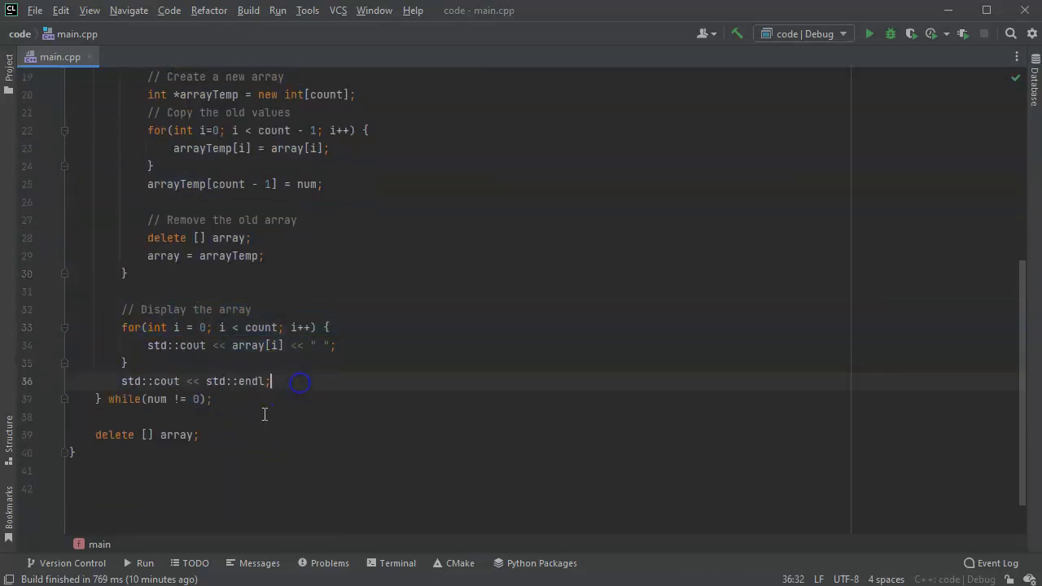
mouse_move(388, 432)
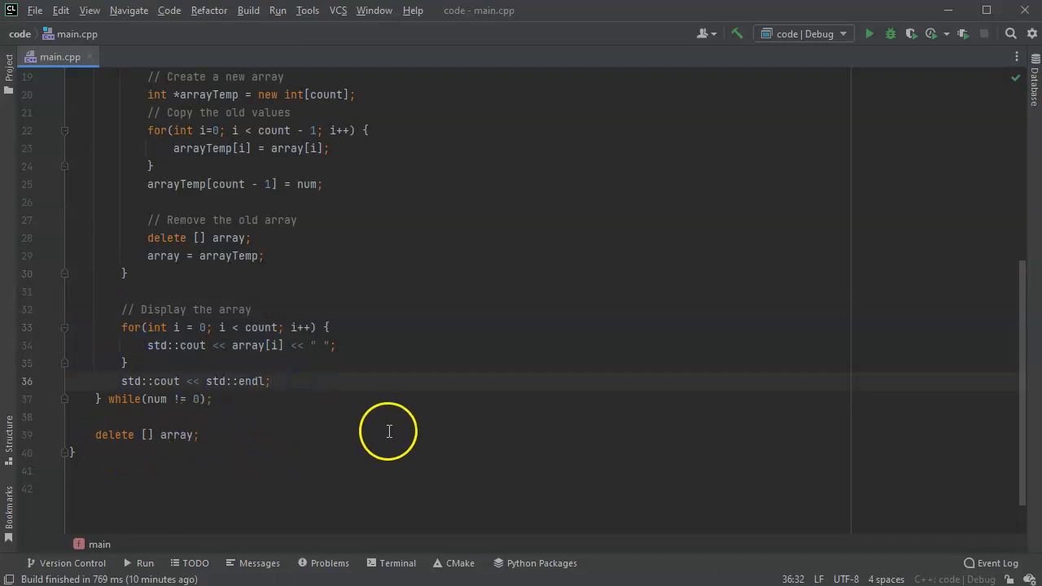
Build and run the 'code' configuration and focus the Run console.
left_click(277, 10)
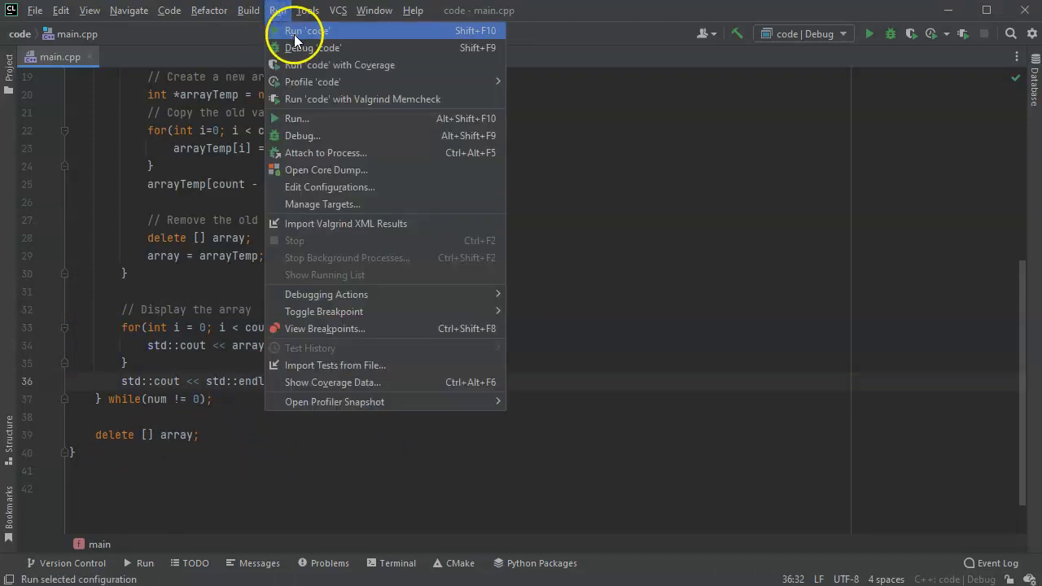
left_click(307, 31)
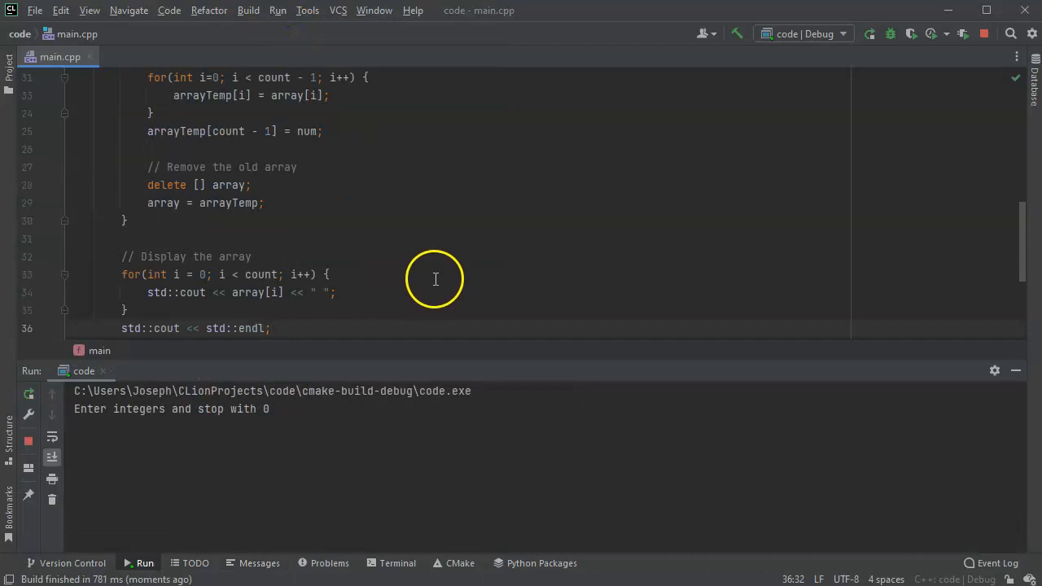
left_click(406, 489)
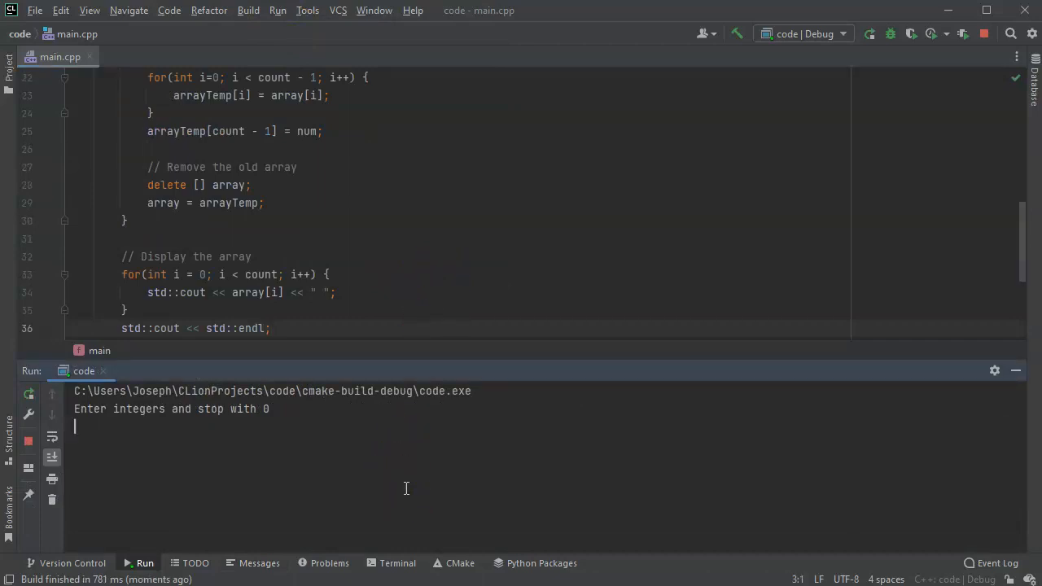
Enter the numbers 2, 3, 78 and 32, then hide the Run tool window.
type("2")
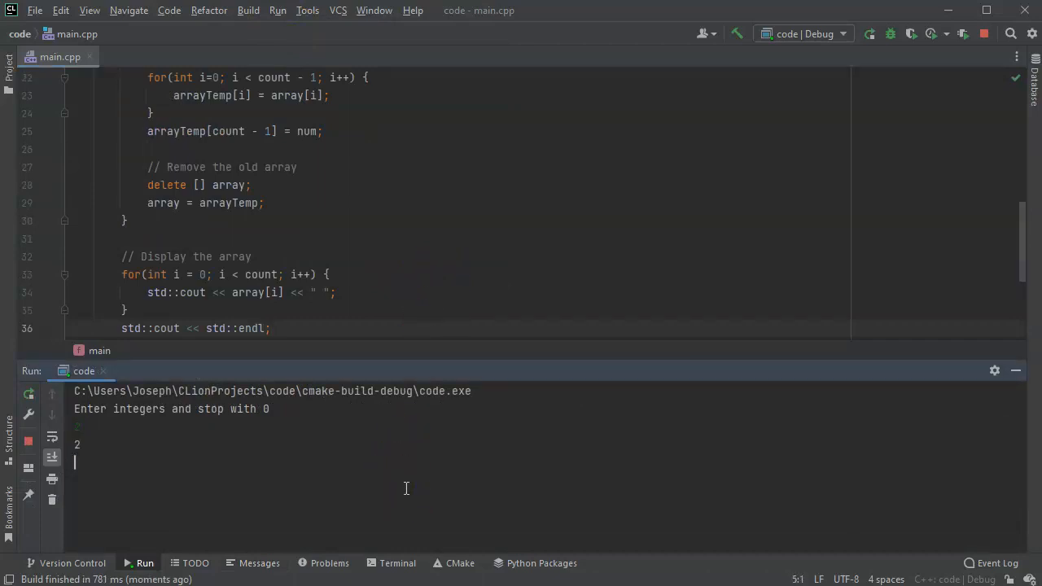
type("3")
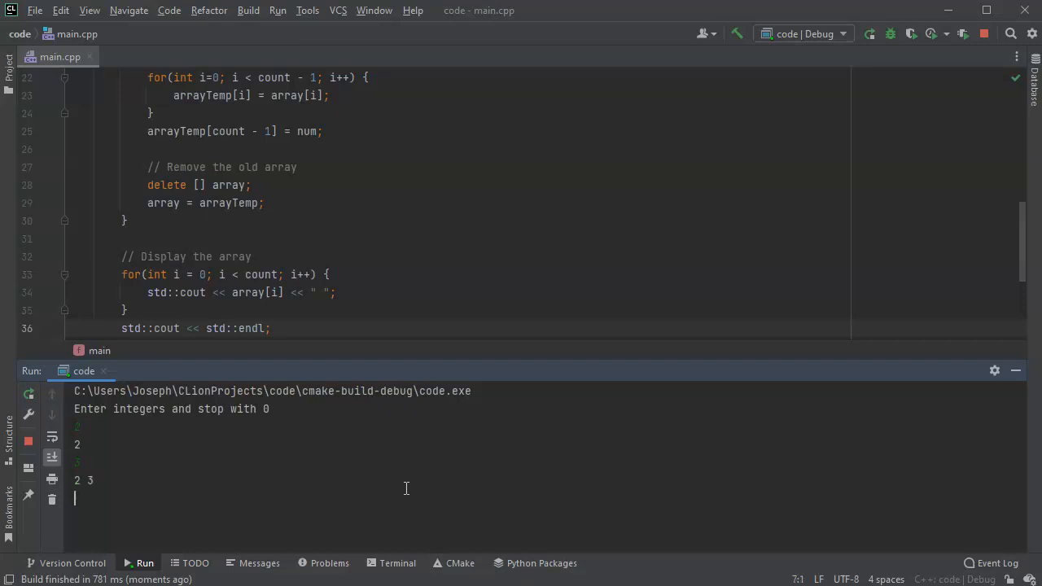
type("78")
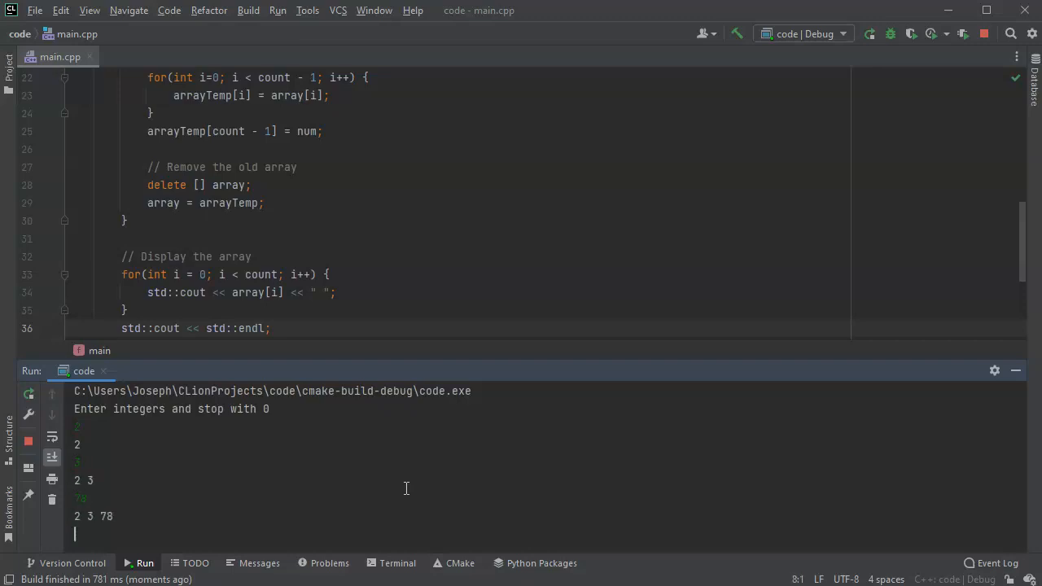
type("32")
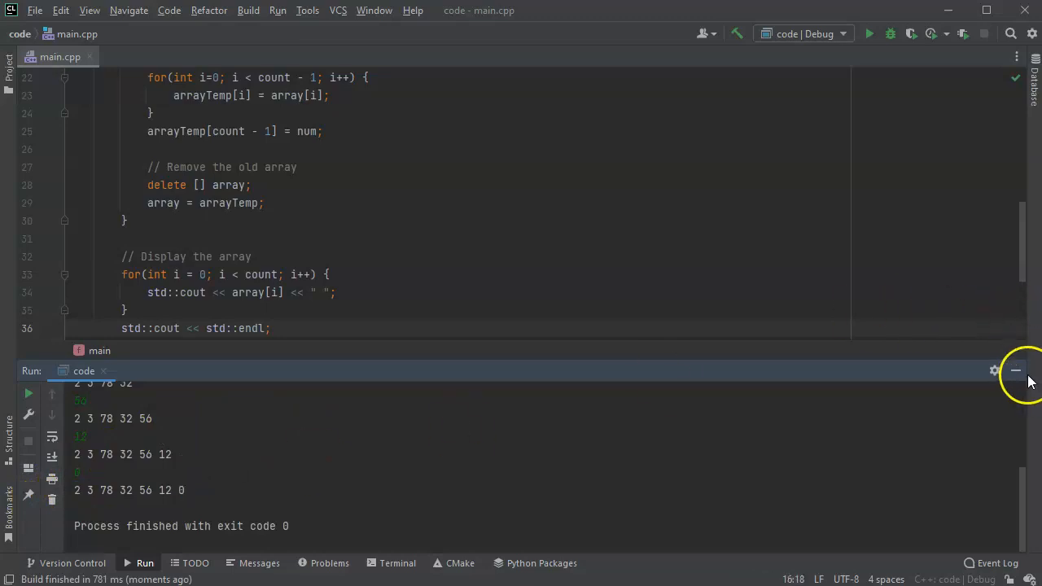
left_click(1015, 371)
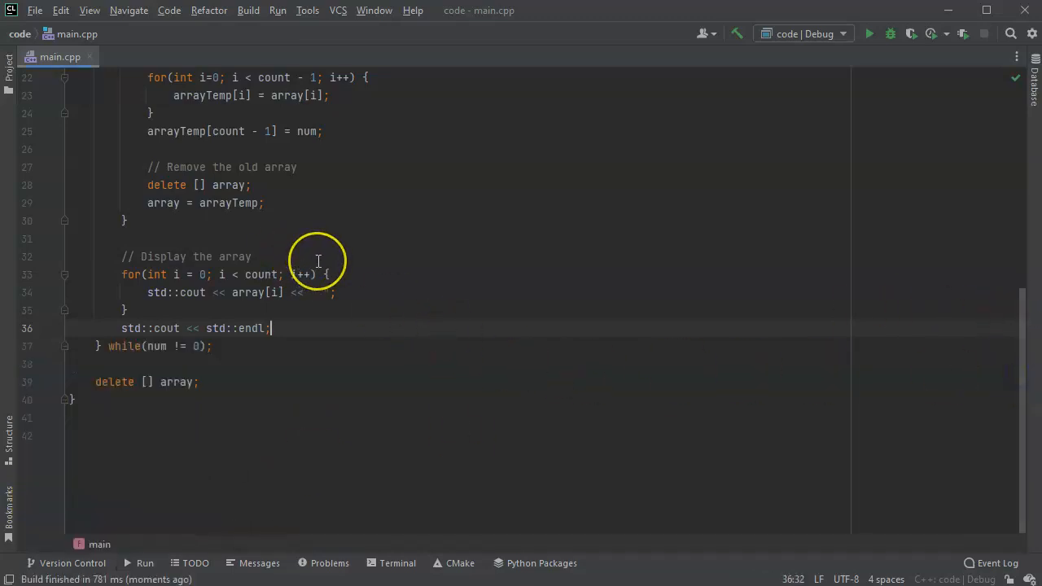
scroll("up", 3)
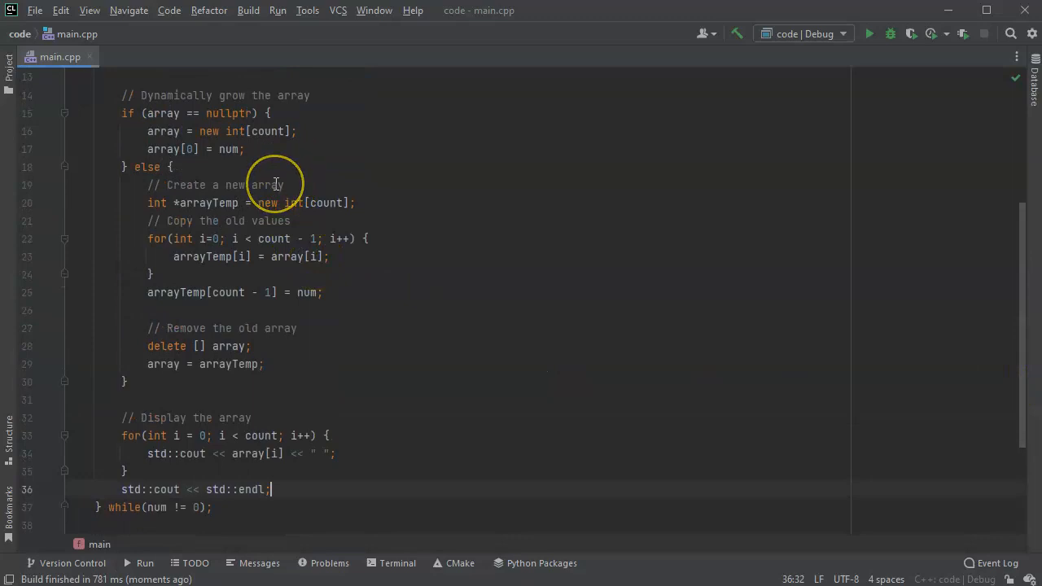
mouse_move(273, 184)
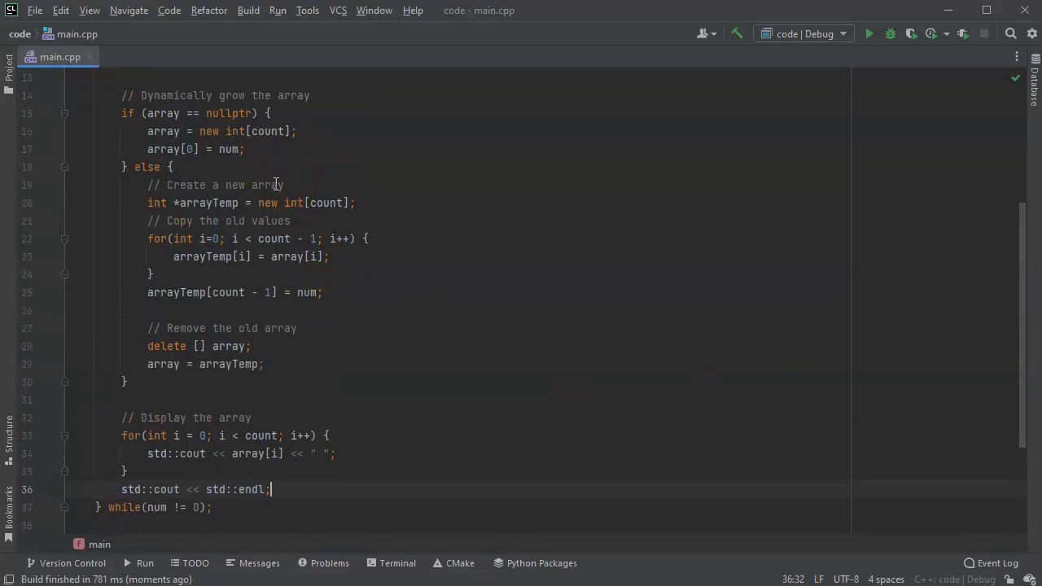
mouse_move(337, 315)
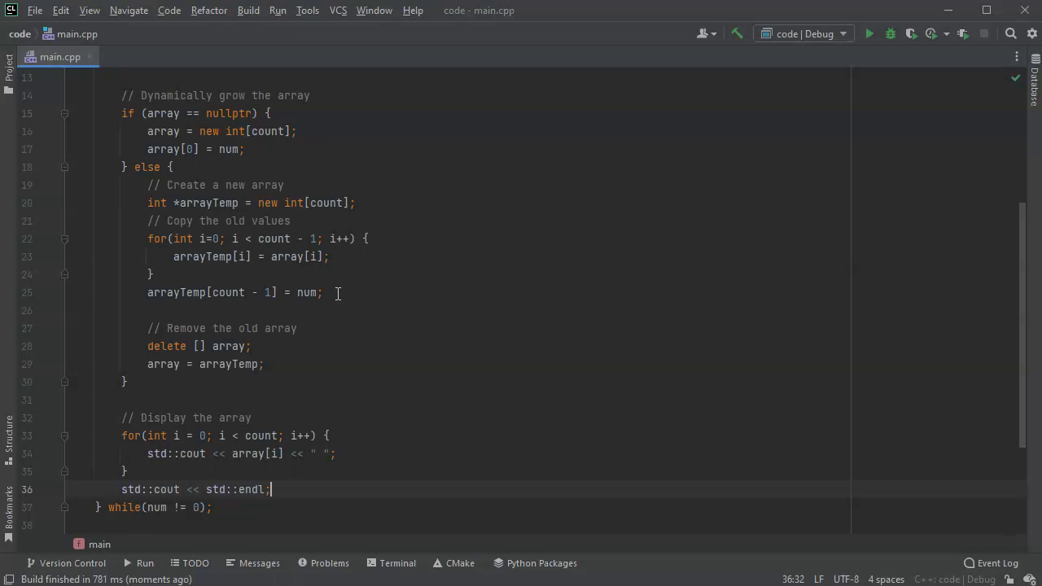
mouse_move(341, 299)
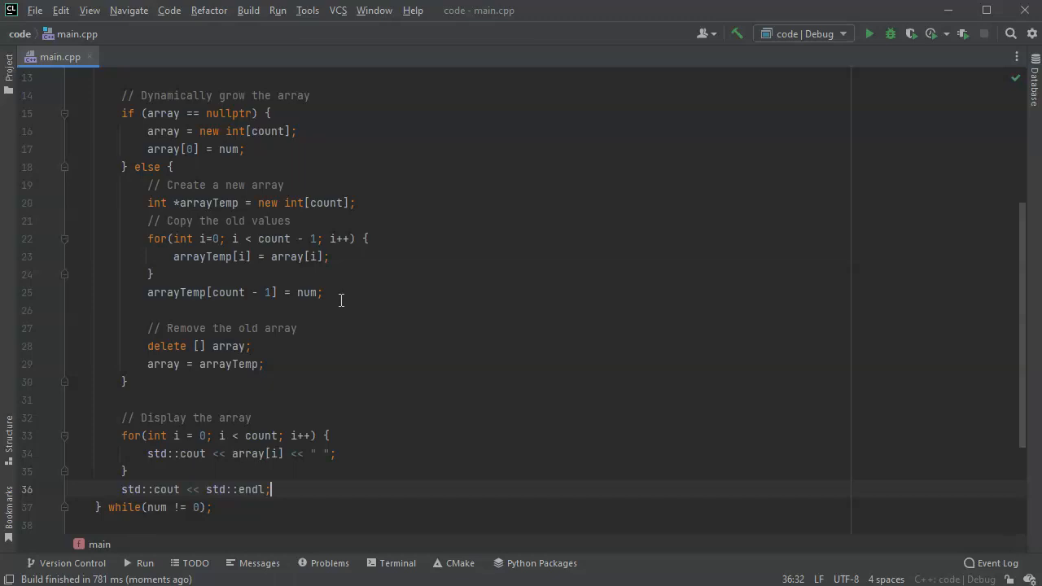
mouse_move(336, 303)
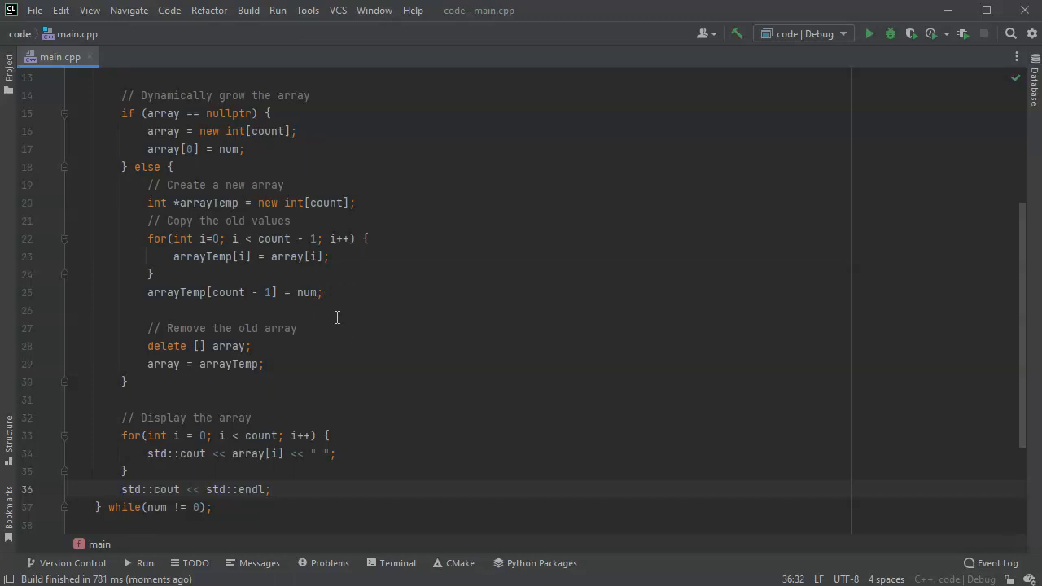
scroll("up", 3)
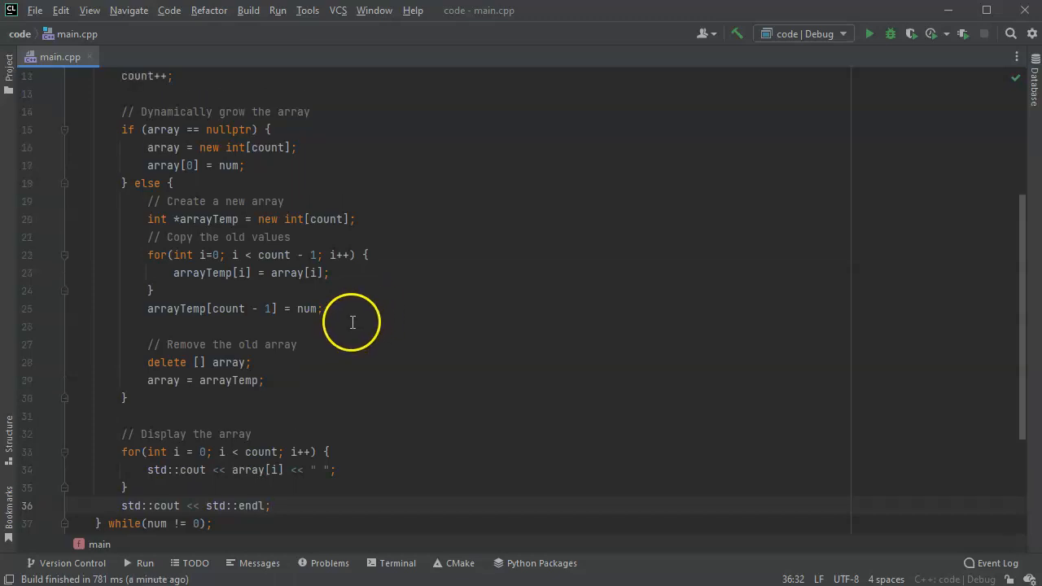
scroll("up", 3)
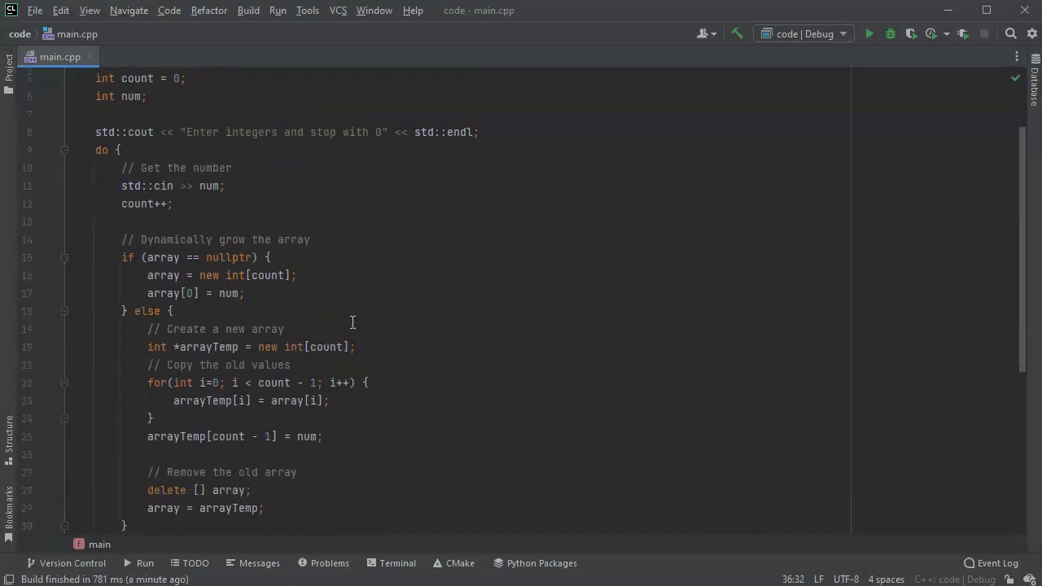